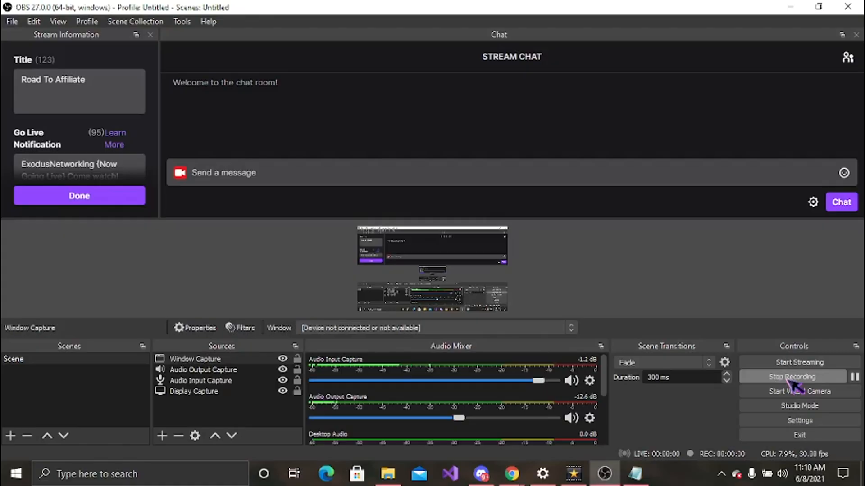
pyautogui.moveTo(634, 474)
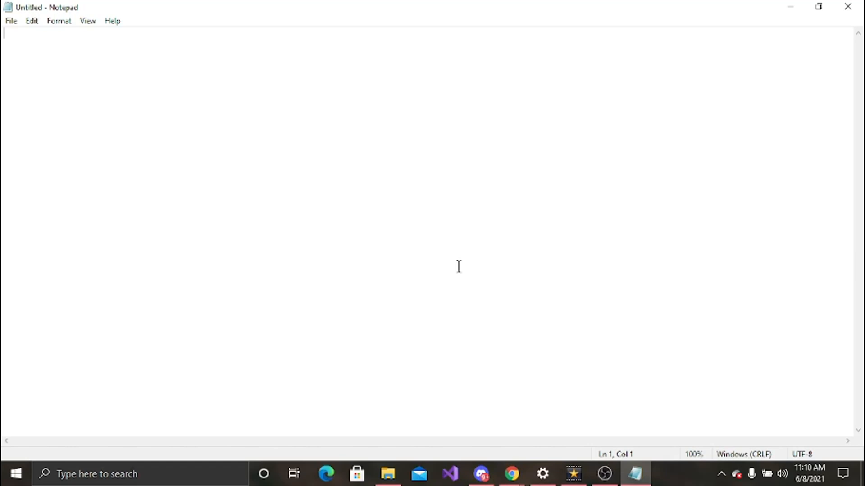
pyautogui.moveTo(490, 298)
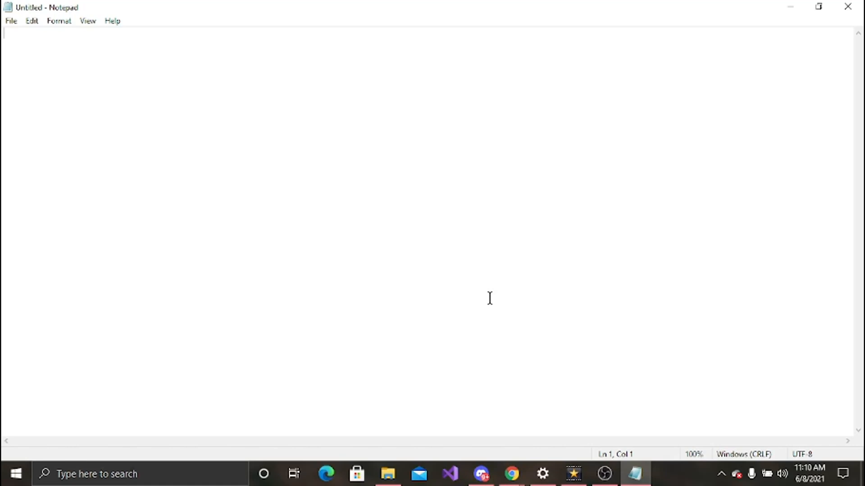
pyautogui.moveTo(512, 474)
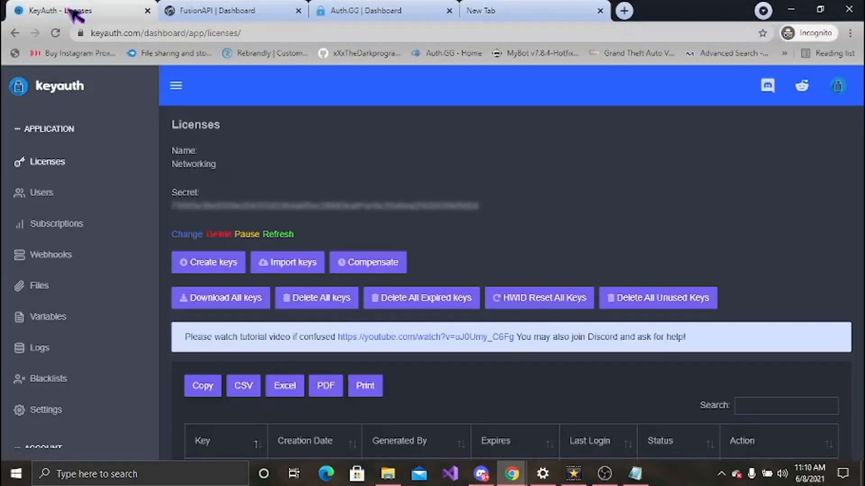
pyautogui.moveTo(329, 113)
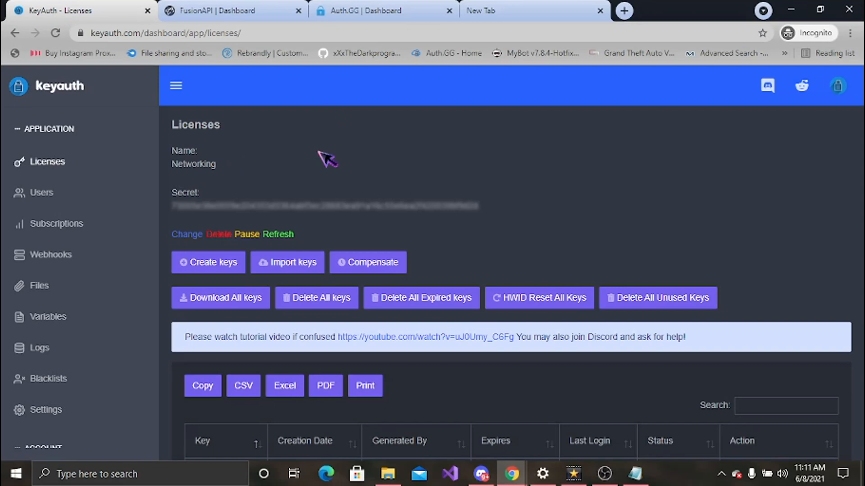
pyautogui.moveTo(160, 168)
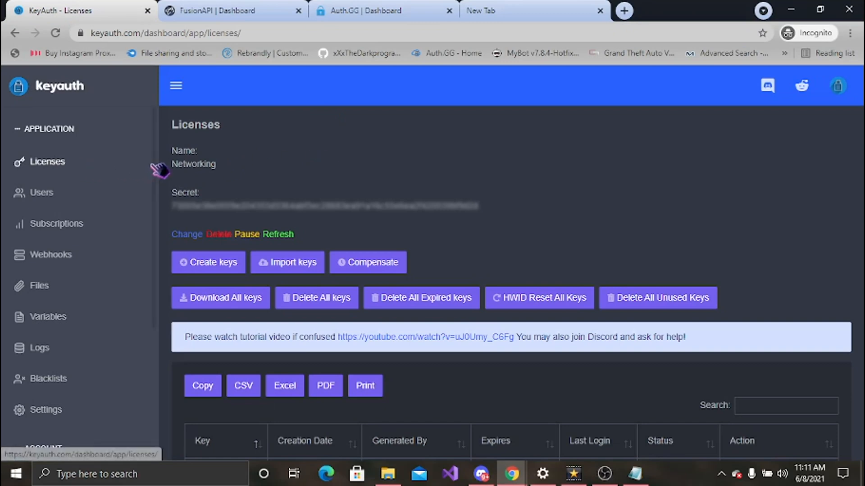
pyautogui.moveTo(231, 10)
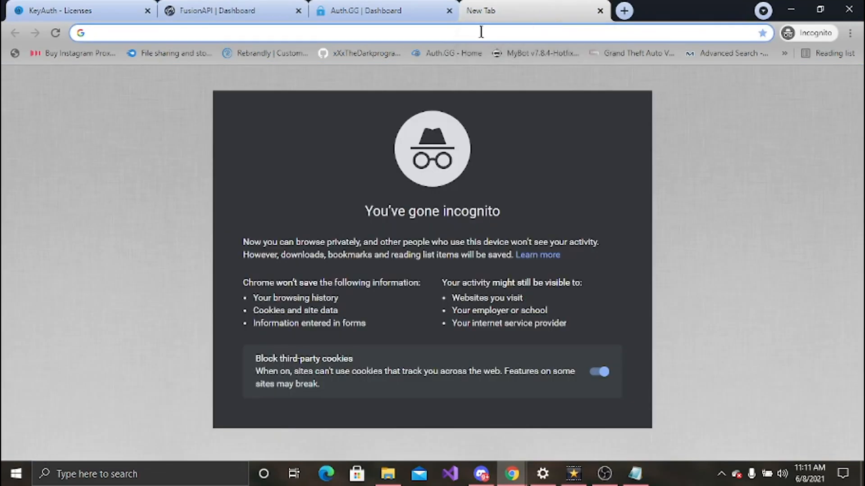
# Load keyauth.com and scroll to the Free, $9.99 Developer and $19.99 Seller plans
pyautogui.write('keyauth.com')
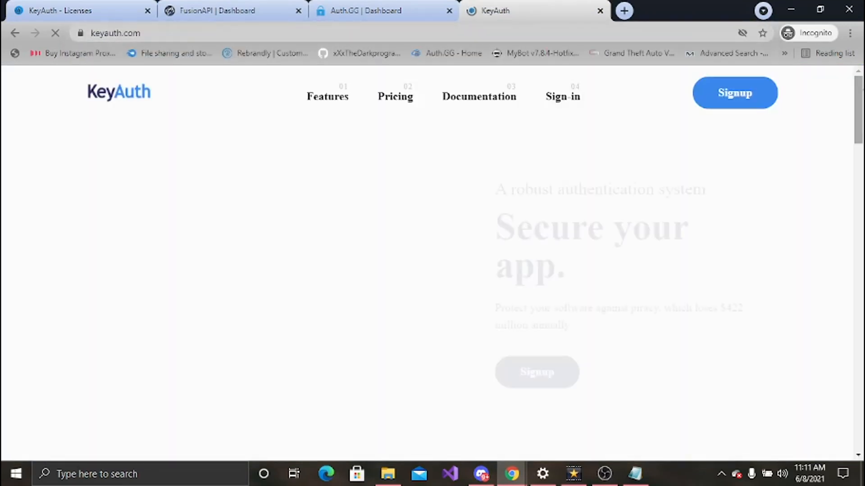
pyautogui.scroll(-3)
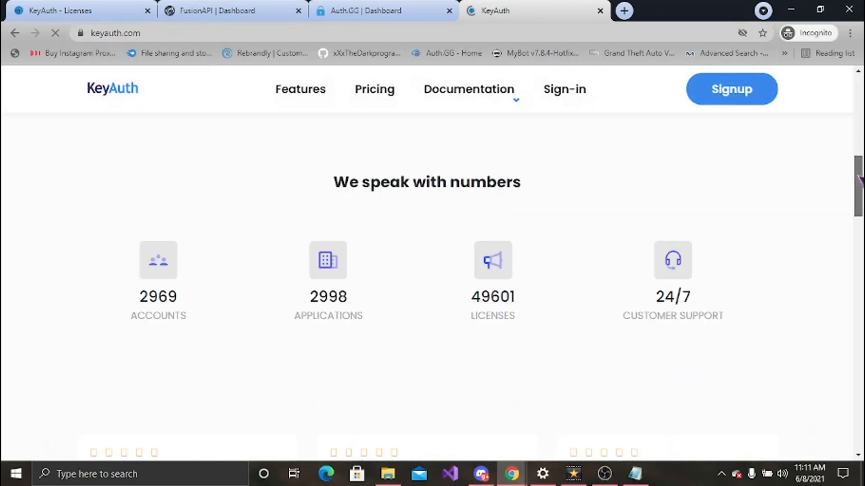
pyautogui.scroll(-3)
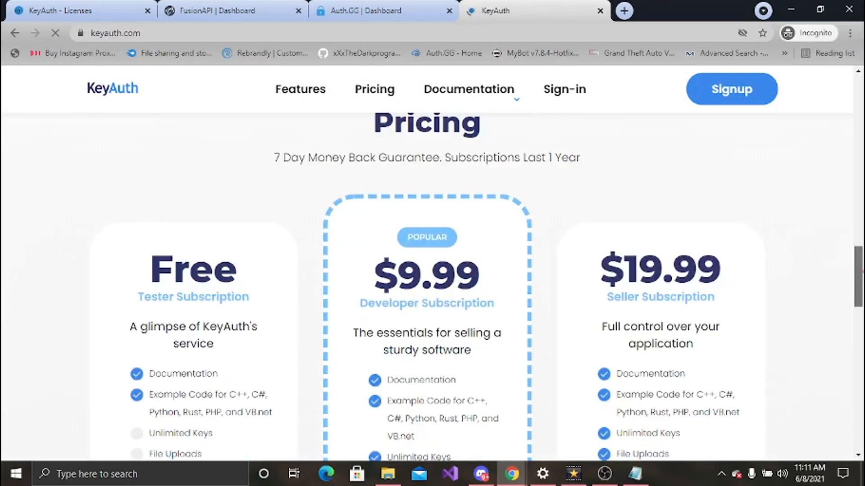
pyautogui.scroll(-3)
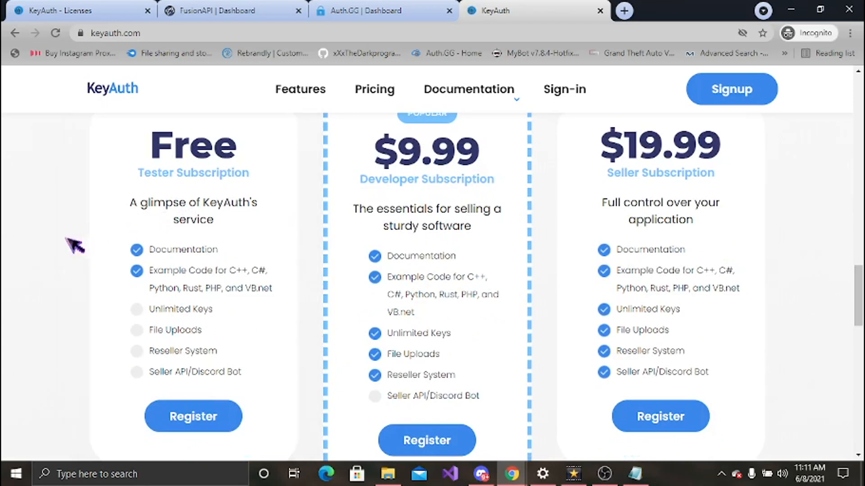
pyautogui.moveTo(21, 254)
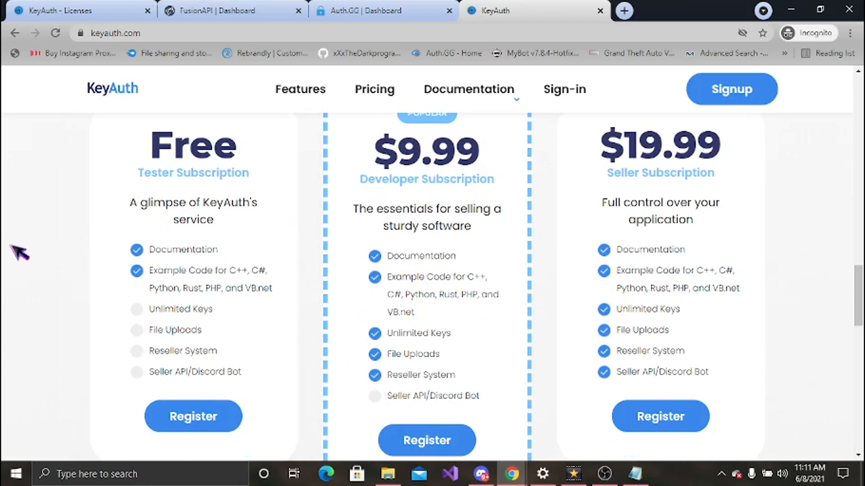
pyautogui.moveTo(487, 251)
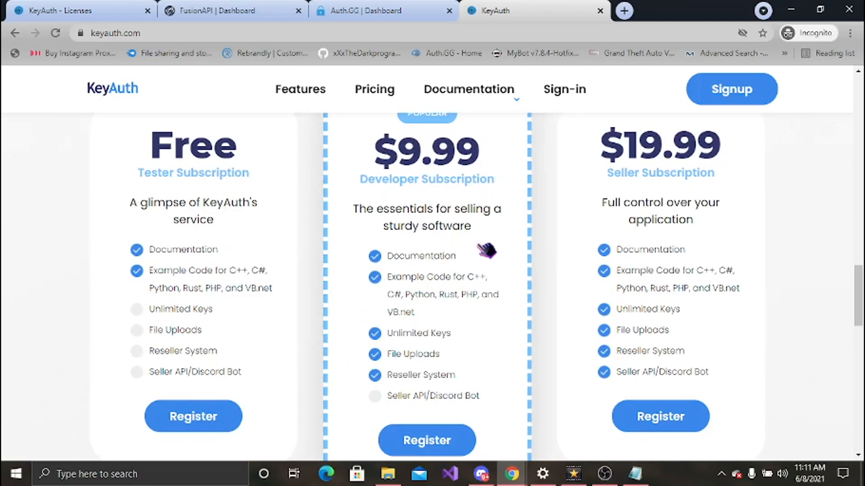
pyautogui.moveTo(412, 302)
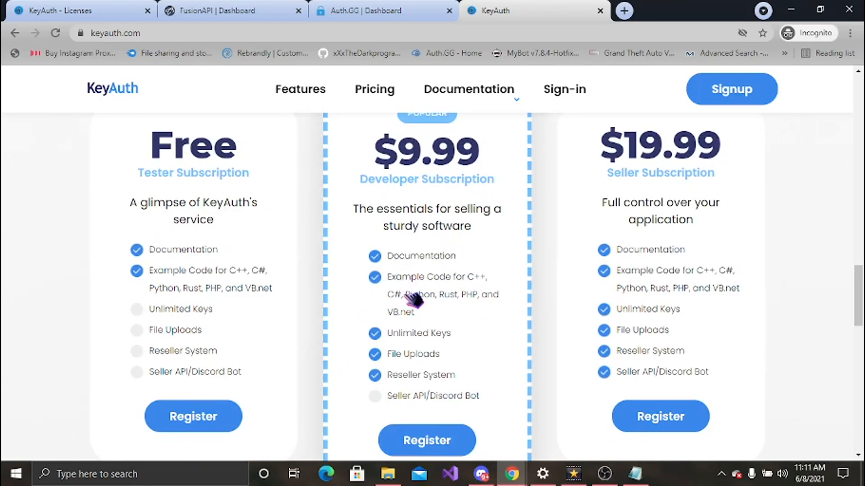
pyautogui.moveTo(531, 290)
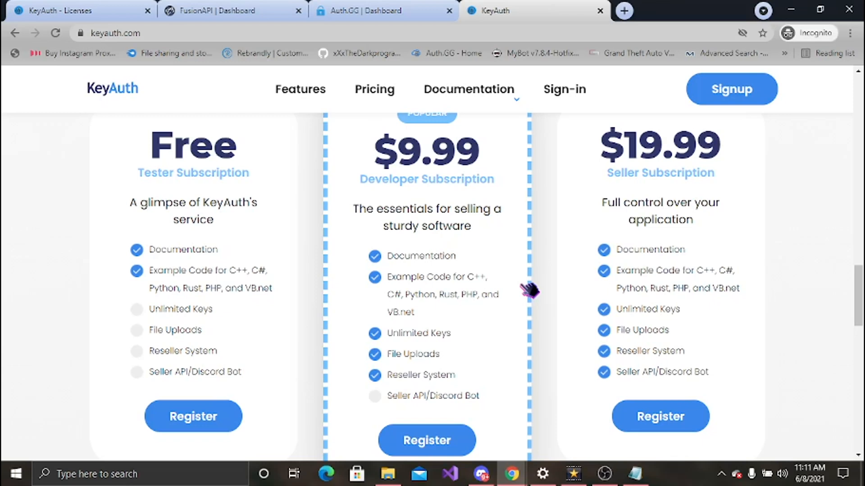
pyautogui.moveTo(692, 160)
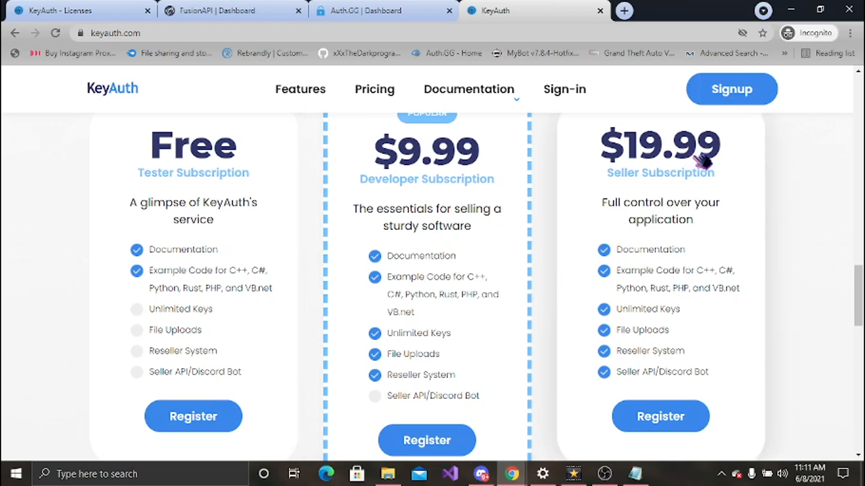
pyautogui.moveTo(781, 218)
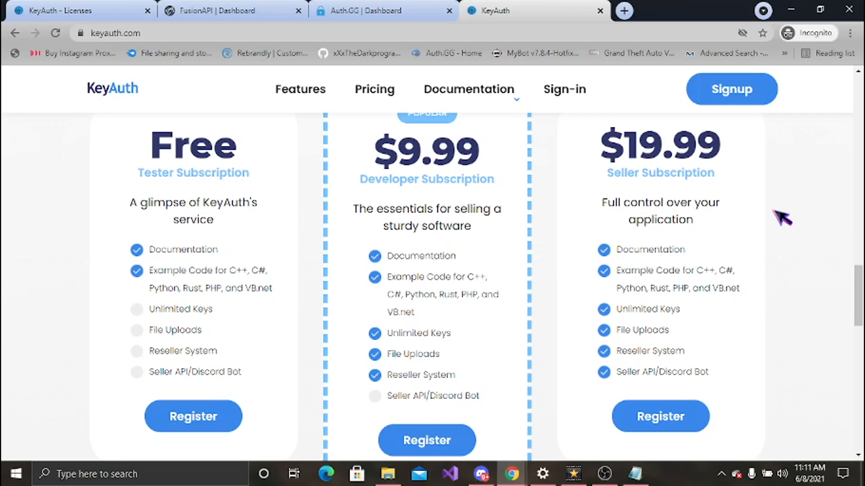
pyautogui.moveTo(686, 284)
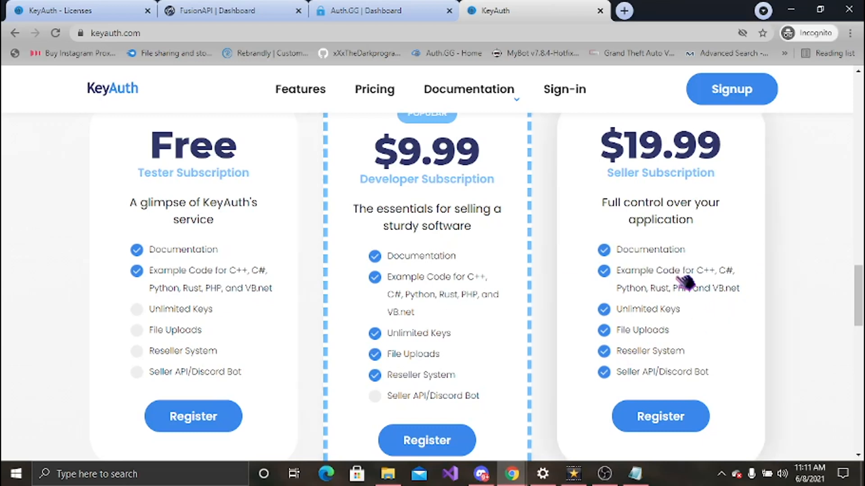
pyautogui.moveTo(656, 378)
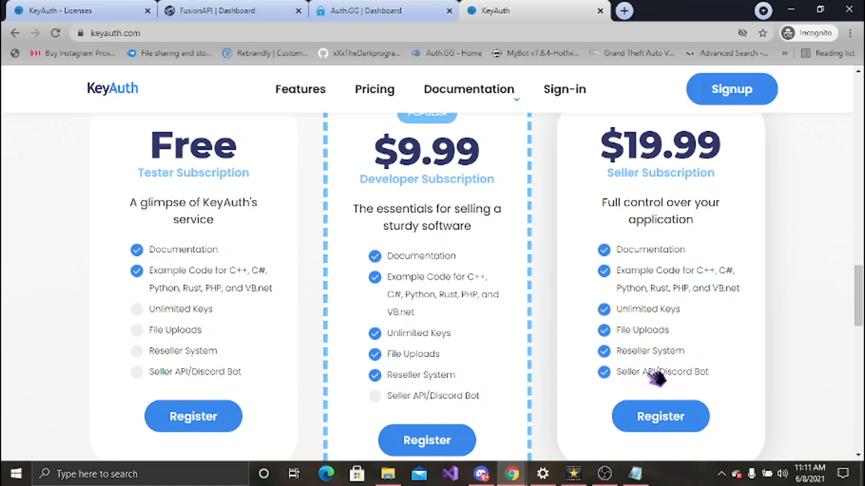
pyautogui.moveTo(745, 391)
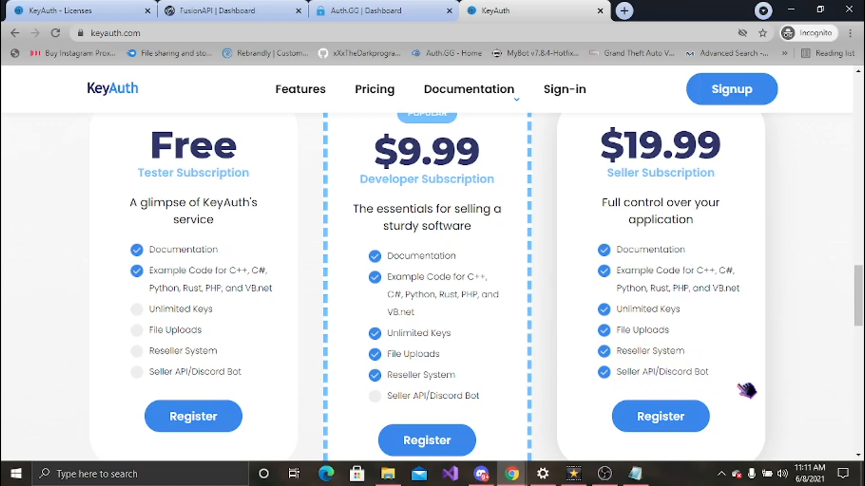
pyautogui.moveTo(607, 347)
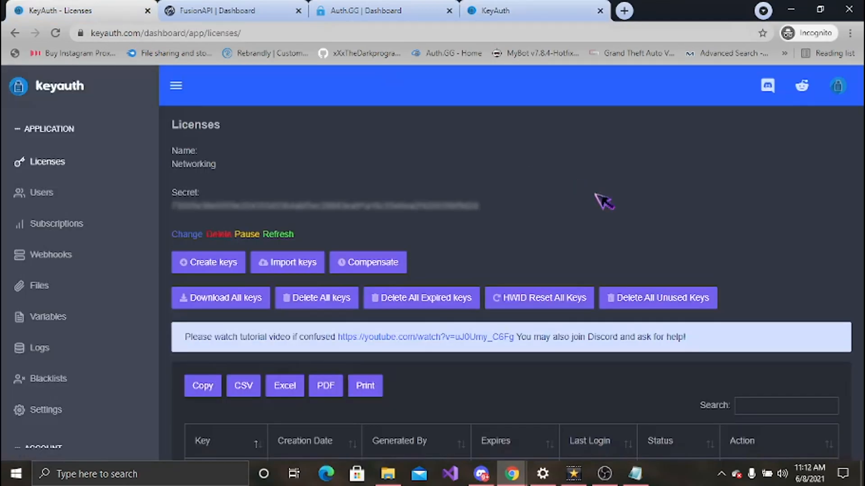
pyautogui.moveTo(785, 102)
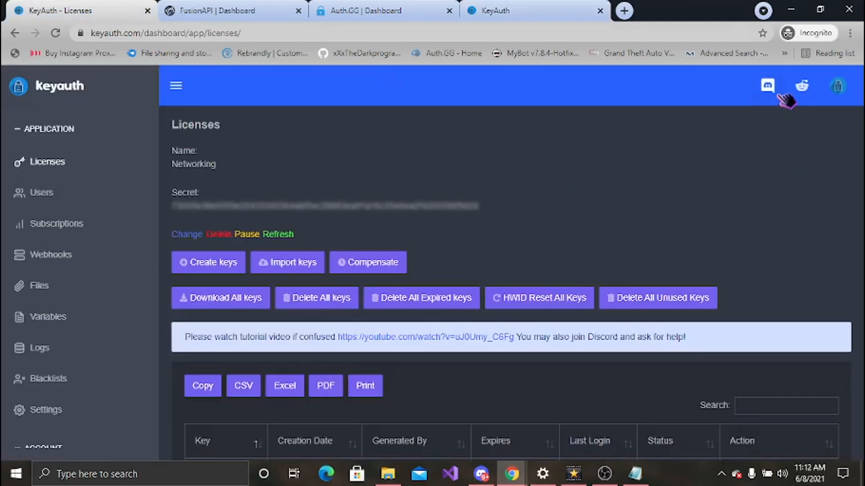
pyautogui.moveTo(767, 86)
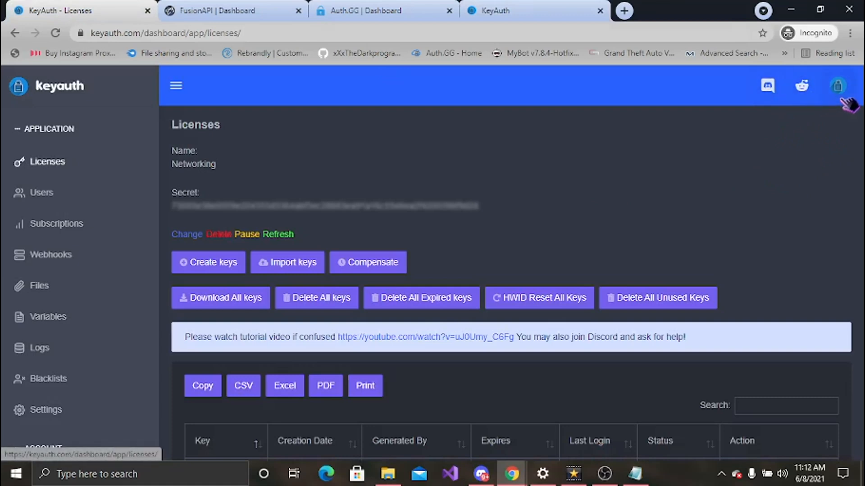
# On the Networking app's Licenses page, open the Add Licenses form via Create keys
pyautogui.click(837, 86)
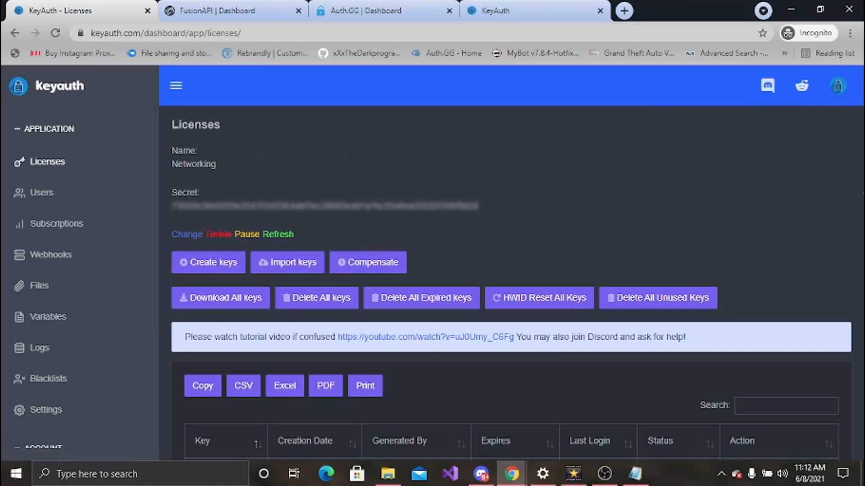
pyautogui.scroll(-3)
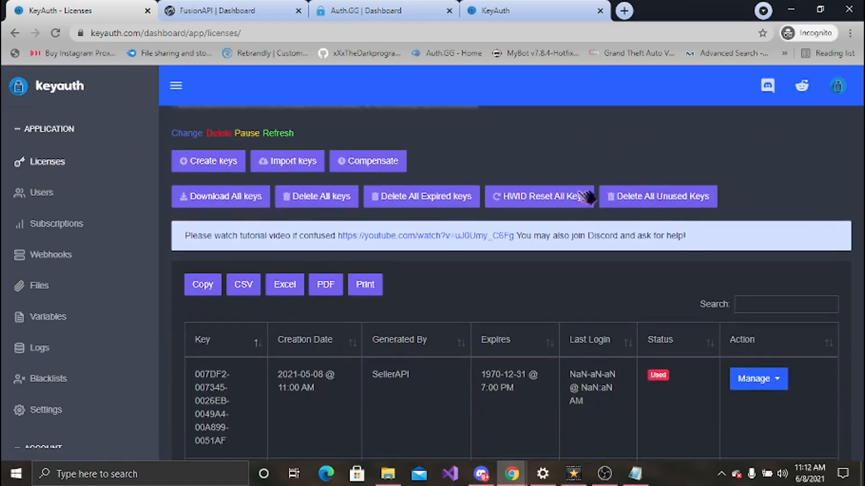
pyautogui.click(208, 161)
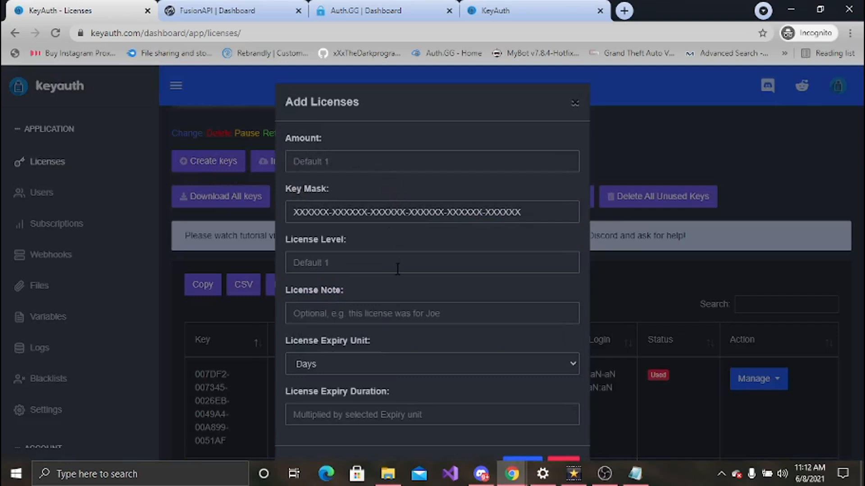
pyautogui.moveTo(411, 313)
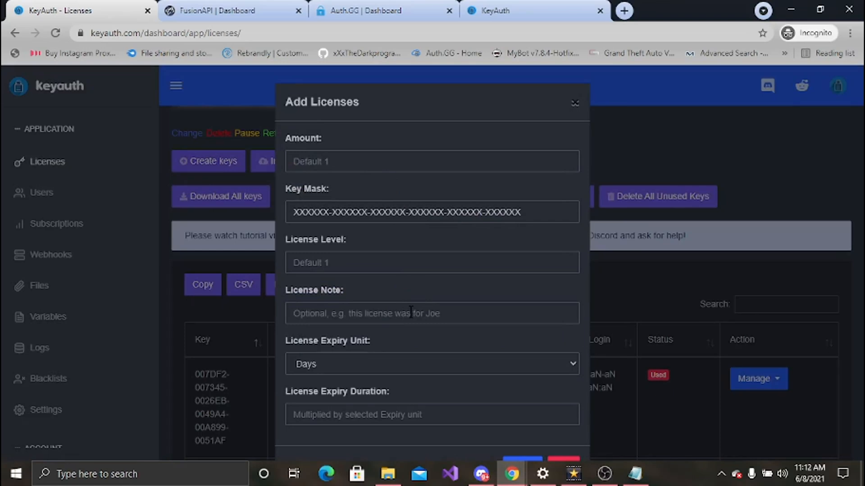
# Check the license expiry units, keep Days, and close the Add Licenses form
pyautogui.click(432, 364)
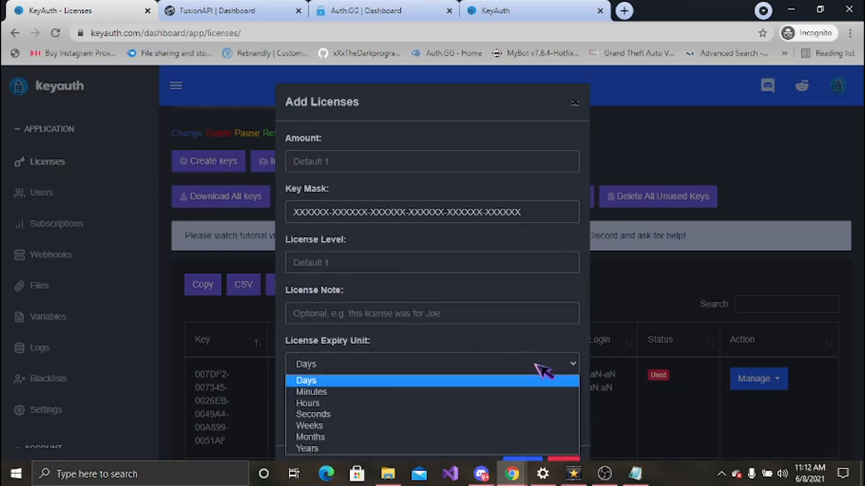
pyautogui.click(306, 381)
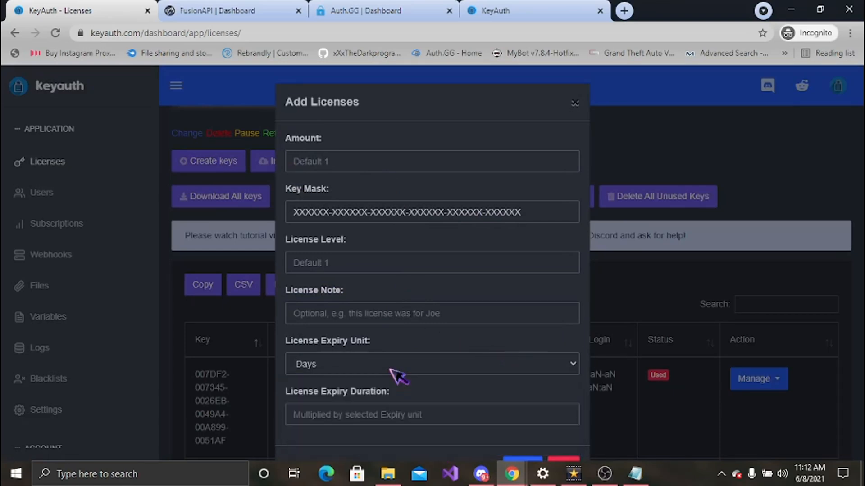
pyautogui.moveTo(665, 378)
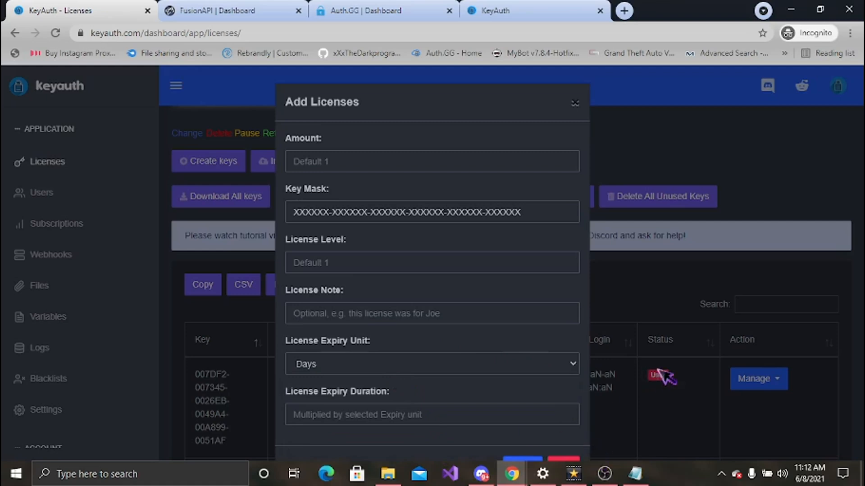
pyautogui.click(574, 103)
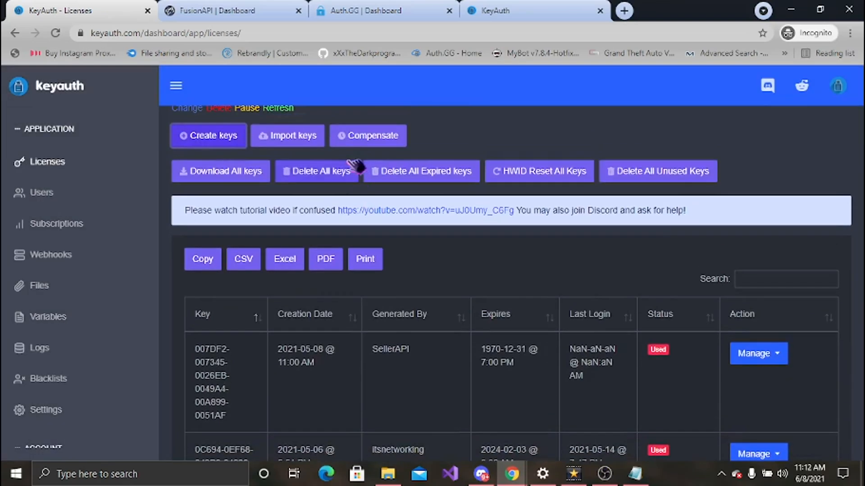
pyautogui.moveTo(303, 146)
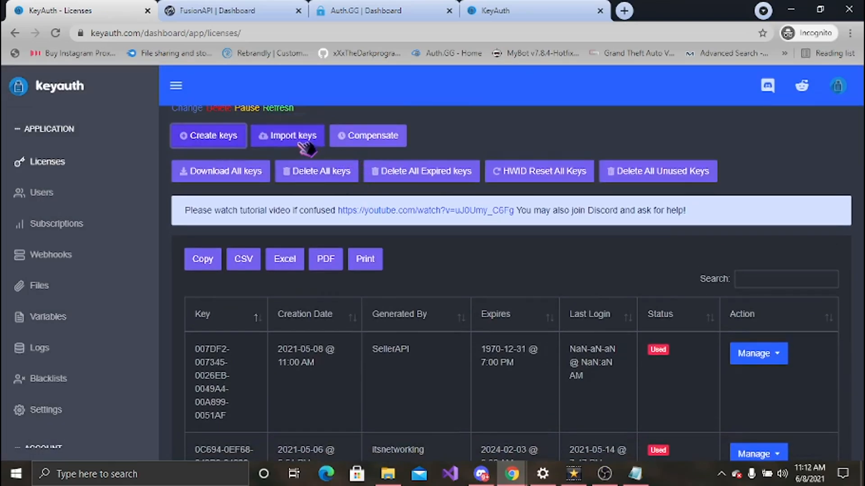
# Review the Import and Compensate Licenses forms, keeping Days, then close Compensate
pyautogui.click(288, 135)
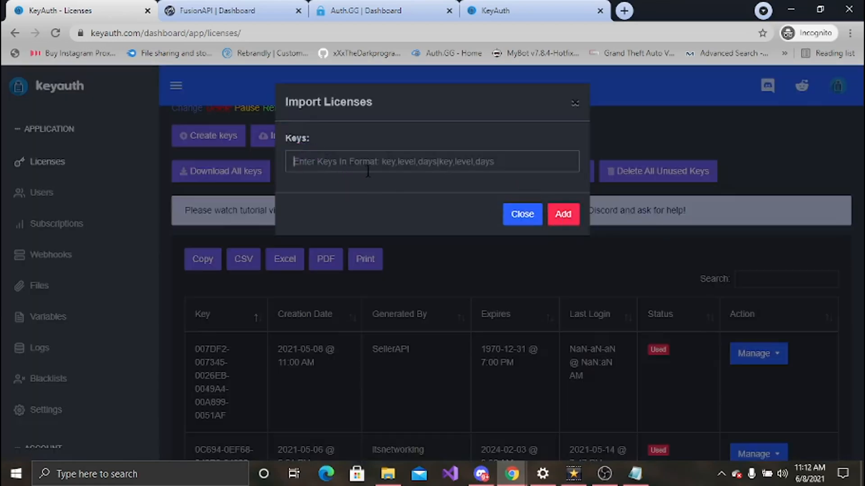
pyautogui.moveTo(574, 103)
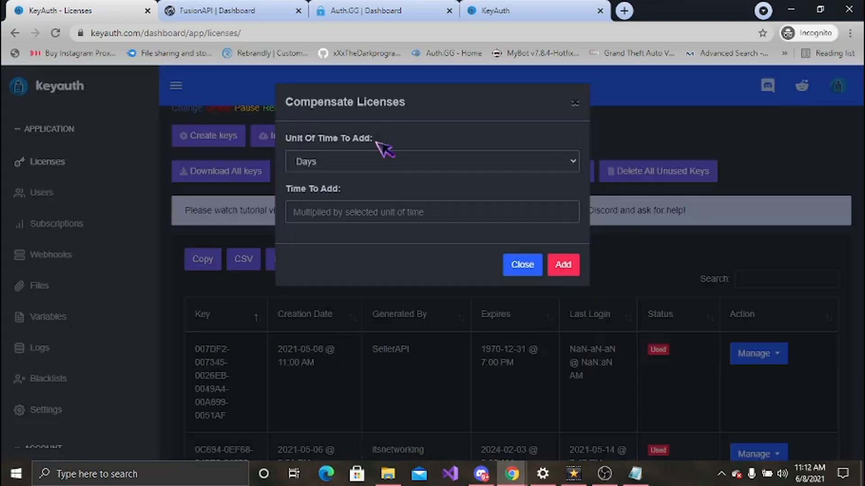
pyautogui.click(432, 161)
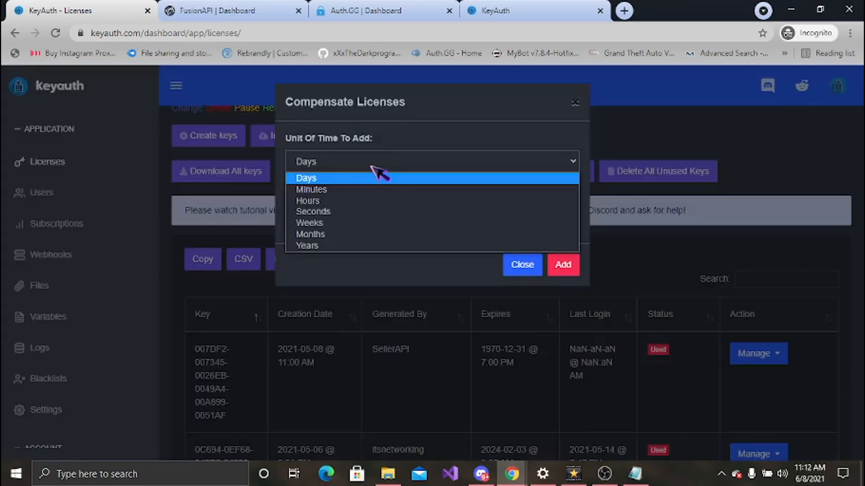
pyautogui.click(306, 178)
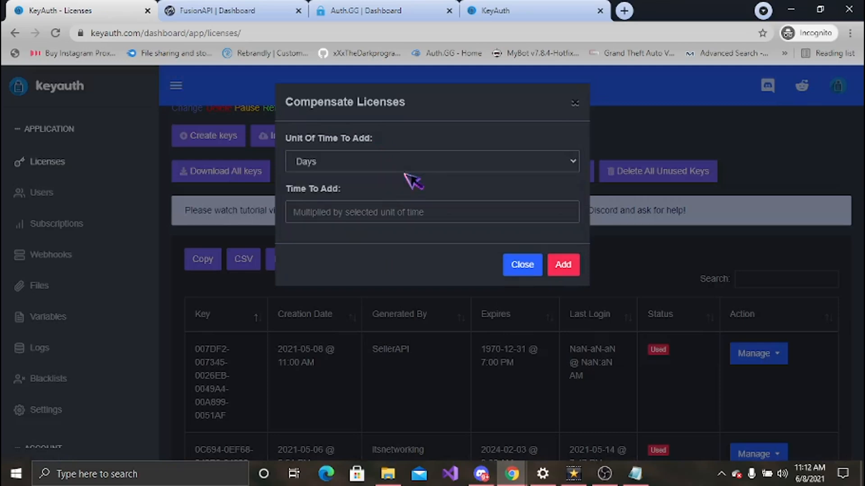
pyautogui.moveTo(590, 80)
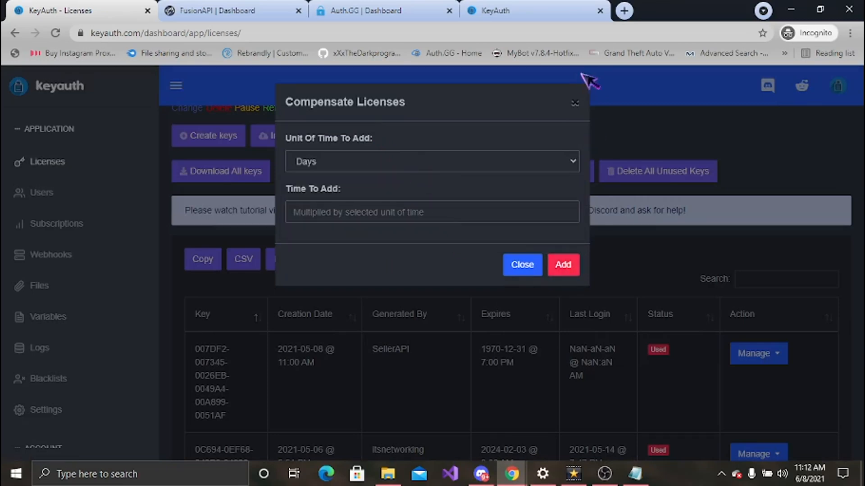
pyautogui.click(521, 264)
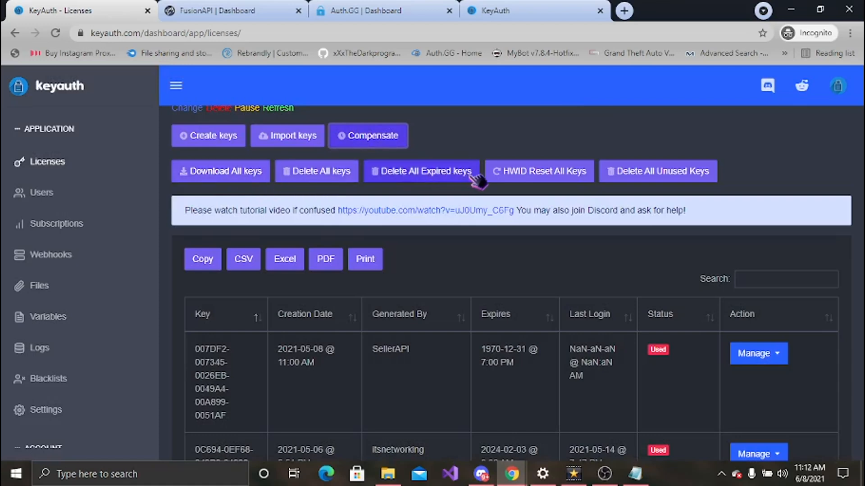
pyautogui.moveTo(508, 185)
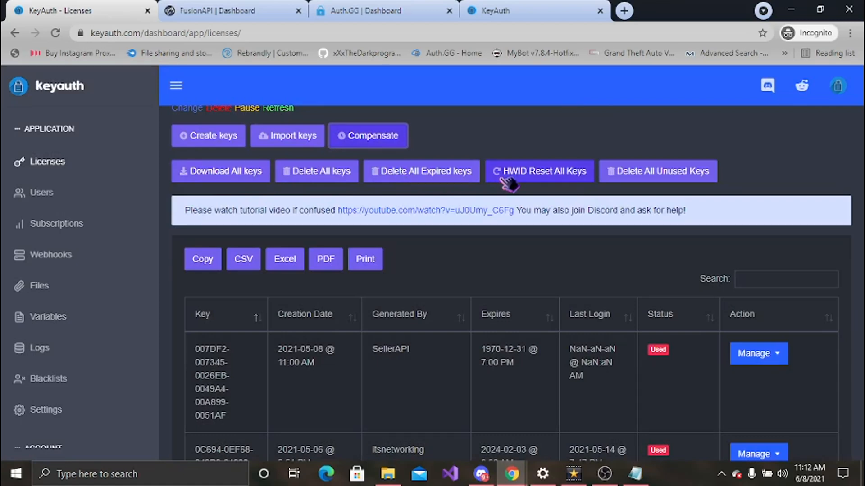
pyautogui.moveTo(634, 187)
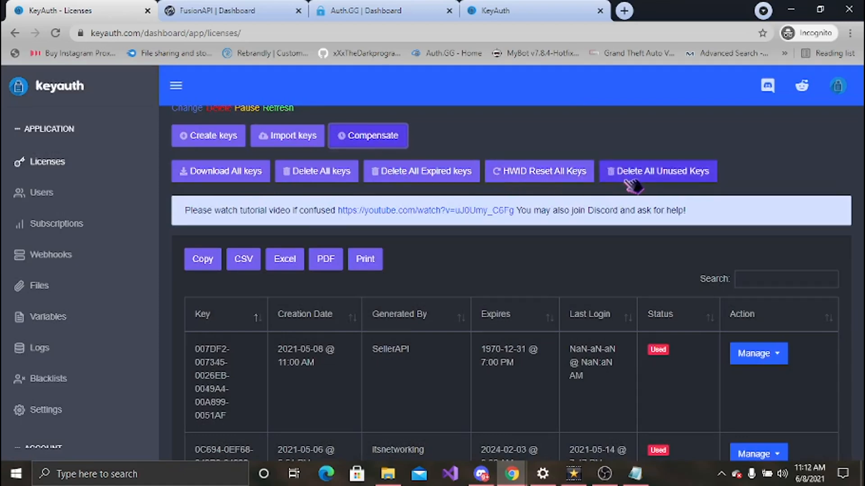
pyautogui.moveTo(203, 259)
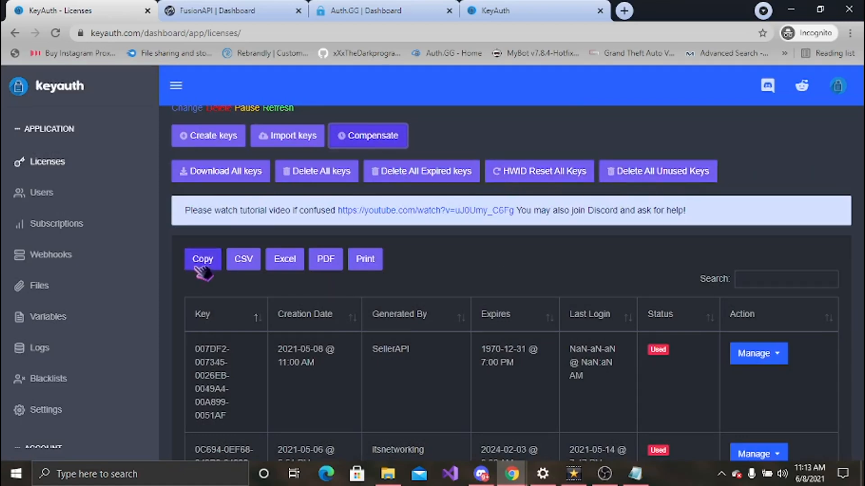
pyautogui.moveTo(325, 260)
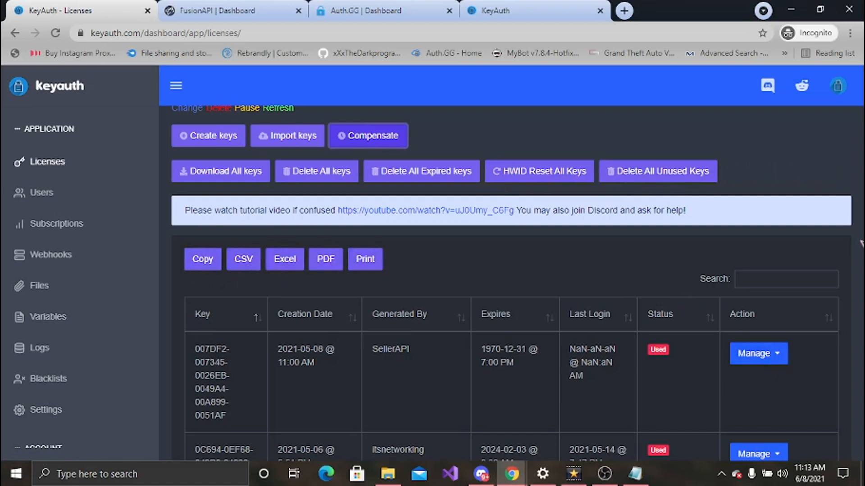
pyautogui.click(785, 279)
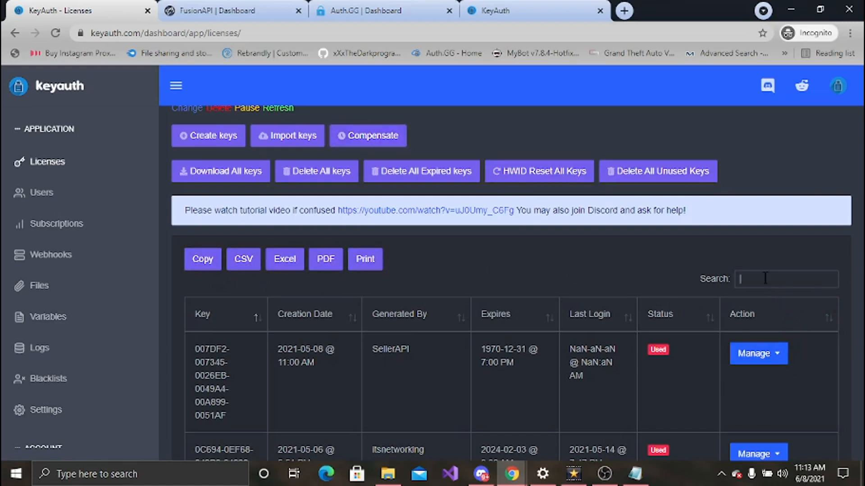
pyautogui.write('007')
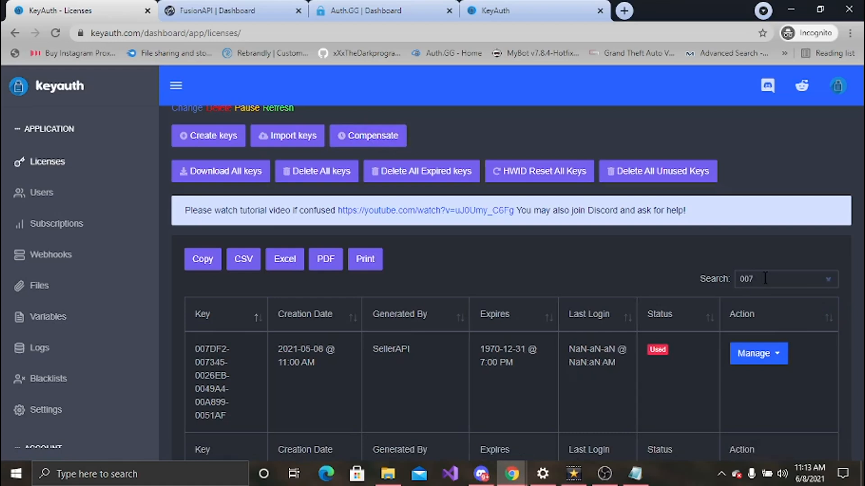
pyautogui.write('DF')
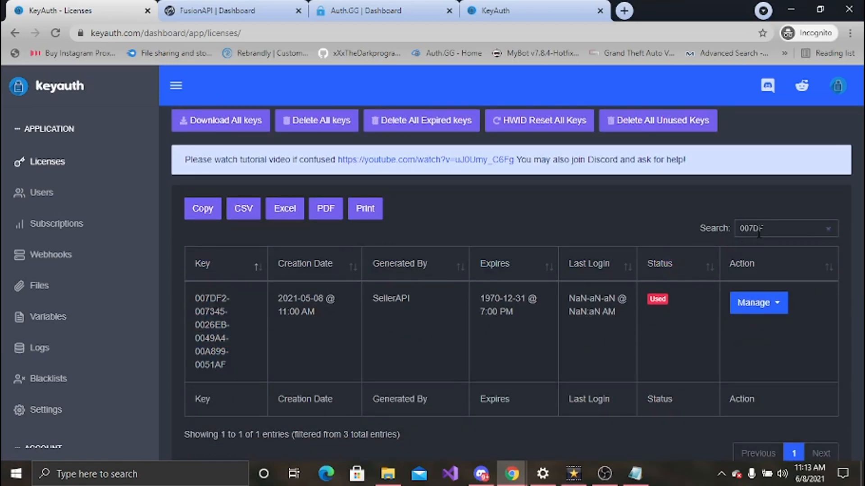
pyautogui.click(759, 302)
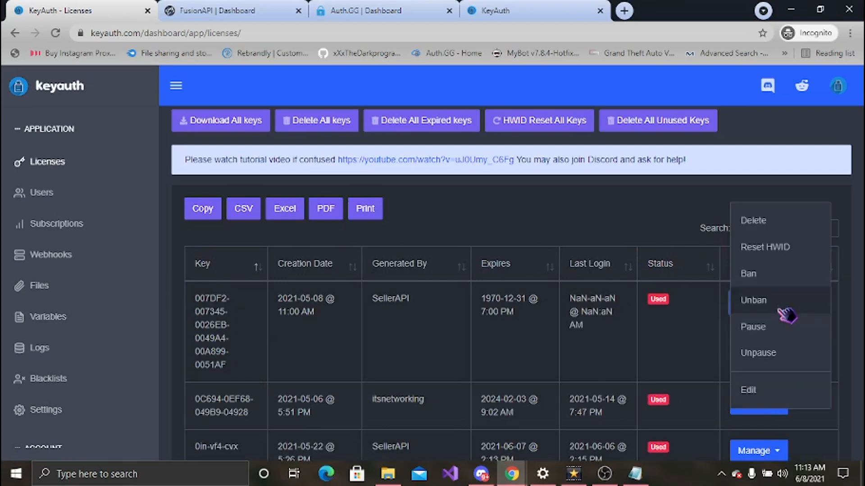
pyautogui.moveTo(793, 275)
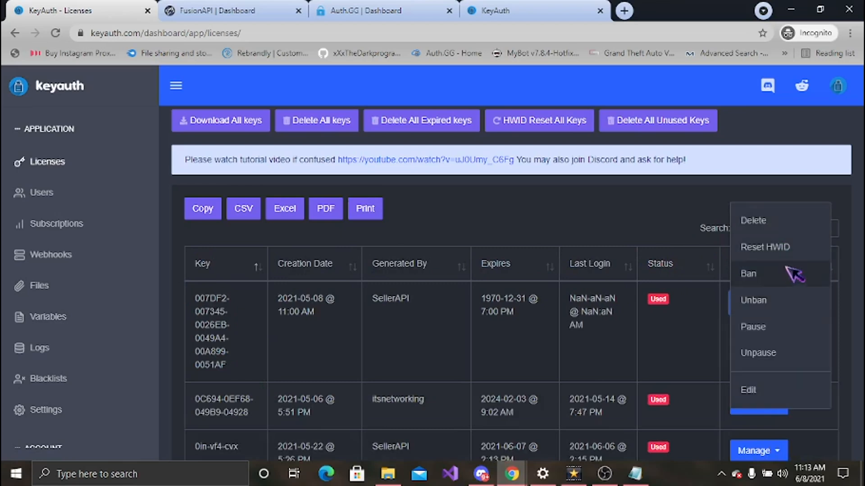
pyautogui.moveTo(749, 391)
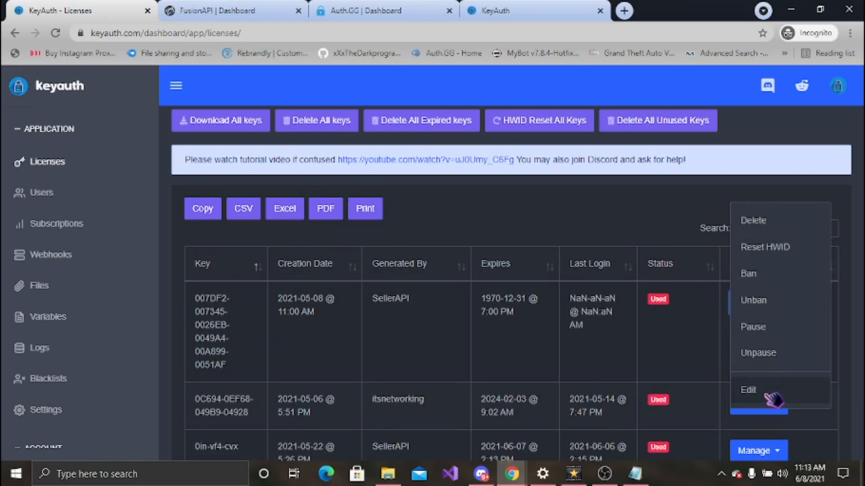
pyautogui.moveTo(852, 369)
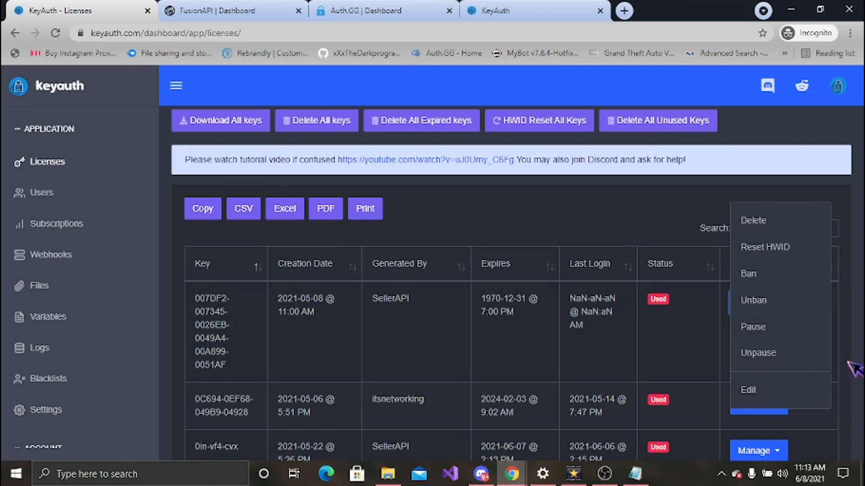
pyautogui.click(479, 290)
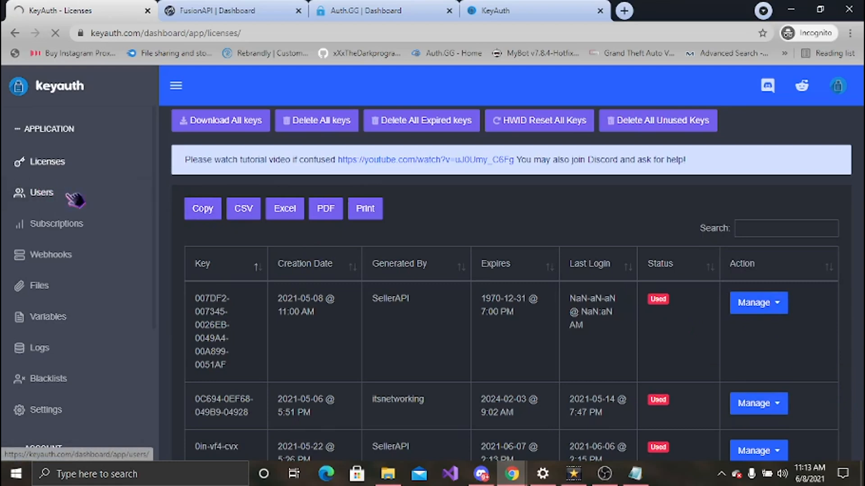
pyautogui.moveTo(166, 198)
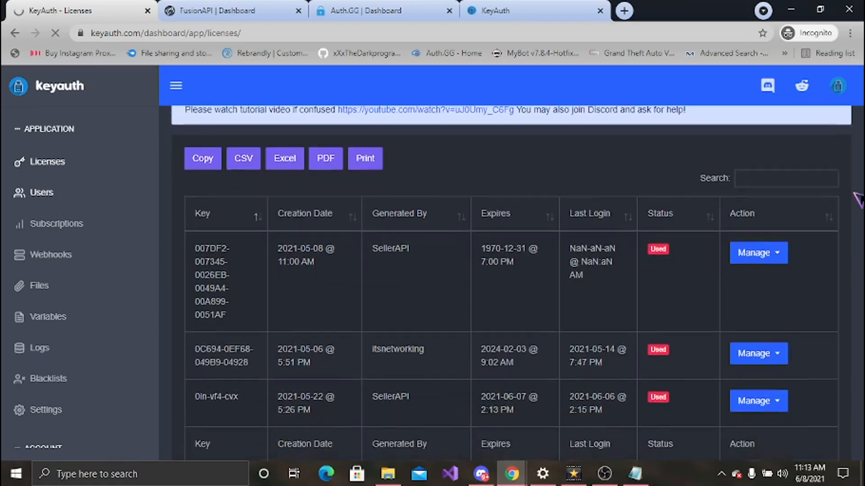
# Go to the Networking app's Users page and scroll through its empty users table
pyautogui.scroll(-3)
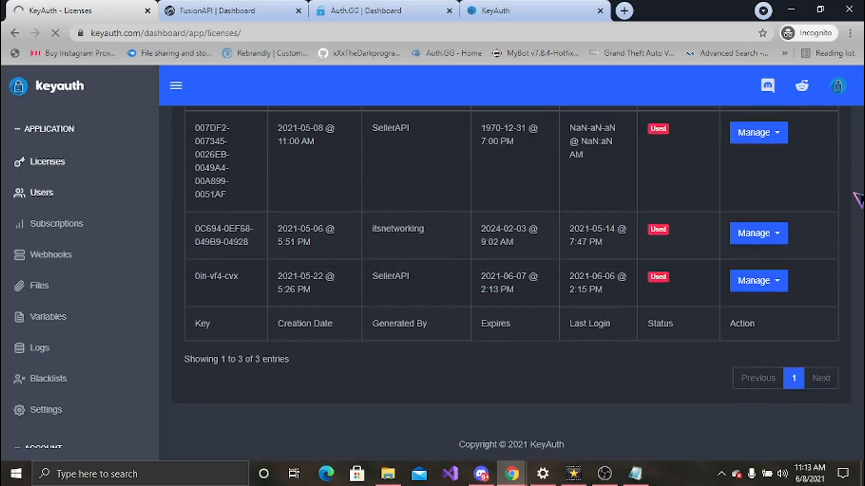
pyautogui.click(44, 192)
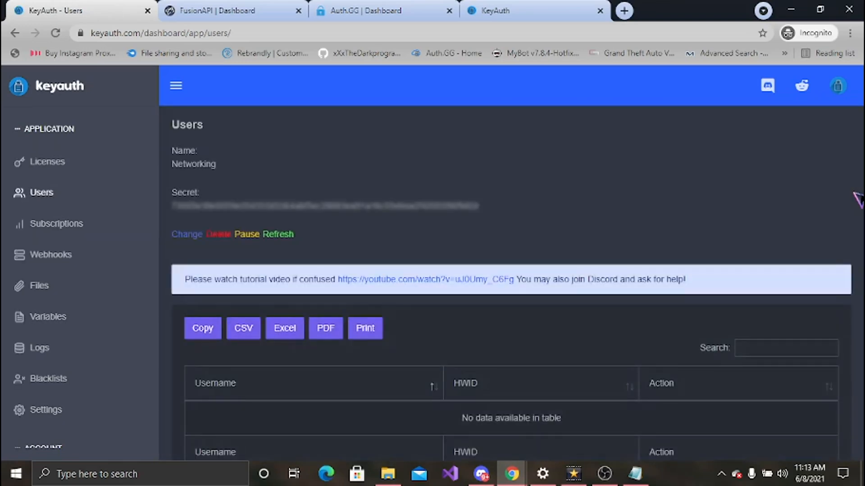
pyautogui.scroll(-3)
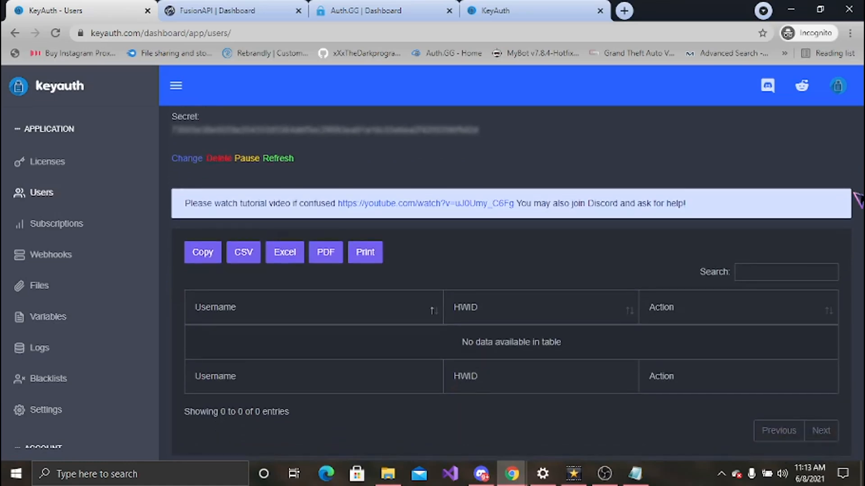
pyautogui.scroll(3)
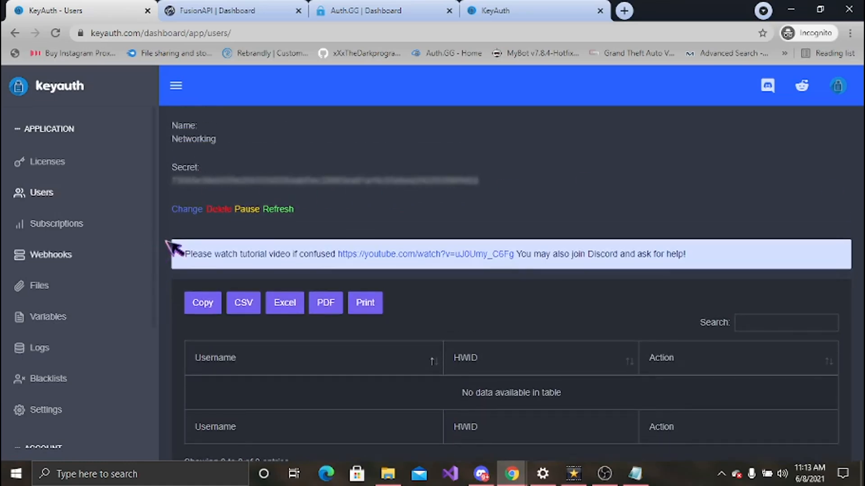
pyautogui.moveTo(809, 302)
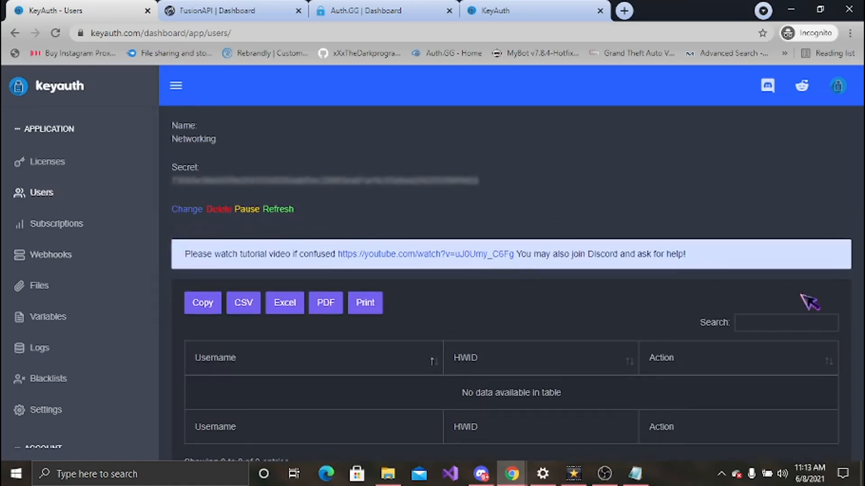
pyautogui.scroll(-3)
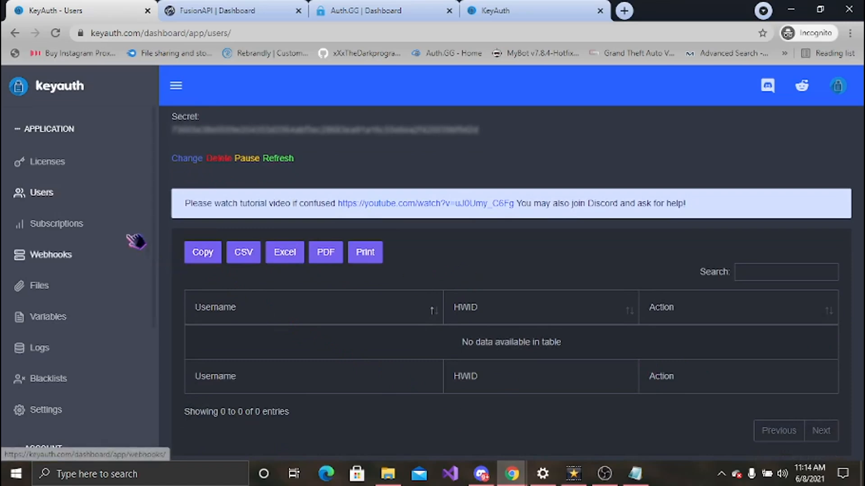
# Create a subscription named 'Testing' with license level 1 on the Subscriptions page
pyautogui.click(59, 224)
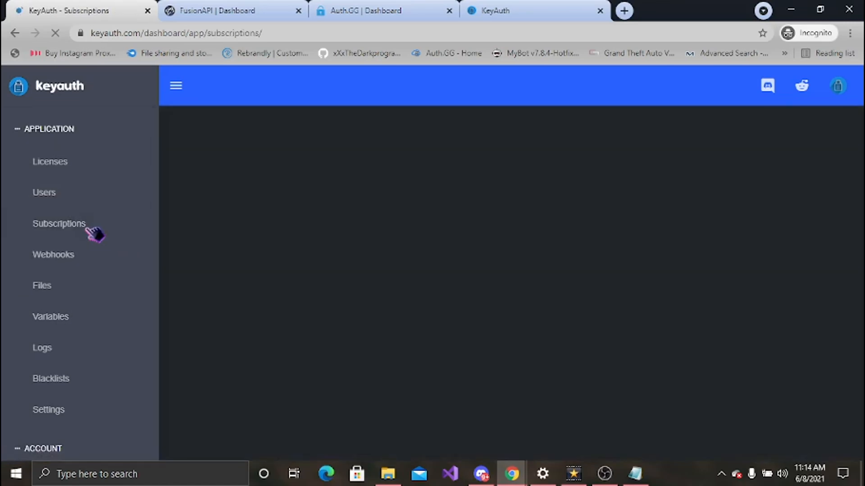
pyautogui.click(58, 224)
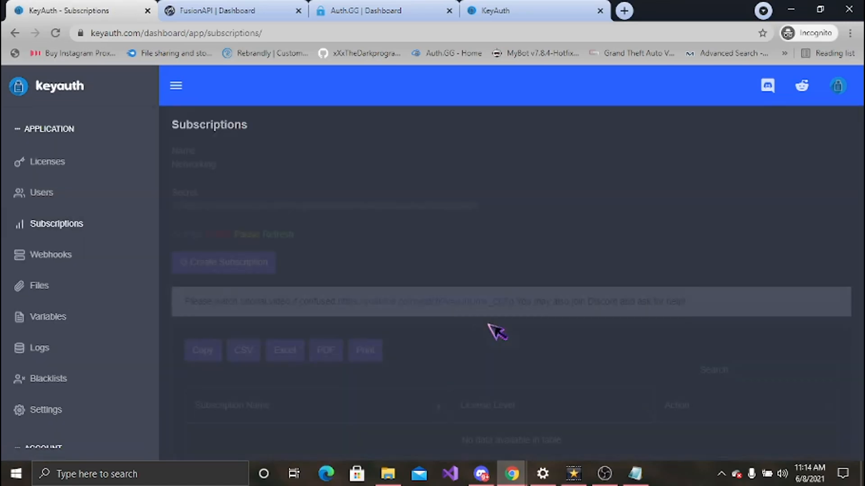
pyautogui.click(223, 263)
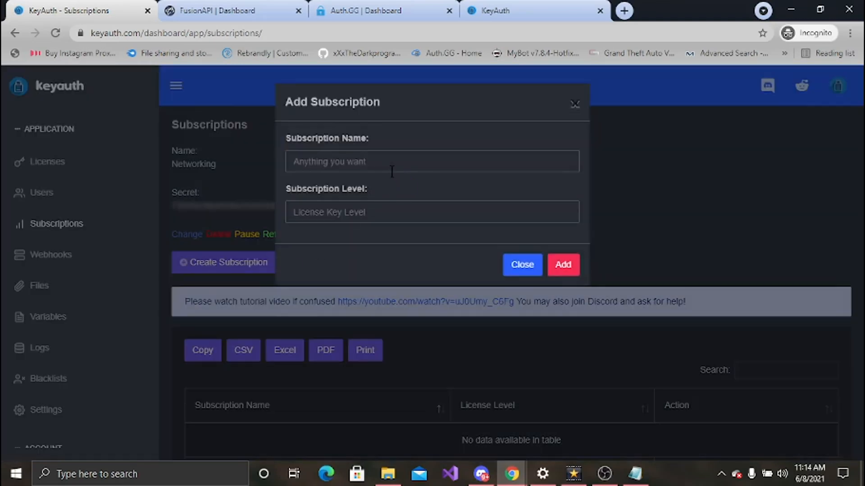
pyautogui.moveTo(671, 143)
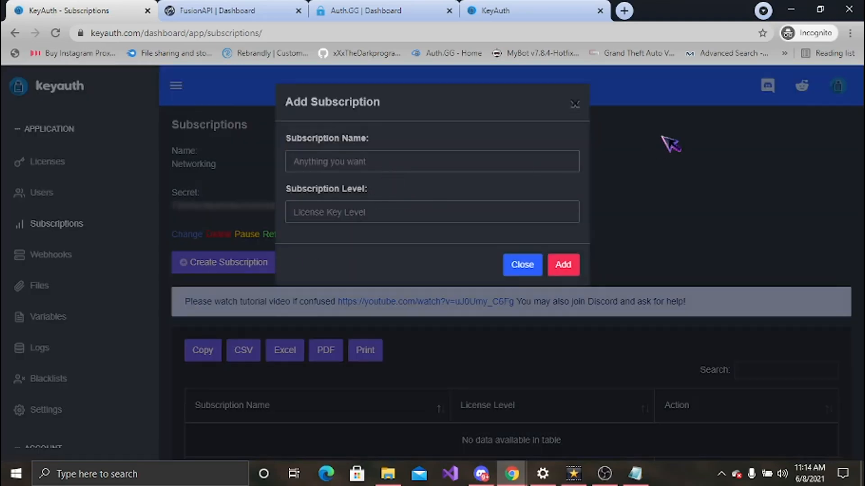
pyautogui.click(521, 265)
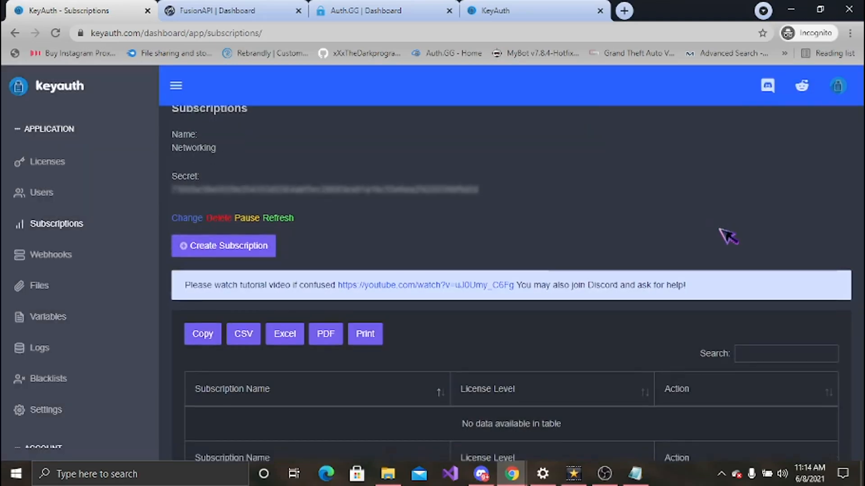
pyautogui.click(223, 246)
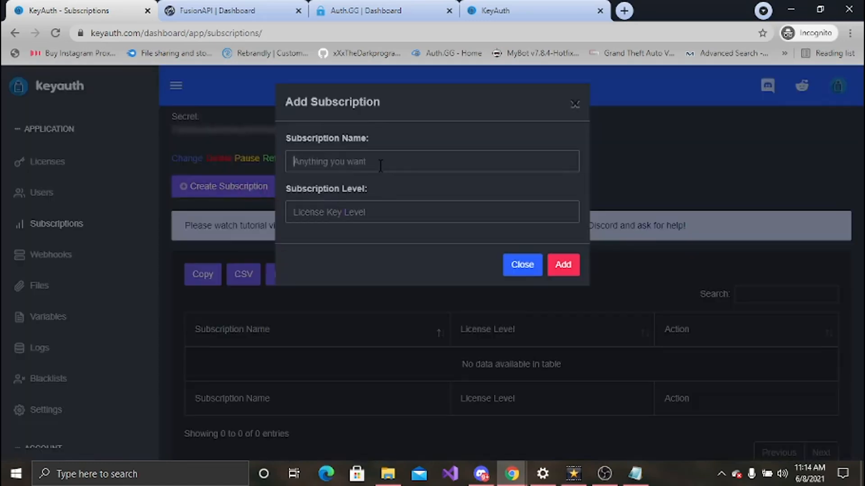
pyautogui.write('Testing')
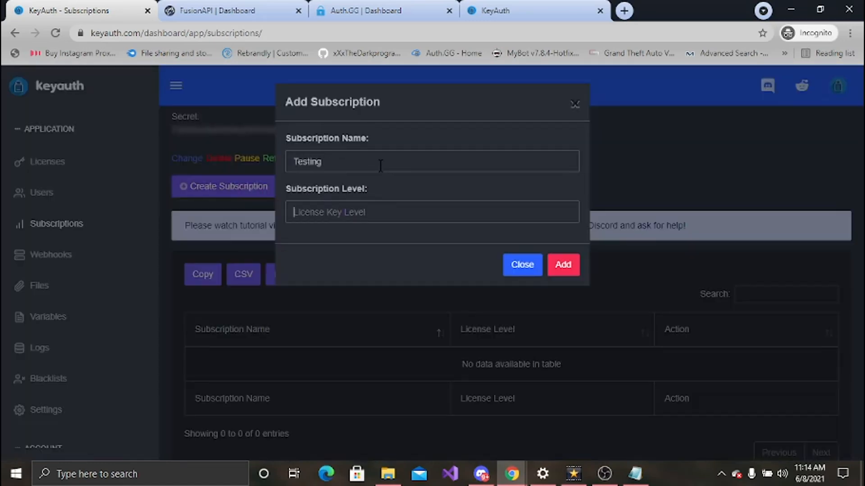
pyautogui.click(563, 265)
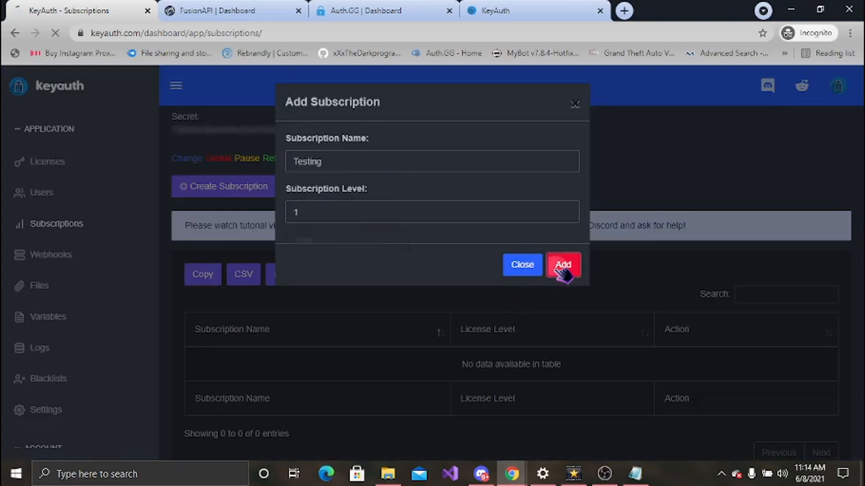
pyautogui.click(563, 266)
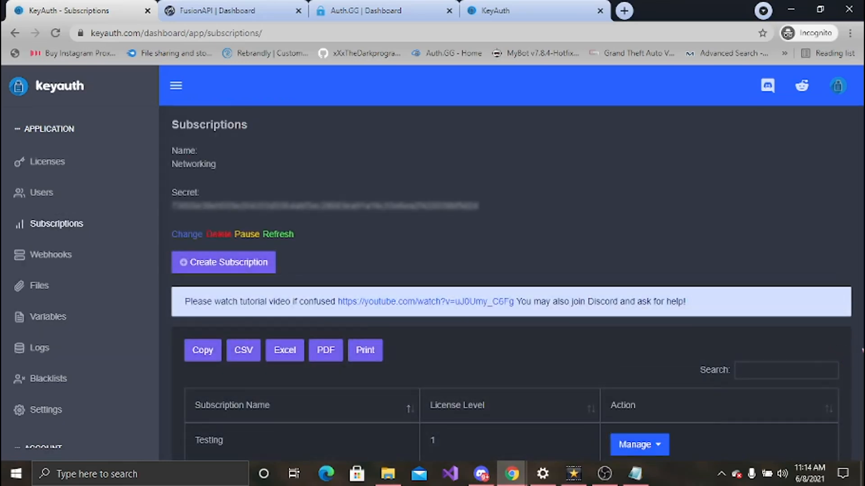
pyautogui.scroll(-3)
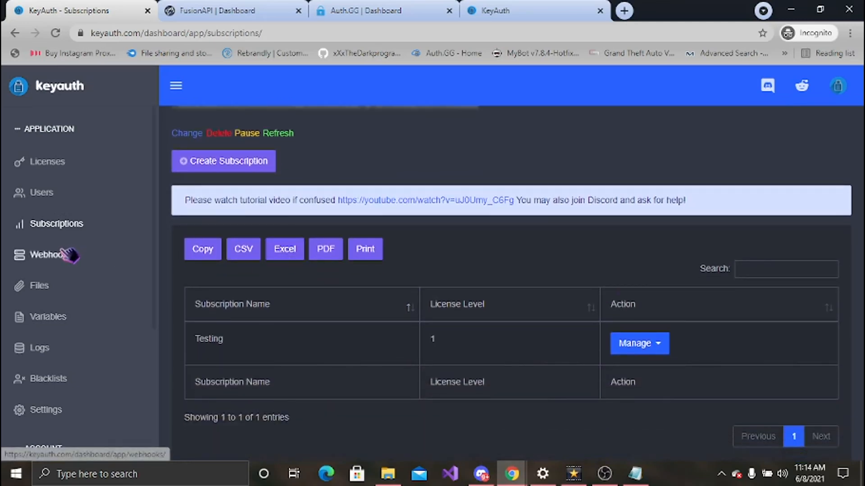
# View the Webhooks page with its resethash webhook, opening and dismissing the Add Webhooks form
pyautogui.click(50, 254)
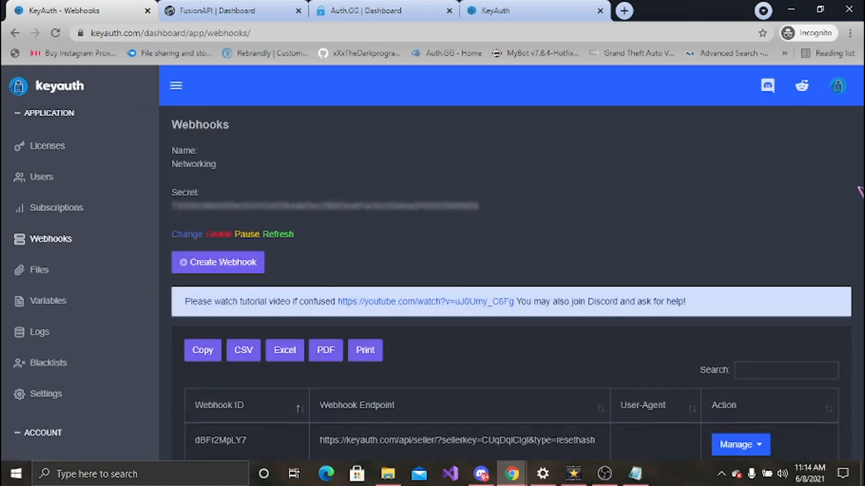
pyautogui.scroll(-3)
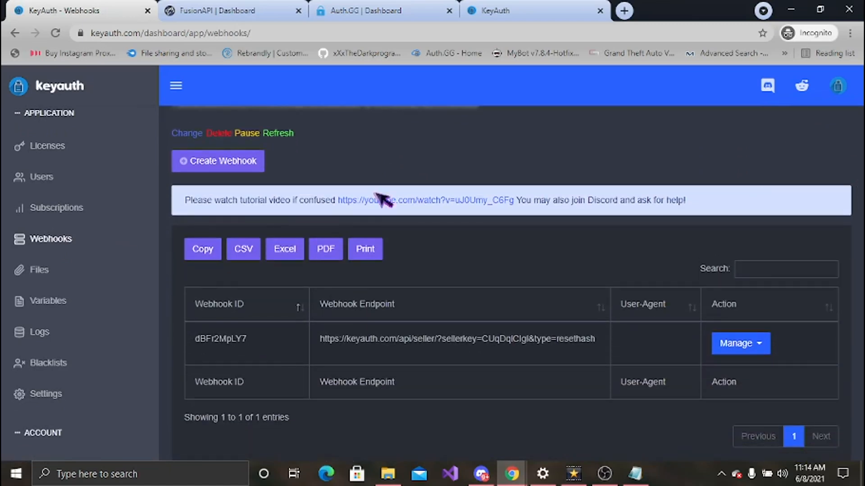
pyautogui.click(217, 161)
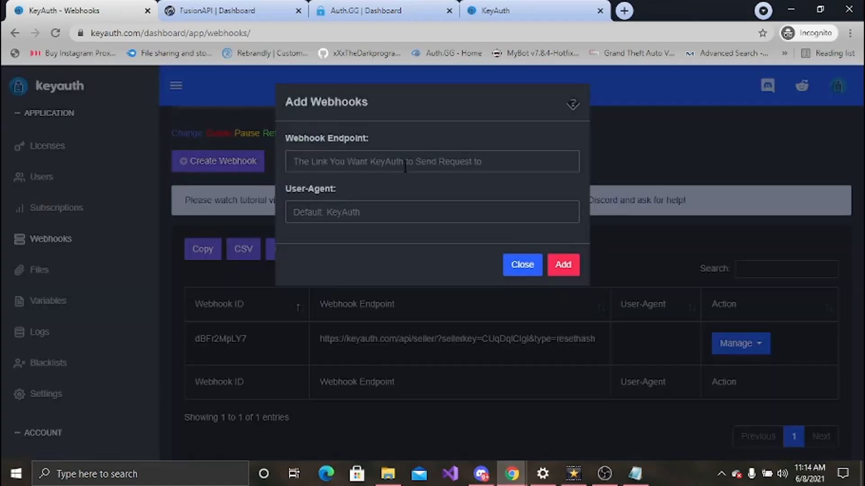
pyautogui.click(432, 161)
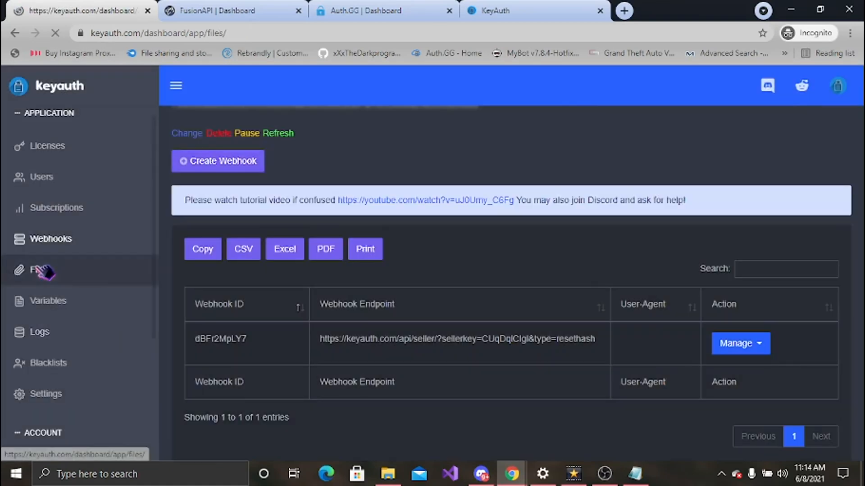
# View iconfinder_home_326656.png on Files, close the upload form, and check its Manage actions
pyautogui.click(39, 270)
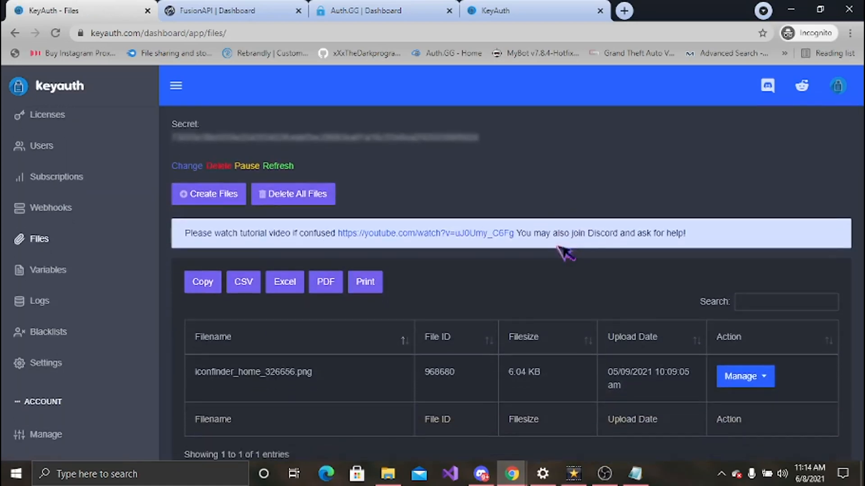
pyautogui.scroll(-3)
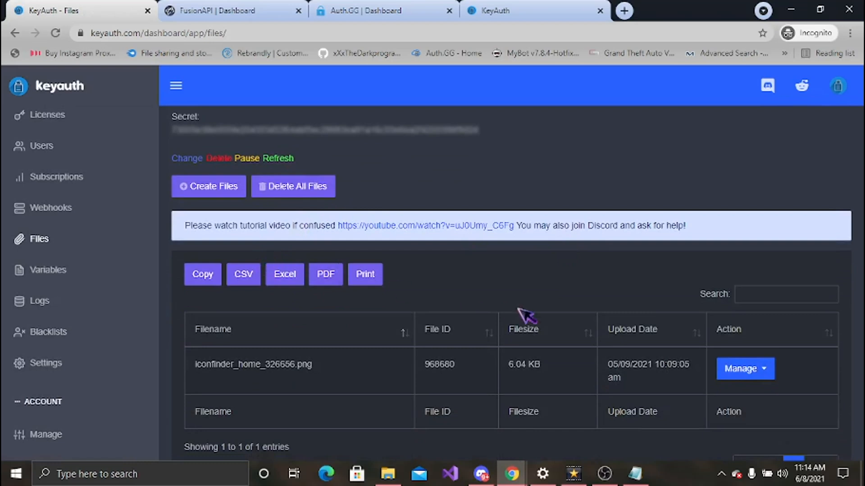
pyautogui.click(208, 186)
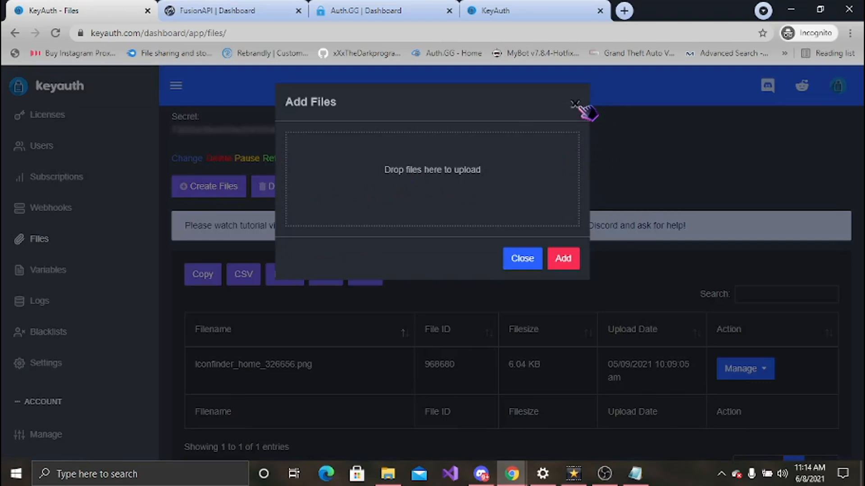
pyautogui.moveTo(480, 184)
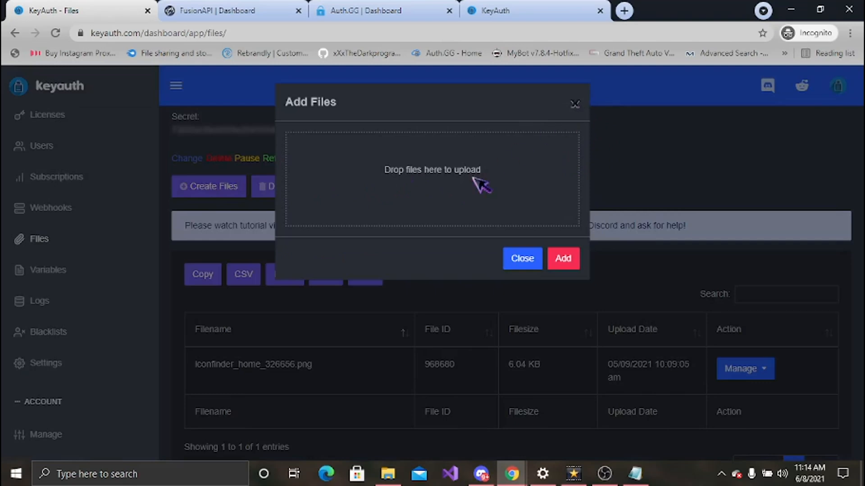
pyautogui.click(520, 258)
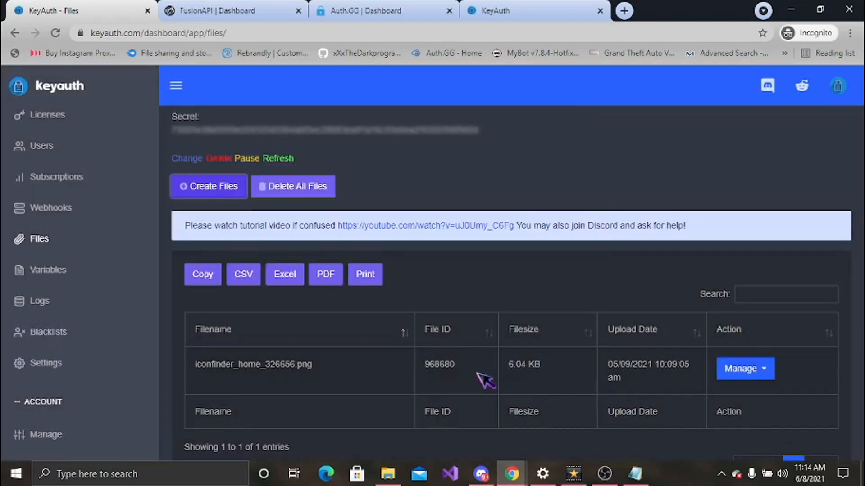
pyautogui.moveTo(772, 375)
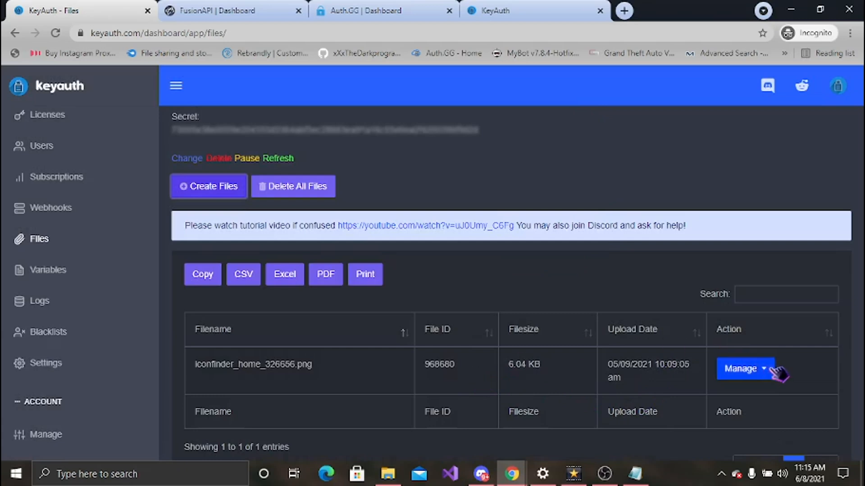
pyautogui.click(744, 368)
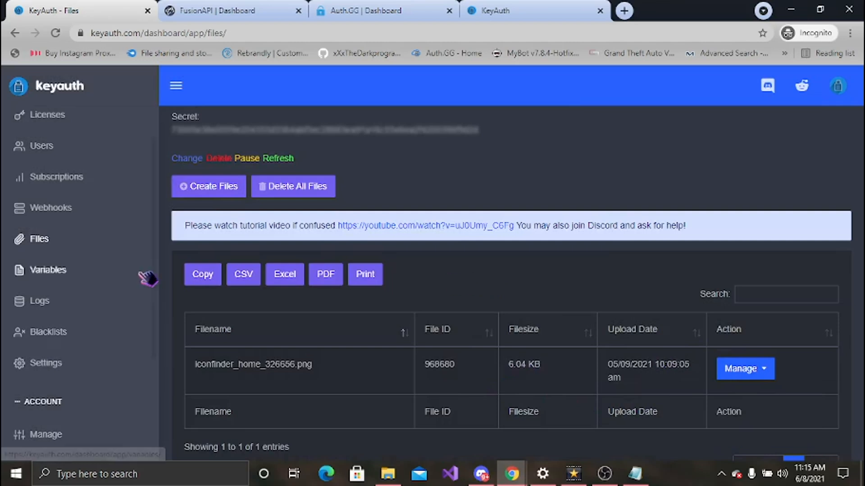
# Add a variable 'Test Var' with data 1 and show its Manage options
pyautogui.click(48, 270)
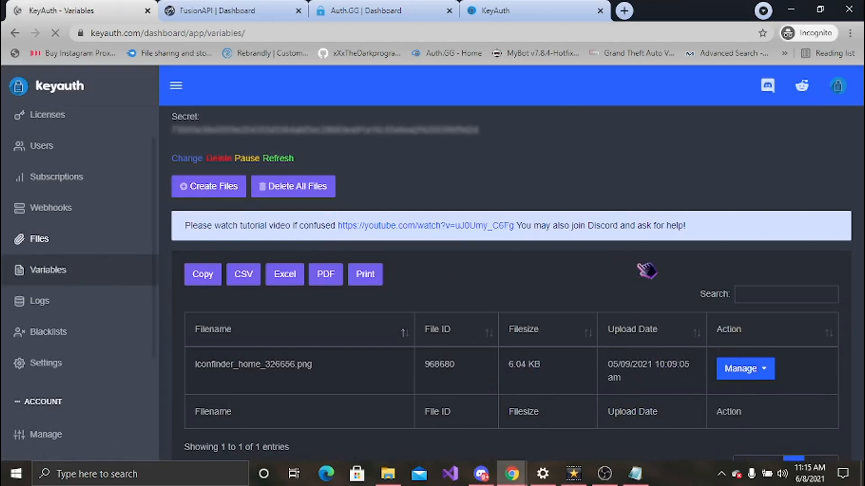
pyautogui.click(48, 270)
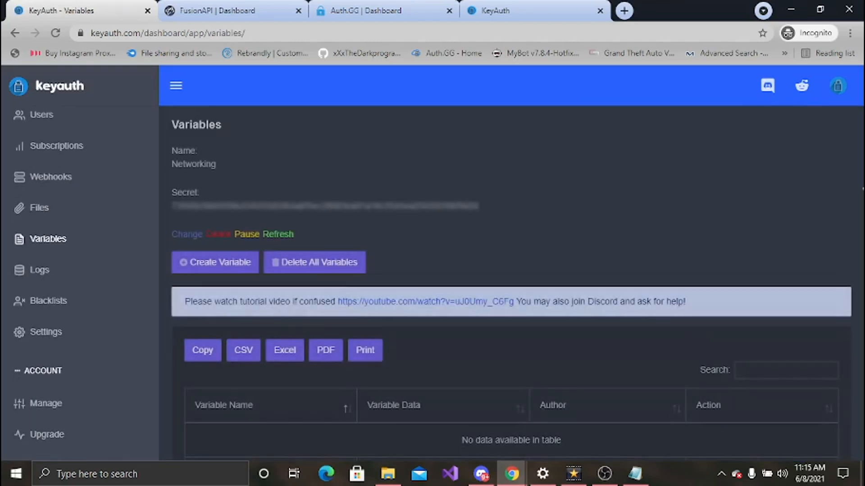
pyautogui.scroll(-3)
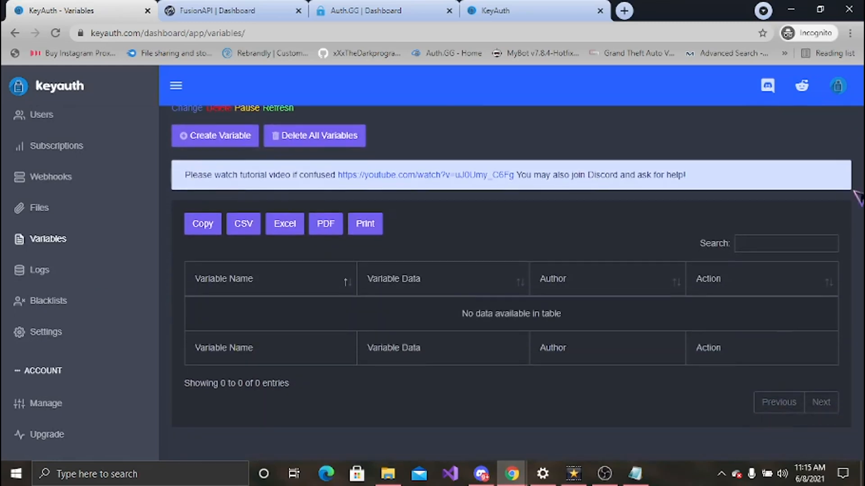
pyautogui.click(214, 136)
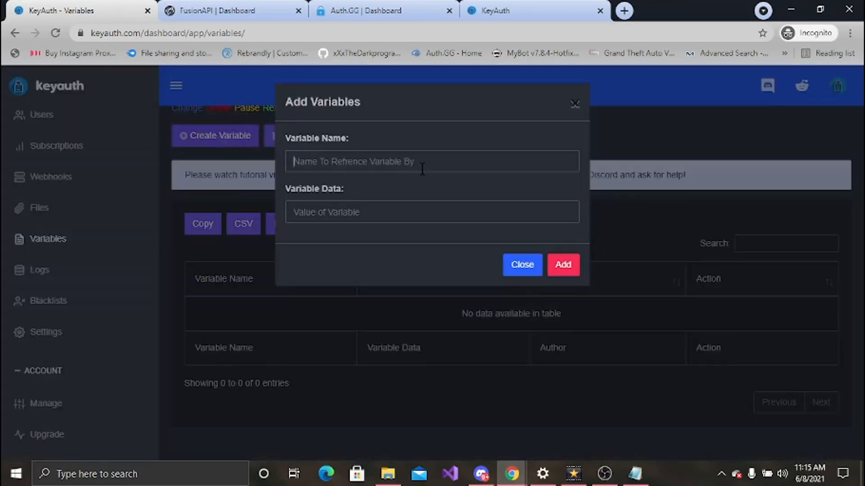
pyautogui.write('Test Var')
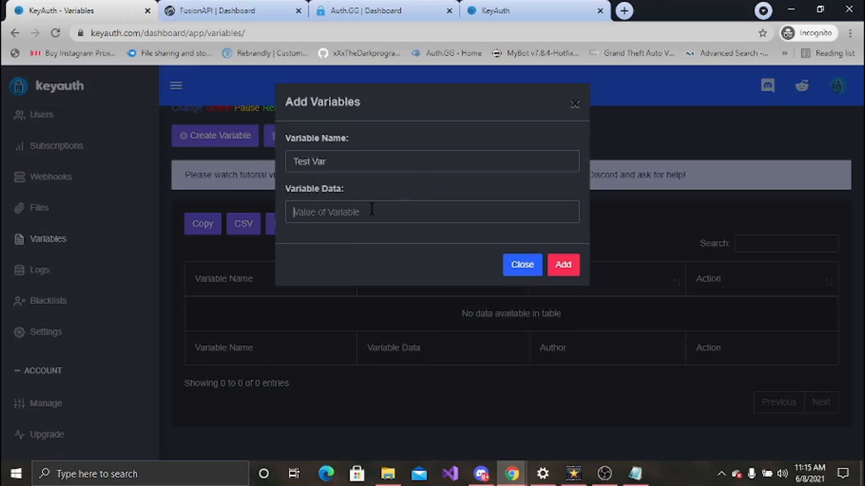
pyautogui.click(562, 264)
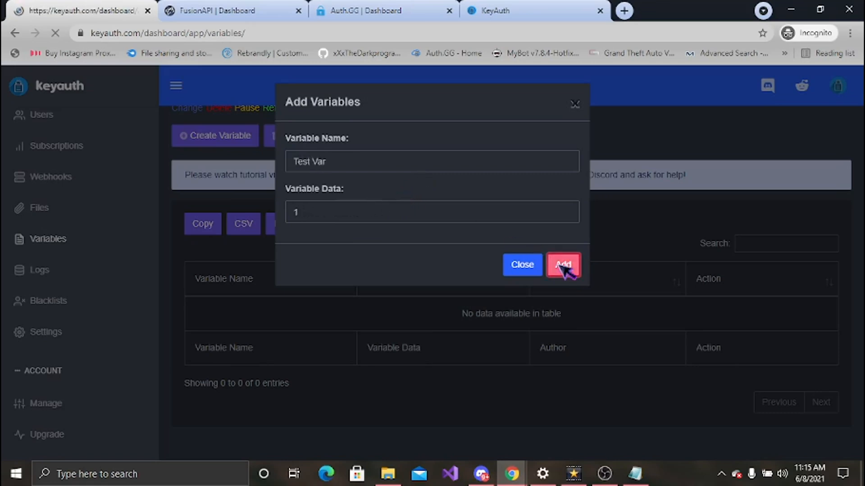
pyautogui.click(563, 266)
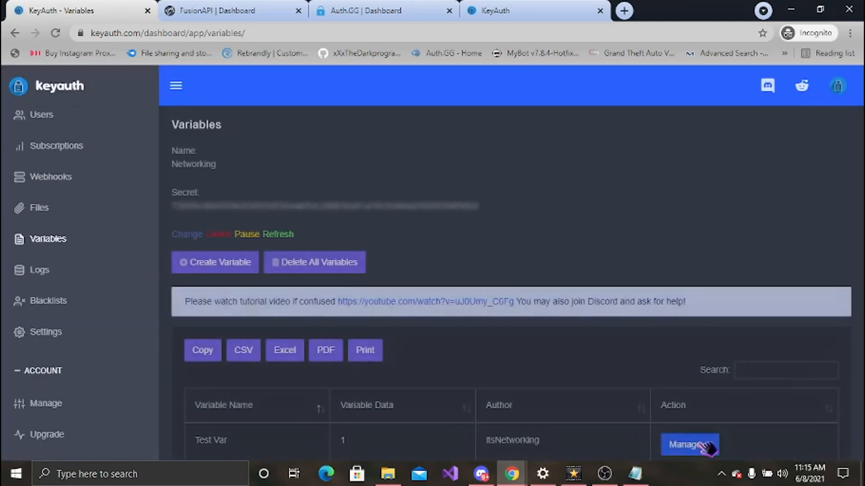
pyautogui.click(690, 444)
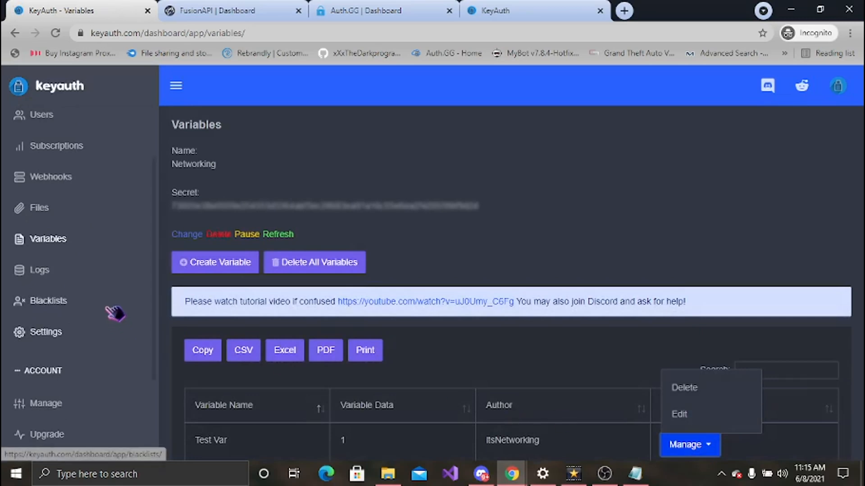
# Look over the empty Logs page, then go to the Blacklists page
pyautogui.click(39, 270)
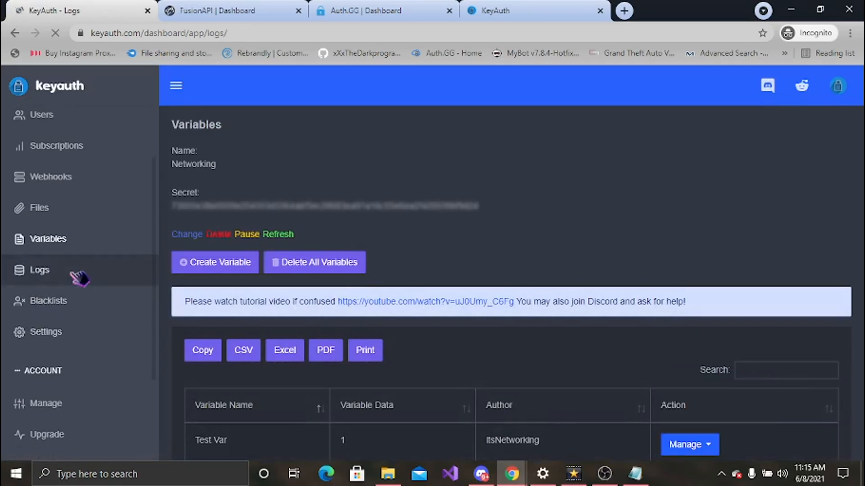
pyautogui.click(39, 270)
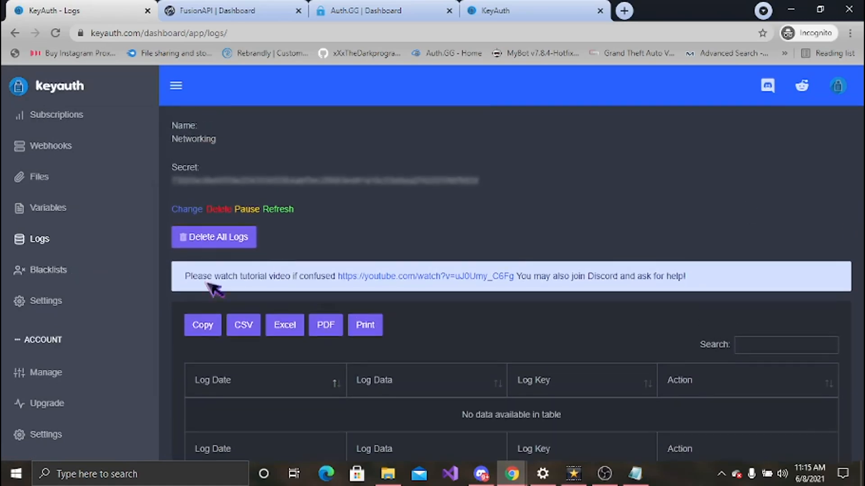
pyautogui.click(48, 270)
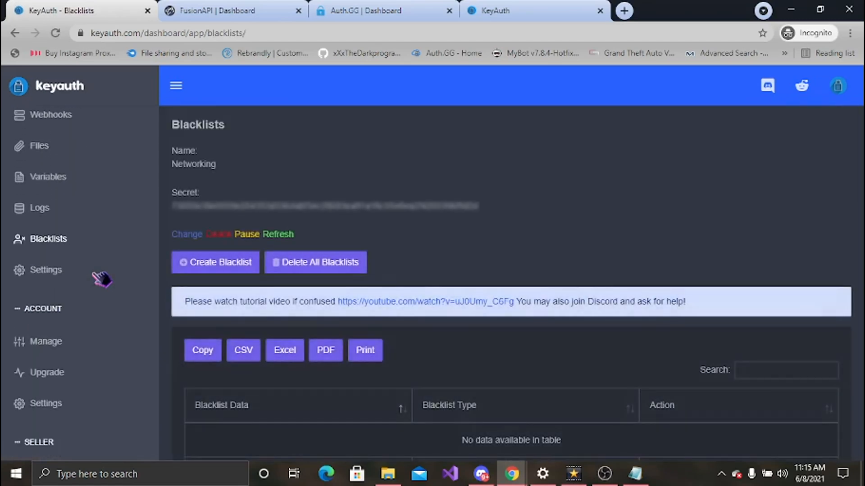
# Open the Add Blacklist form, keep IP Address as type, and close it unused
pyautogui.click(215, 263)
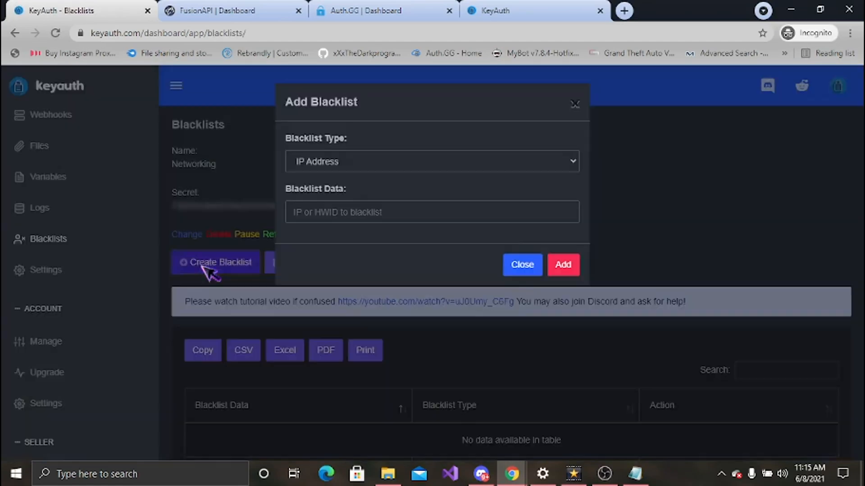
pyautogui.click(432, 161)
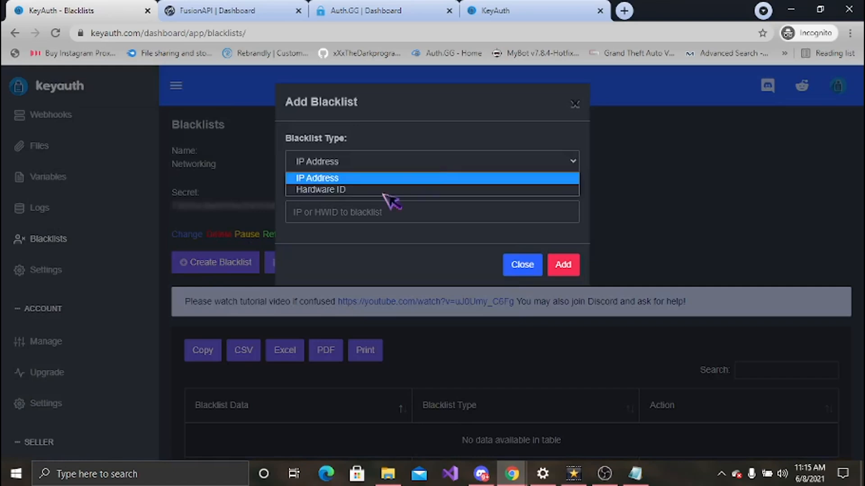
pyautogui.click(317, 177)
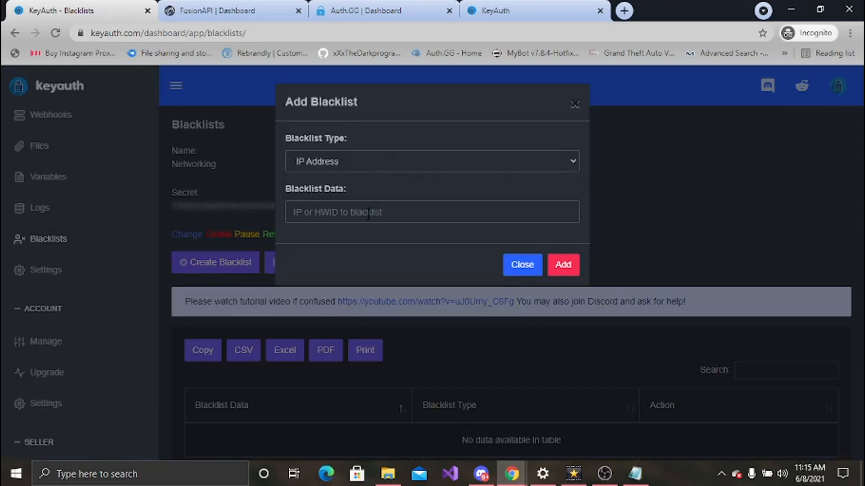
pyautogui.moveTo(575, 104)
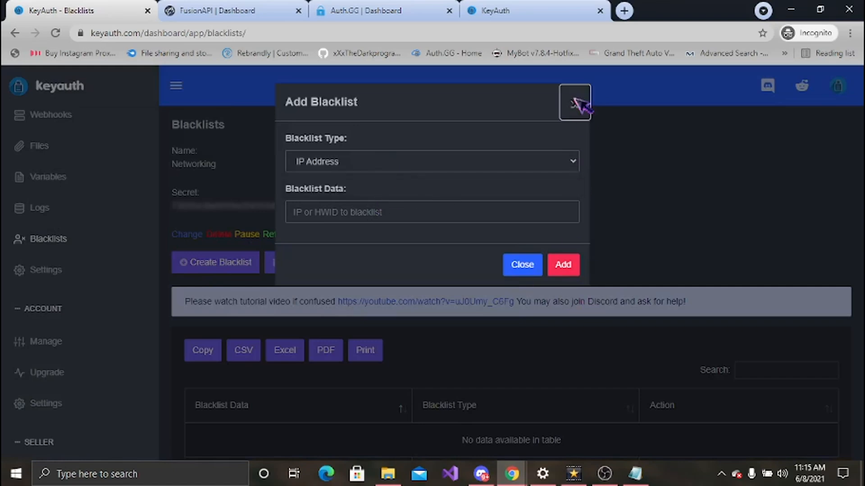
pyautogui.click(575, 102)
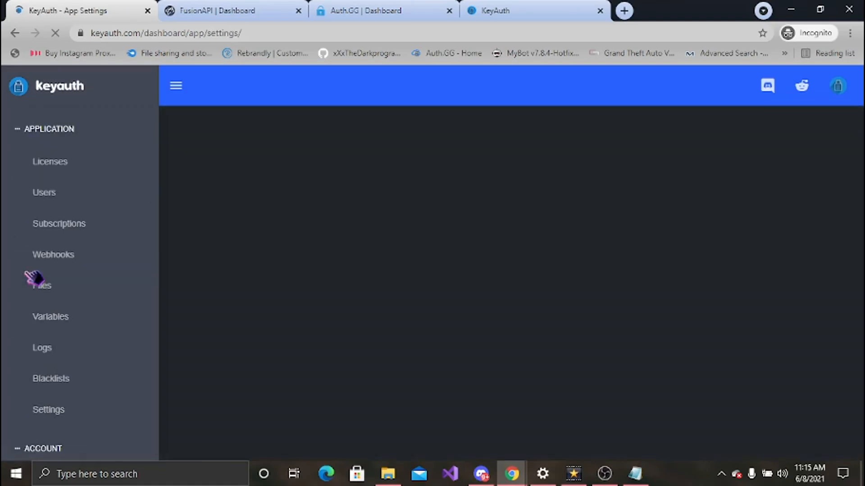
# On App Settings, clear the App Disabled message and scroll down to the Sellix fields
pyautogui.click(48, 410)
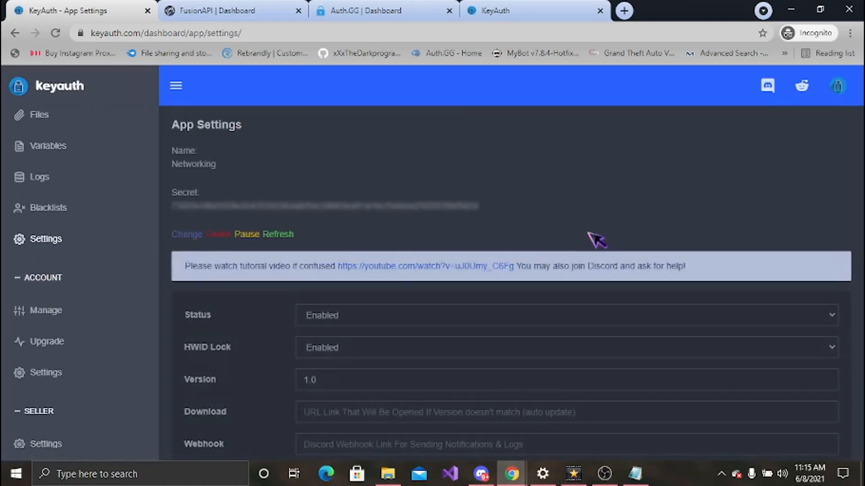
pyautogui.moveTo(833, 176)
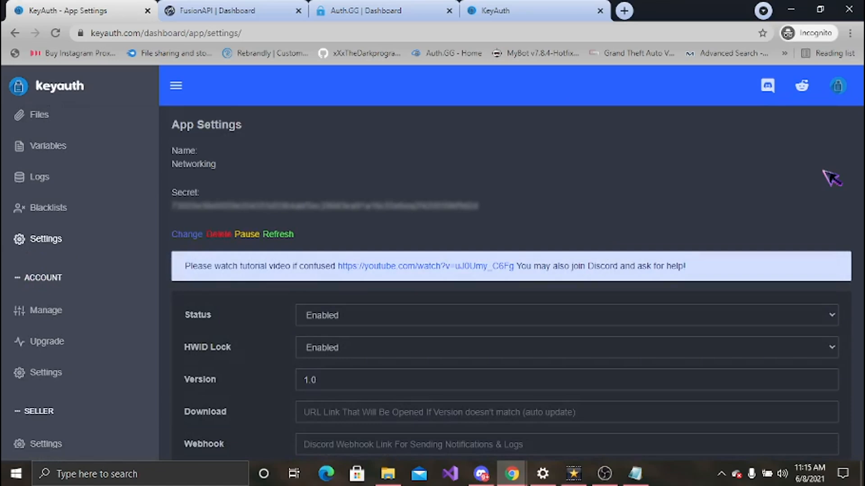
pyautogui.scroll(-3)
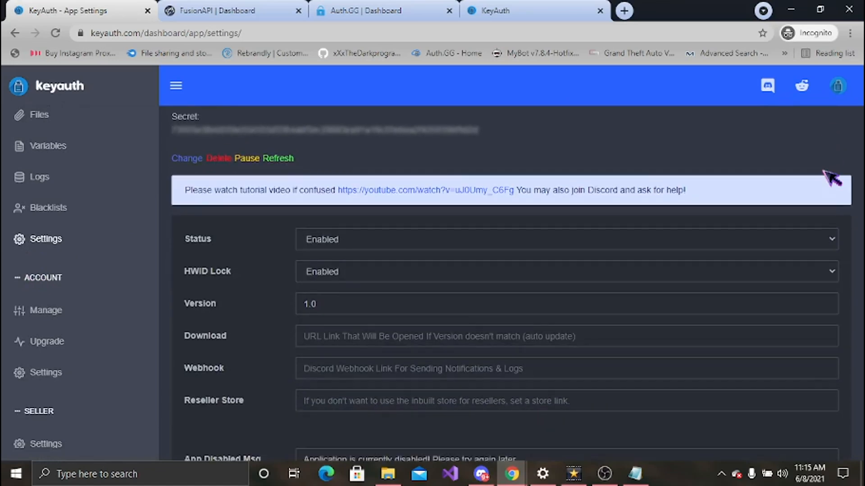
pyautogui.scroll(-3)
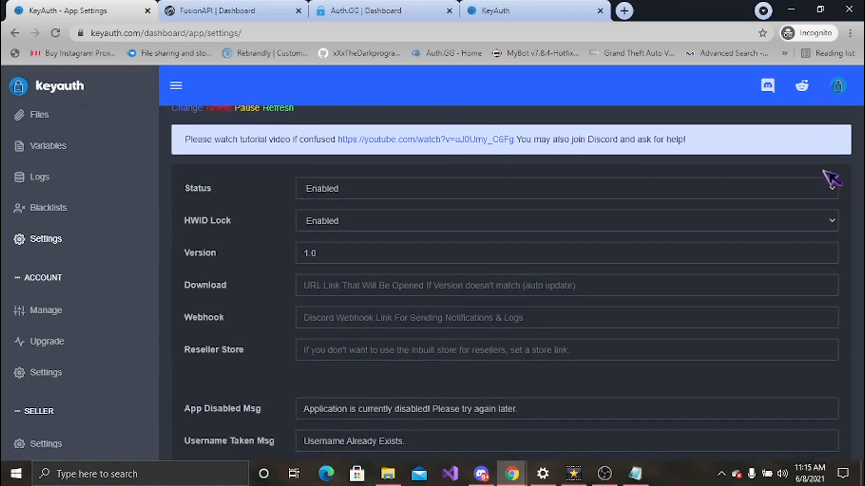
pyautogui.scroll(-3)
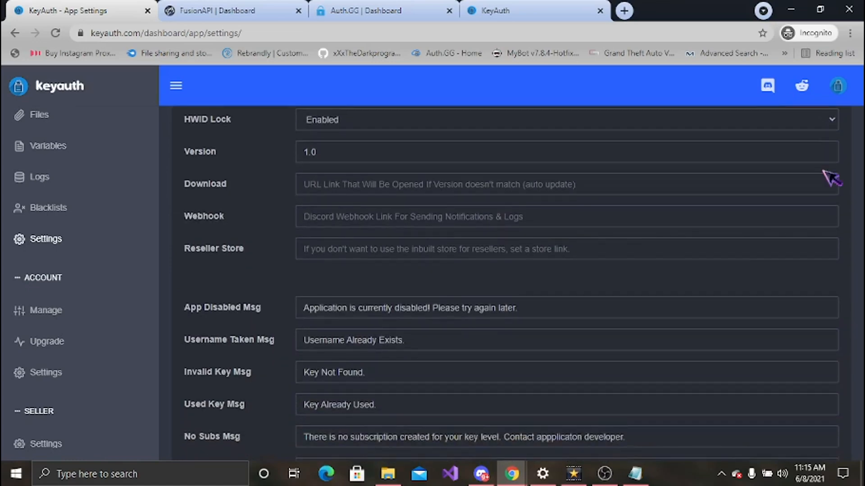
pyautogui.scroll(-3)
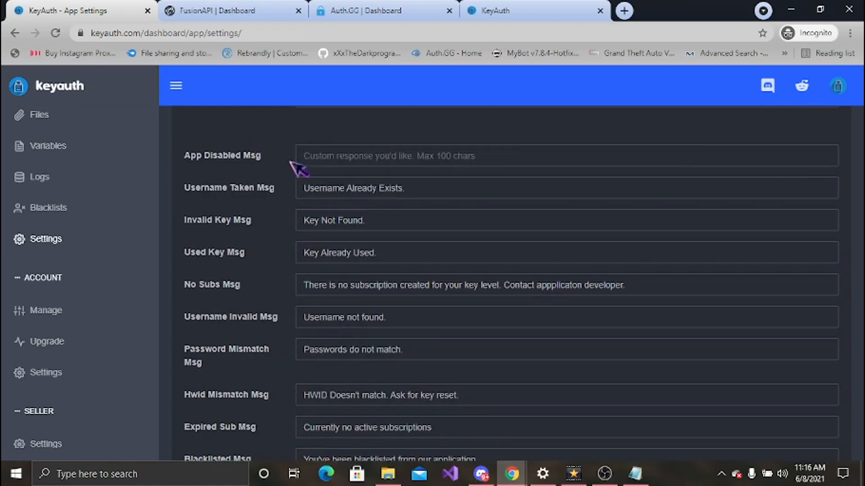
pyautogui.write('Not working')
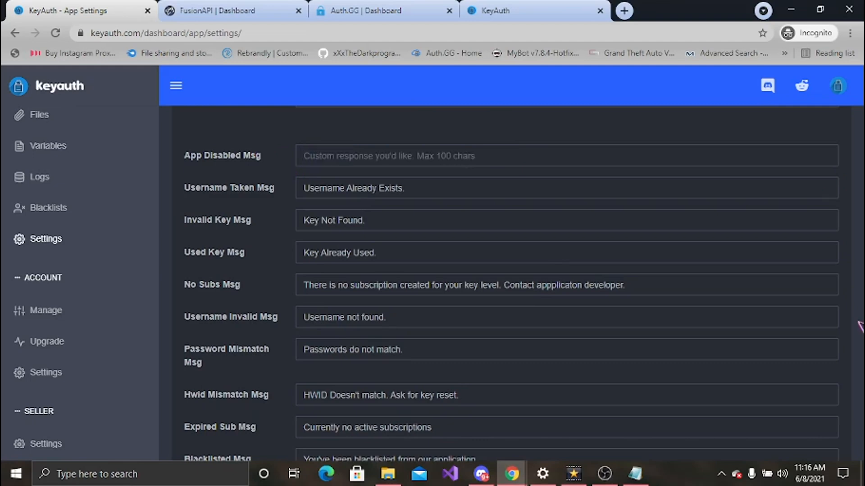
pyautogui.scroll(-3)
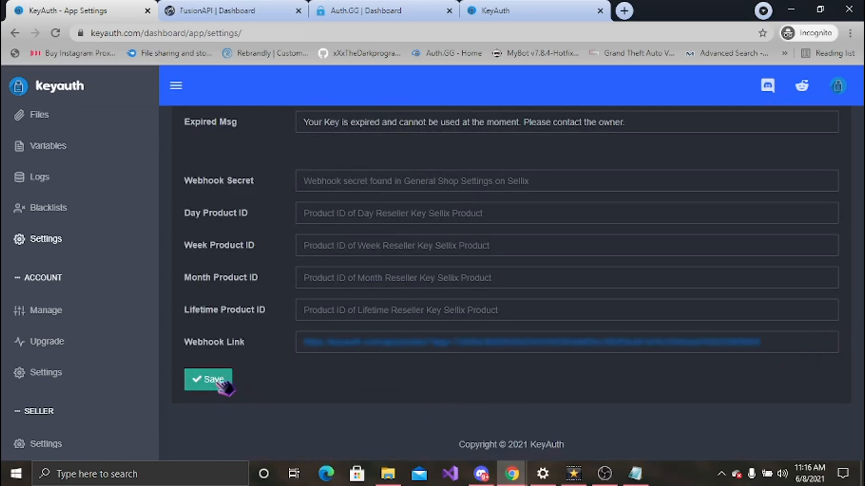
# Review the Manage Accounts page and its Add Accounts form without adding an account
pyautogui.click(46, 310)
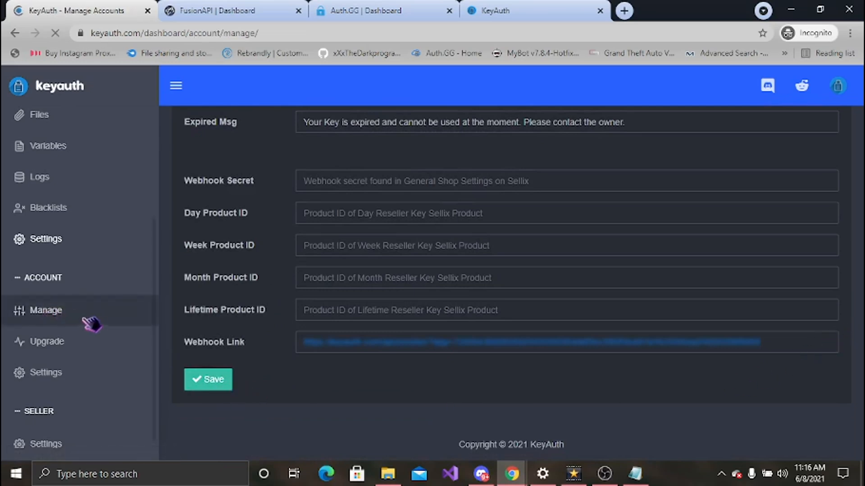
pyautogui.click(45, 310)
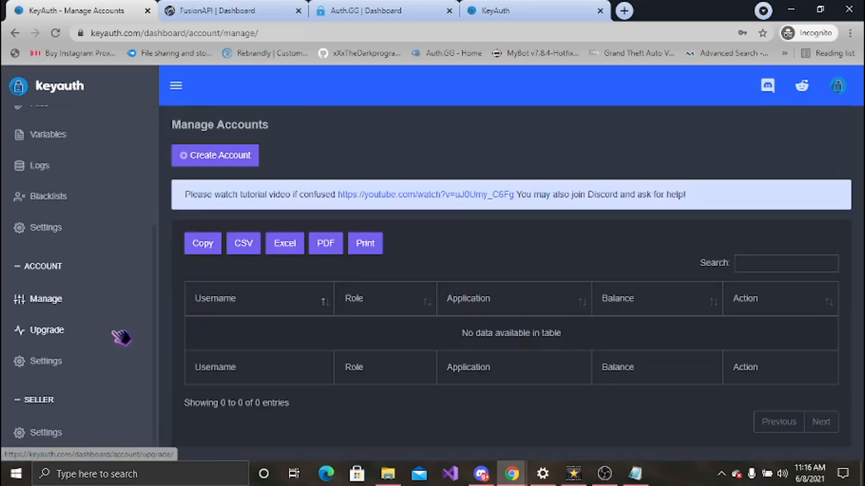
pyautogui.click(215, 155)
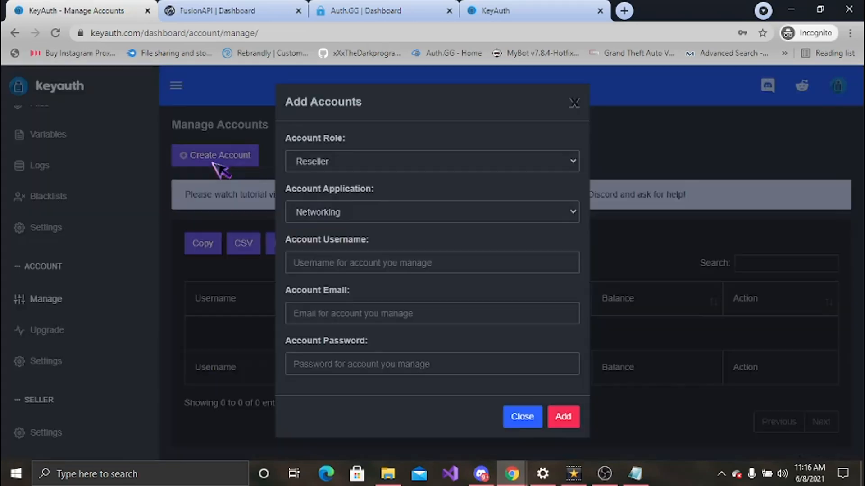
pyautogui.click(432, 161)
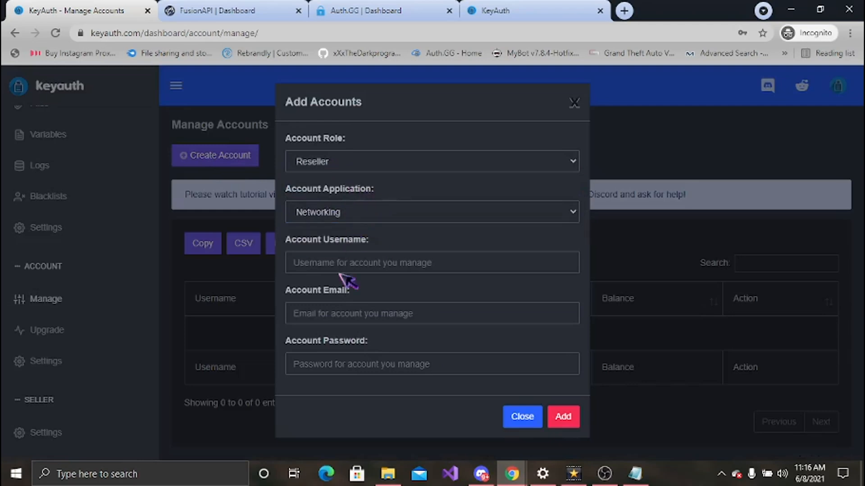
pyautogui.moveTo(606, 307)
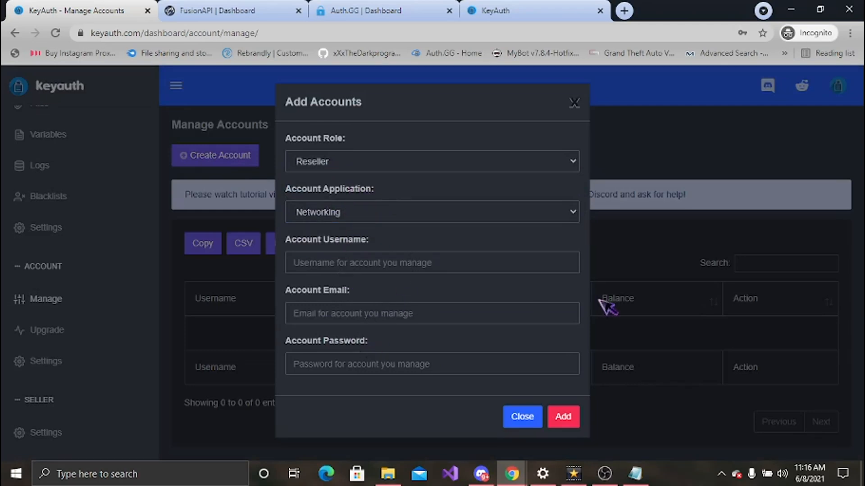
# Dismiss the form and view the Tester, Developer and Seller upgrade plans
pyautogui.click(521, 416)
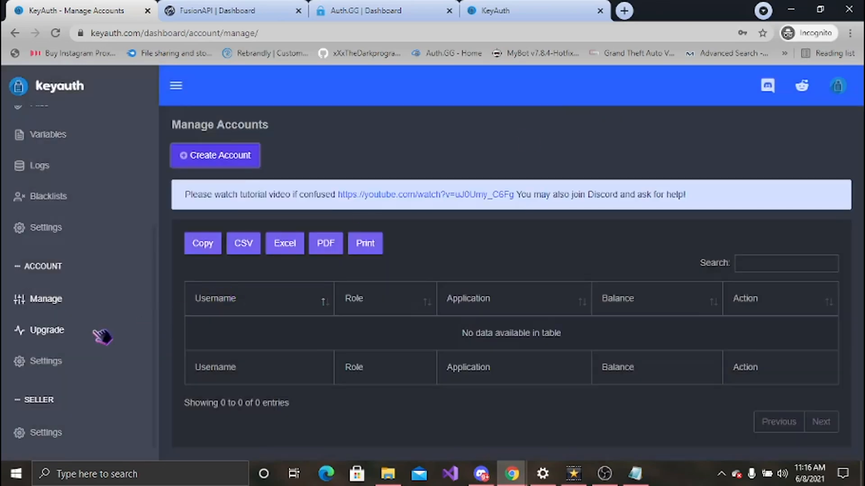
pyautogui.click(47, 330)
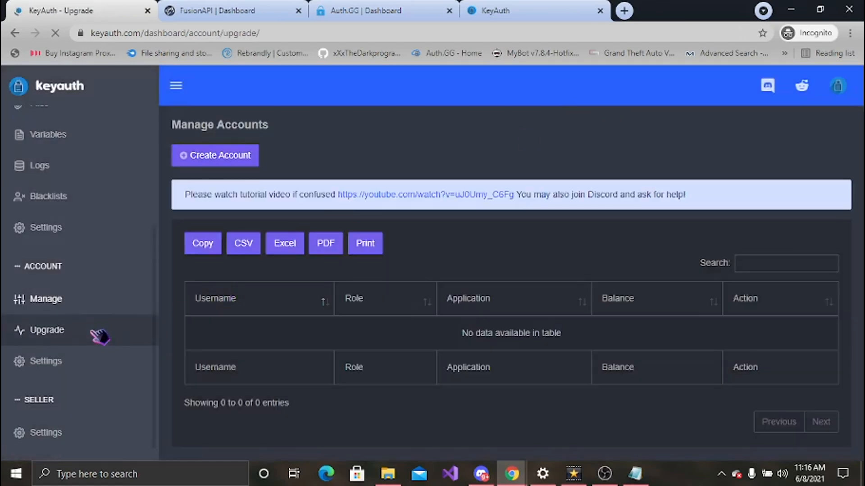
pyautogui.click(47, 330)
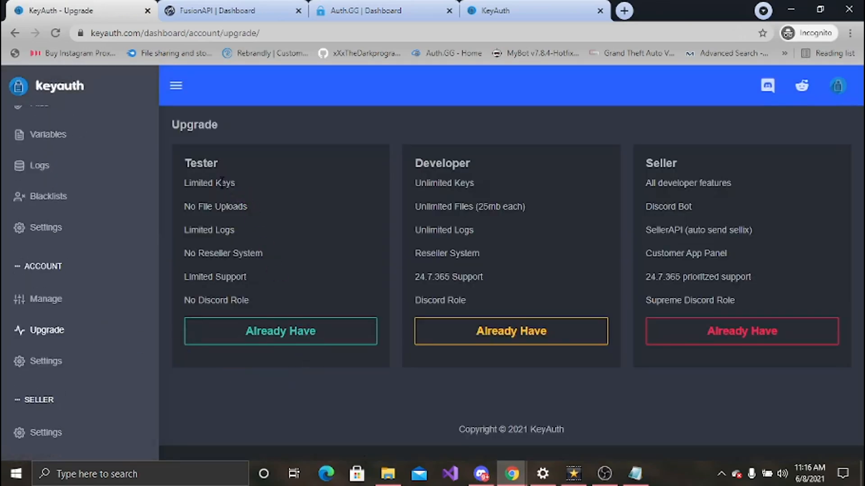
pyautogui.moveTo(694, 274)
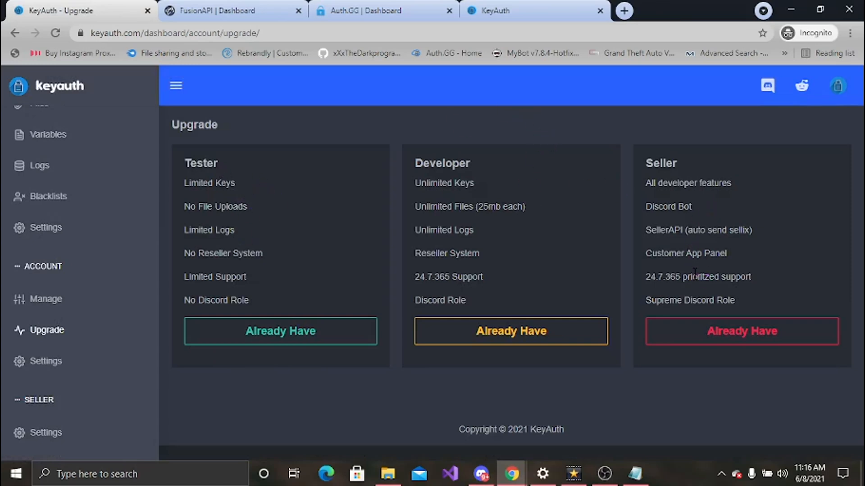
pyautogui.moveTo(431, 412)
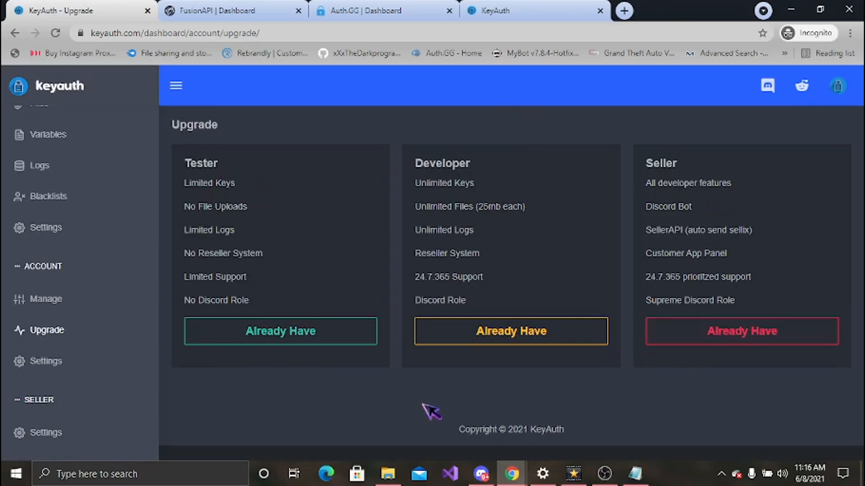
pyautogui.click(46, 361)
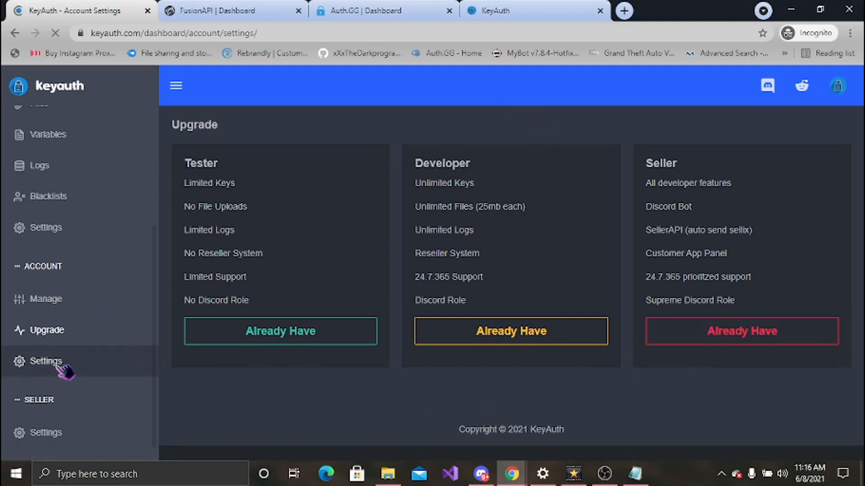
pyautogui.click(46, 362)
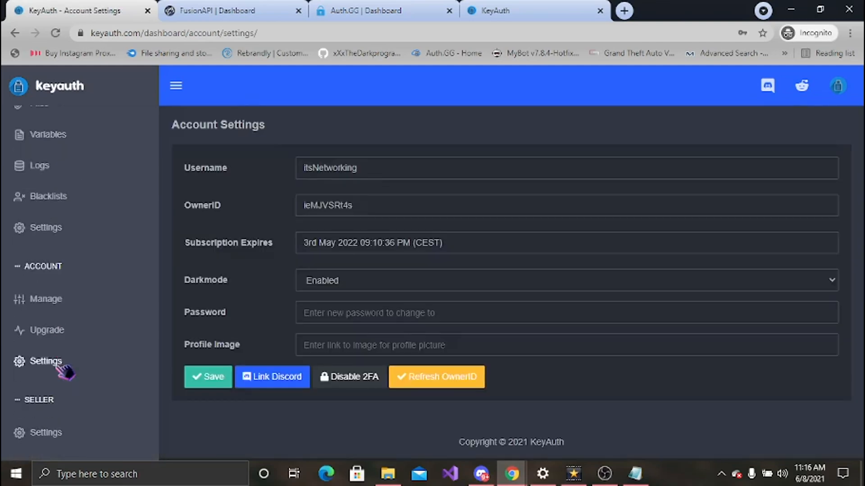
pyautogui.moveTo(409, 211)
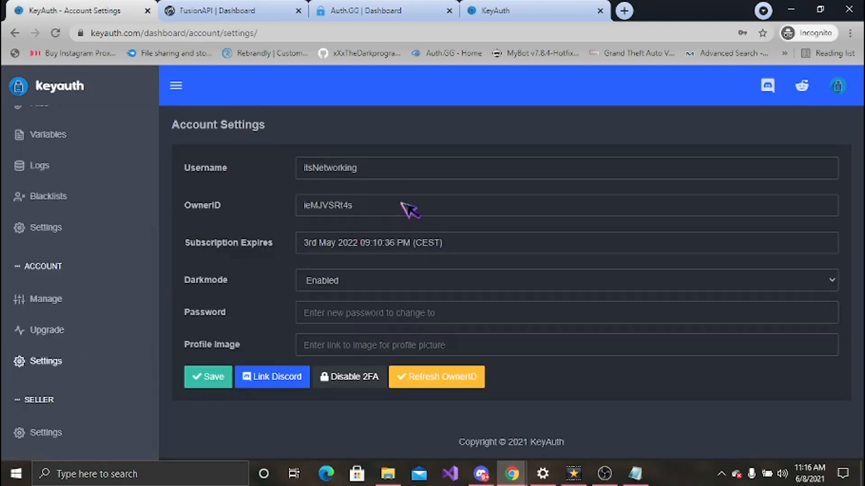
pyautogui.moveTo(442, 354)
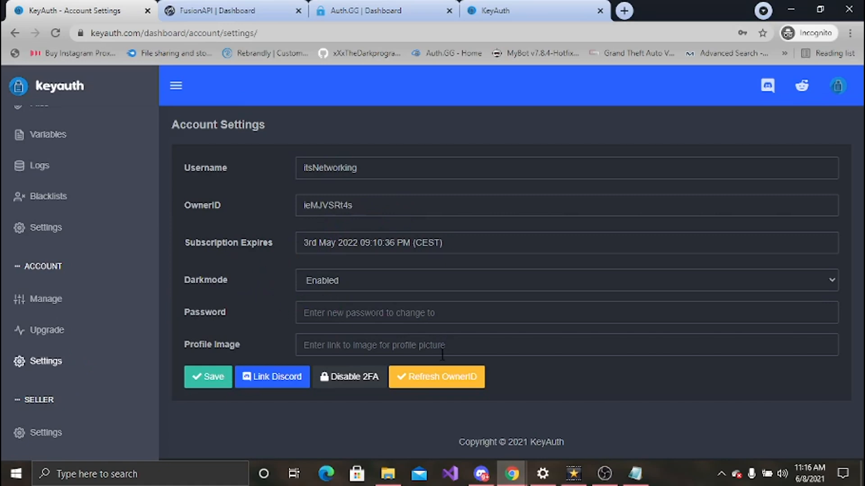
pyautogui.moveTo(281, 282)
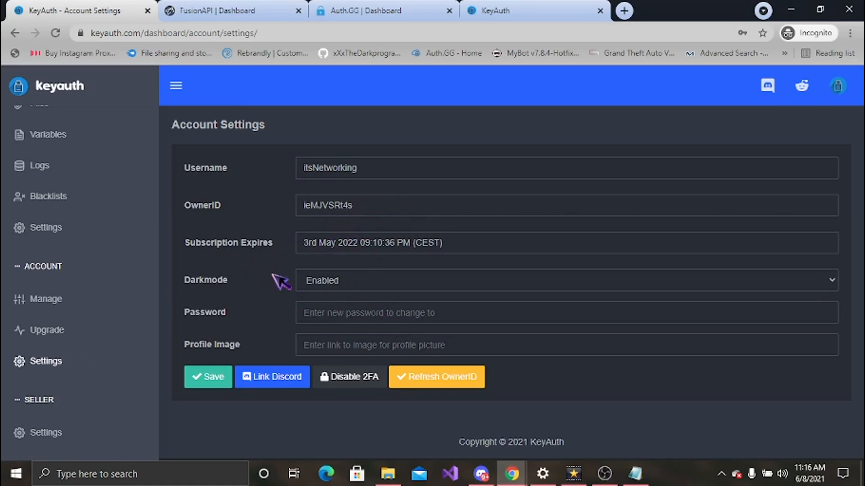
pyautogui.moveTo(343, 313)
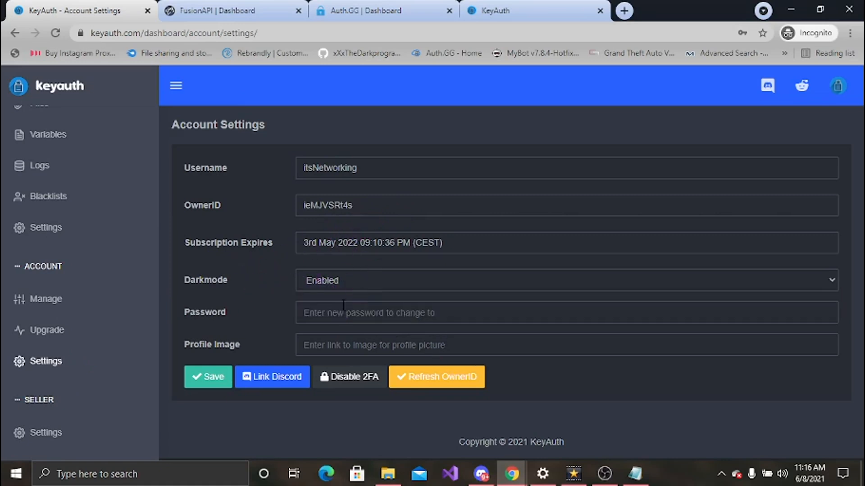
pyautogui.moveTo(241, 356)
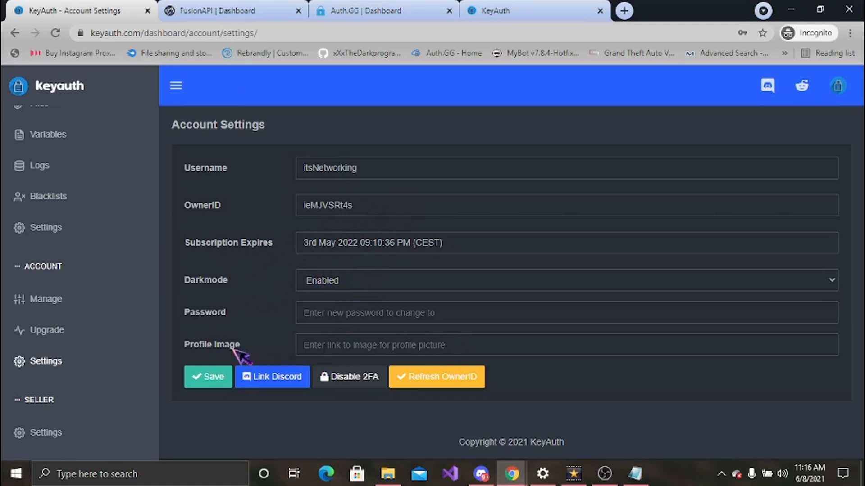
pyautogui.moveTo(273, 377)
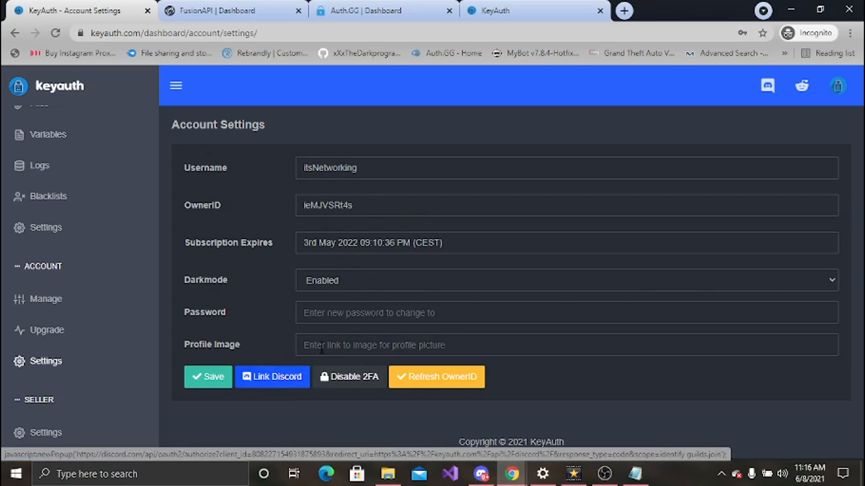
pyautogui.moveTo(383, 333)
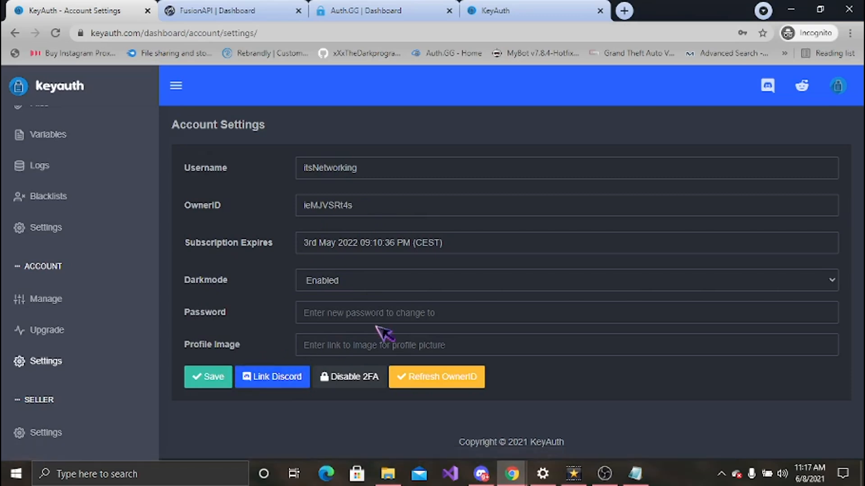
pyautogui.moveTo(357, 225)
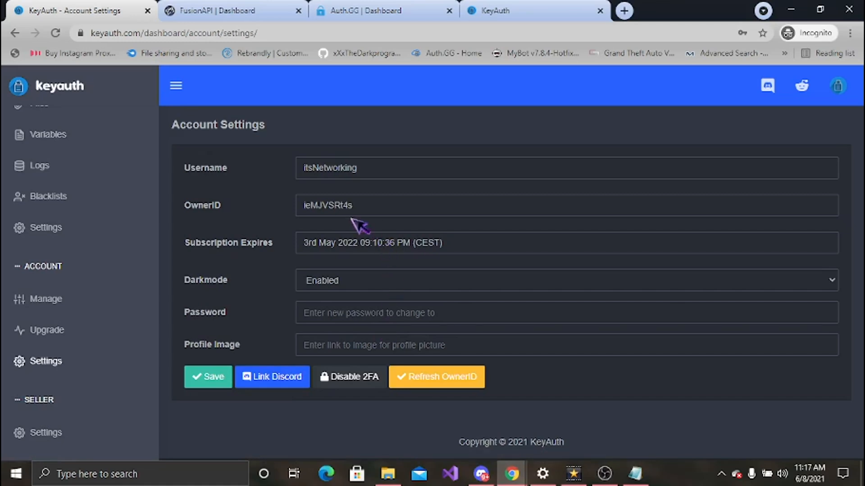
pyautogui.doubleClick(327, 205)
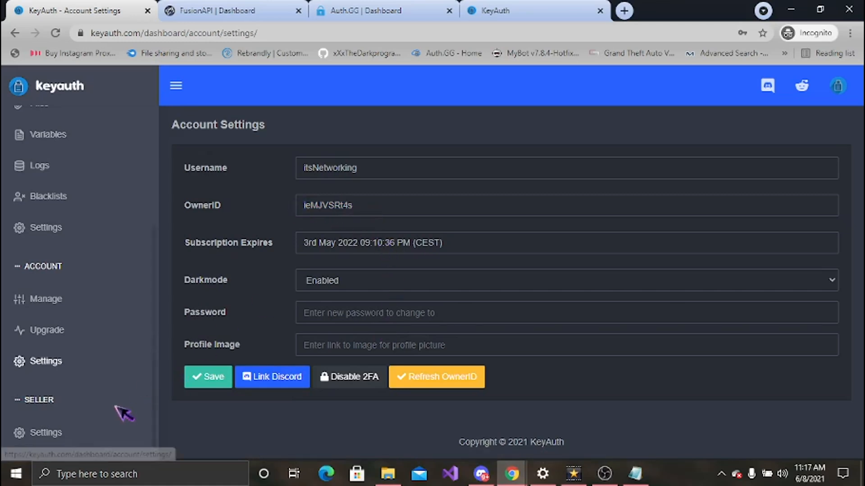
# Show Seller Settings, scrolling past the seller key, customer login link and seller link
pyautogui.click(46, 432)
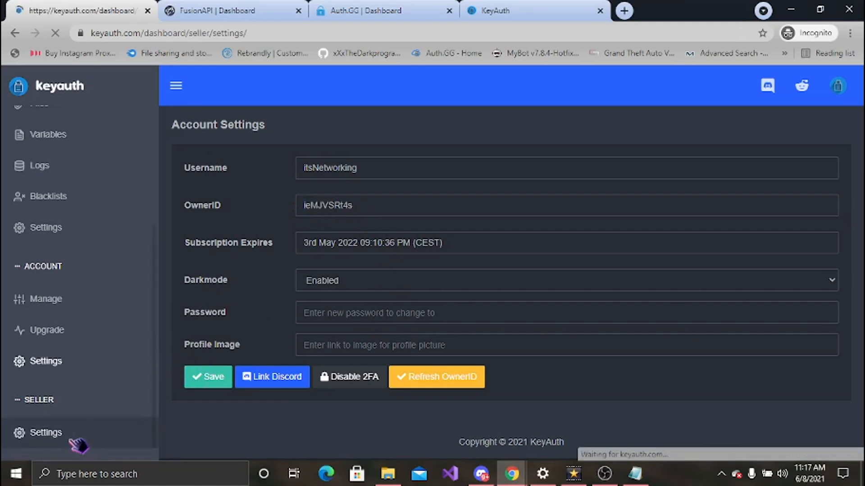
pyautogui.click(46, 432)
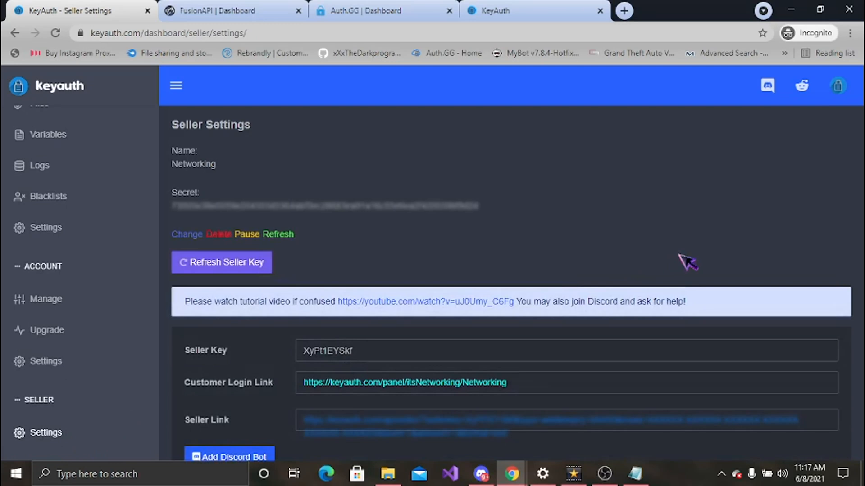
pyautogui.scroll(-3)
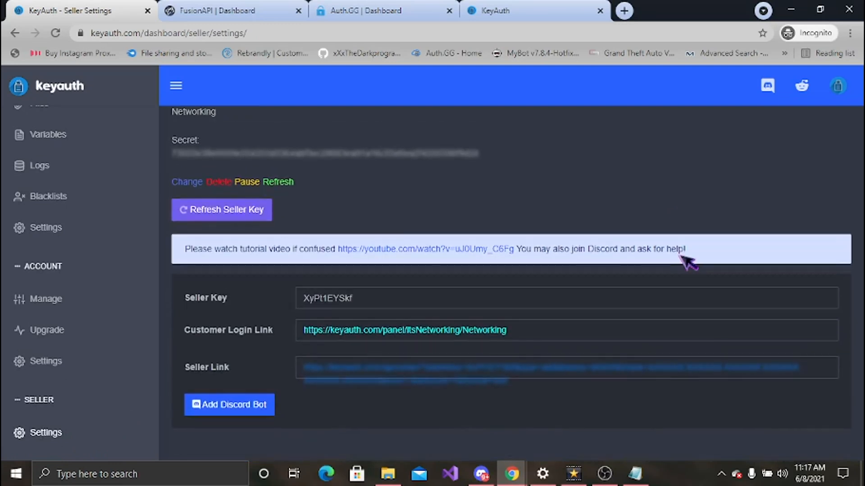
pyautogui.scroll(3)
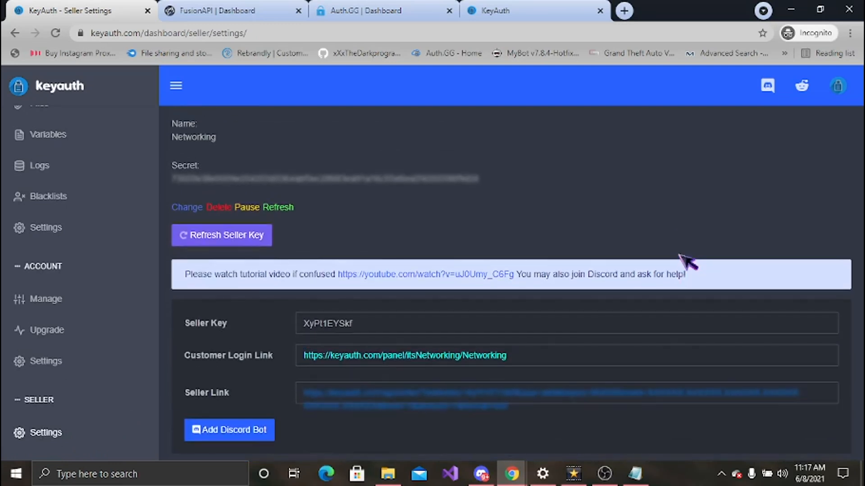
pyautogui.moveTo(38, 165)
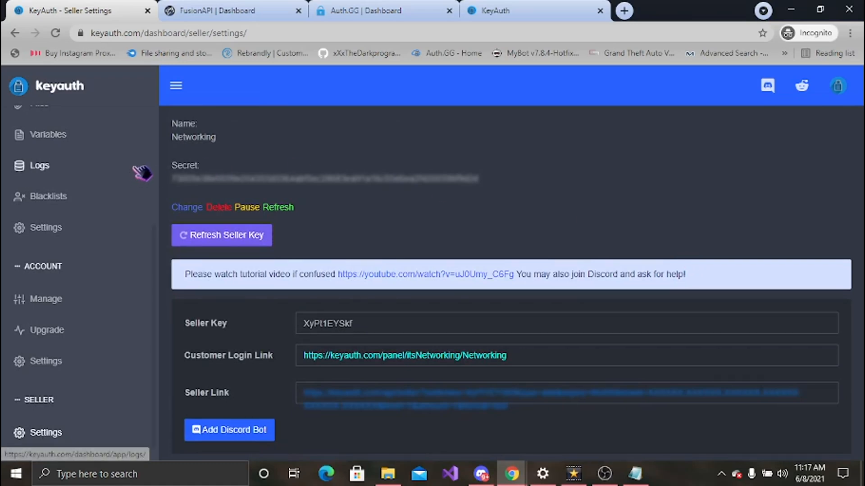
# Show the Variables page listing Test Var with data 1 for Networking
pyautogui.click(47, 134)
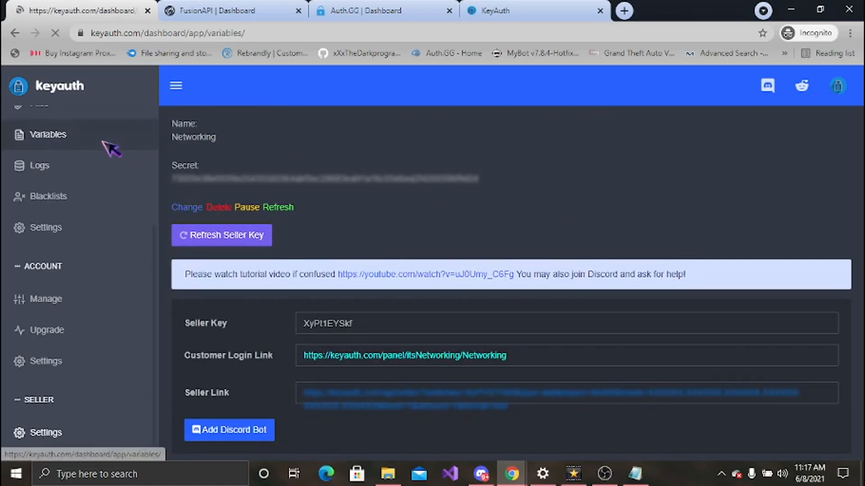
pyautogui.click(47, 134)
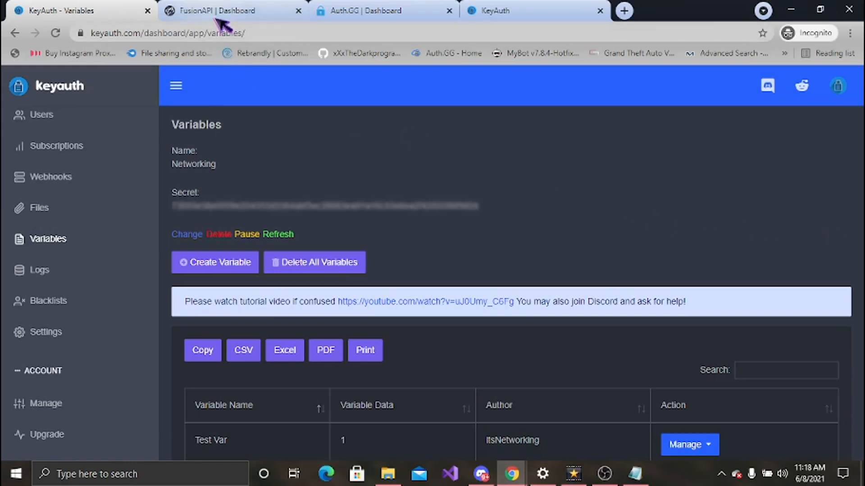
pyautogui.moveTo(226, 11)
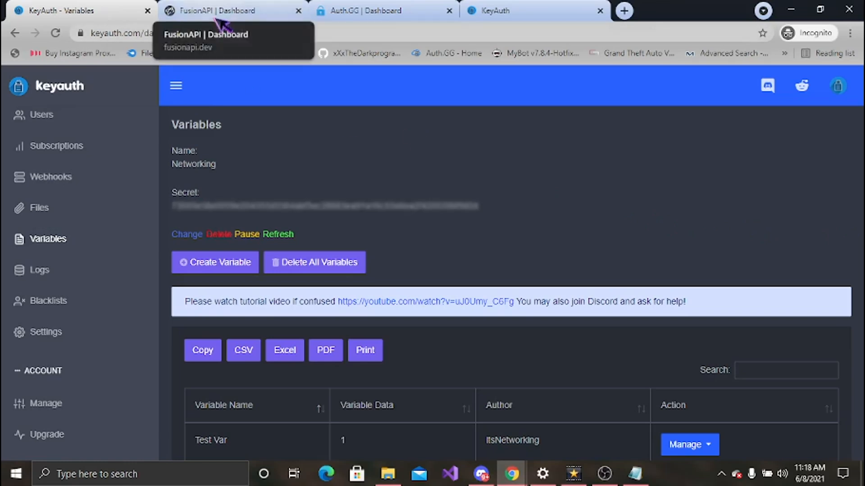
# Switch to the FusionAPI dashboard showing balance 0.0, 3 users and FusionAPI_Admin_Panel
pyautogui.click(231, 11)
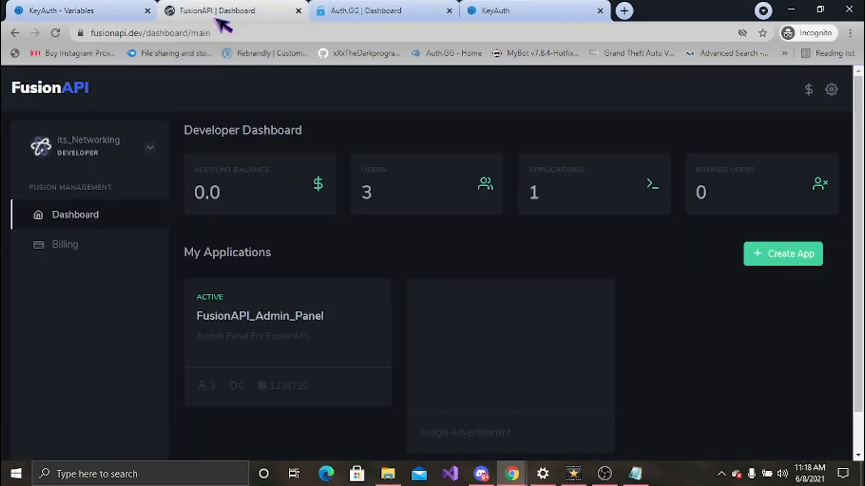
pyautogui.moveTo(316, 104)
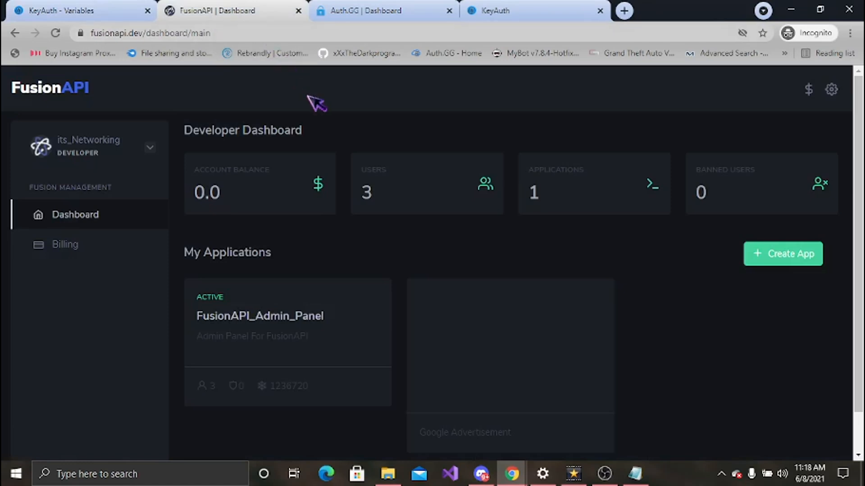
pyautogui.moveTo(241, 189)
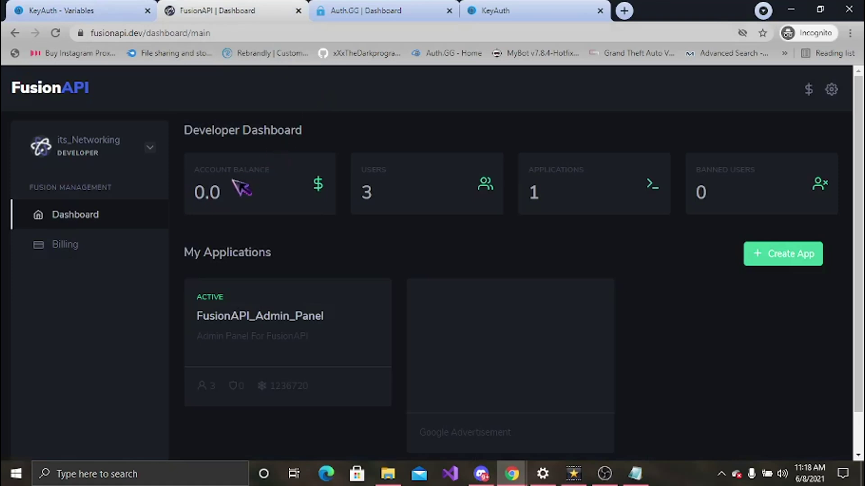
pyautogui.moveTo(229, 211)
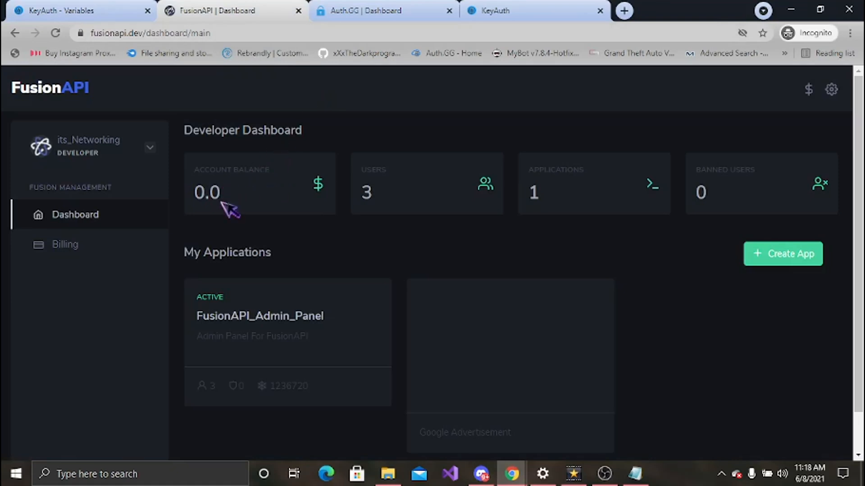
pyautogui.moveTo(568, 201)
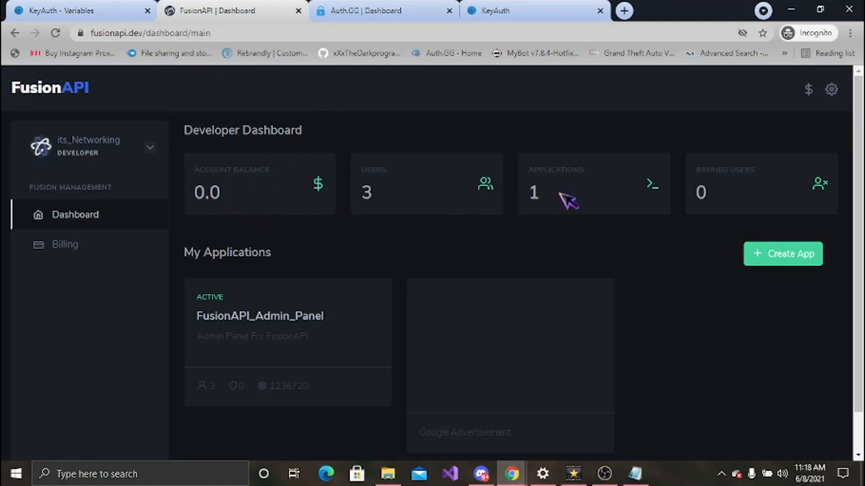
pyautogui.moveTo(783, 254)
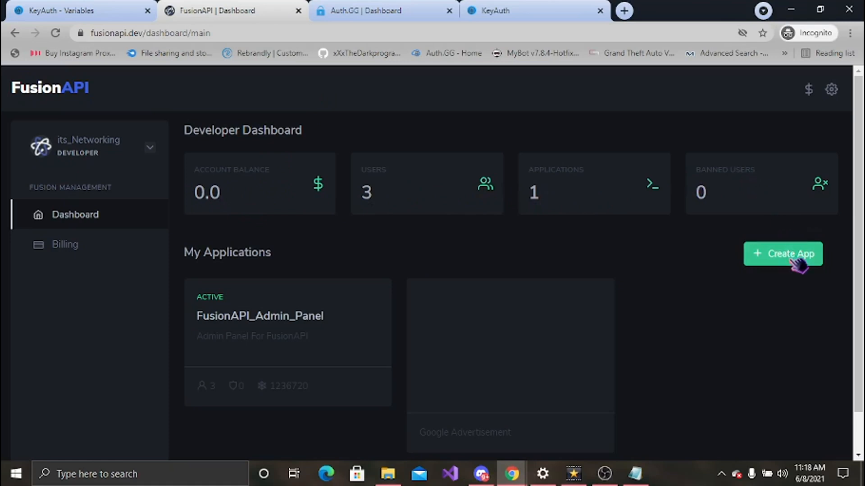
pyautogui.moveTo(831, 89)
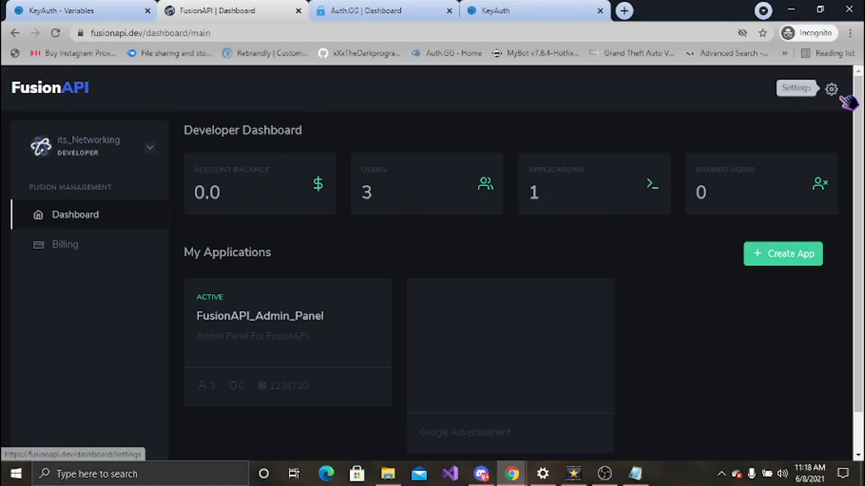
pyautogui.moveTo(157, 157)
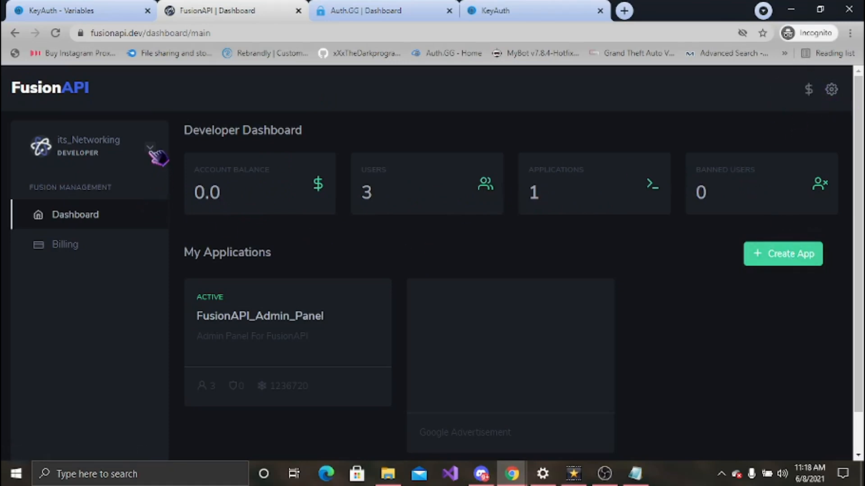
pyautogui.click(150, 148)
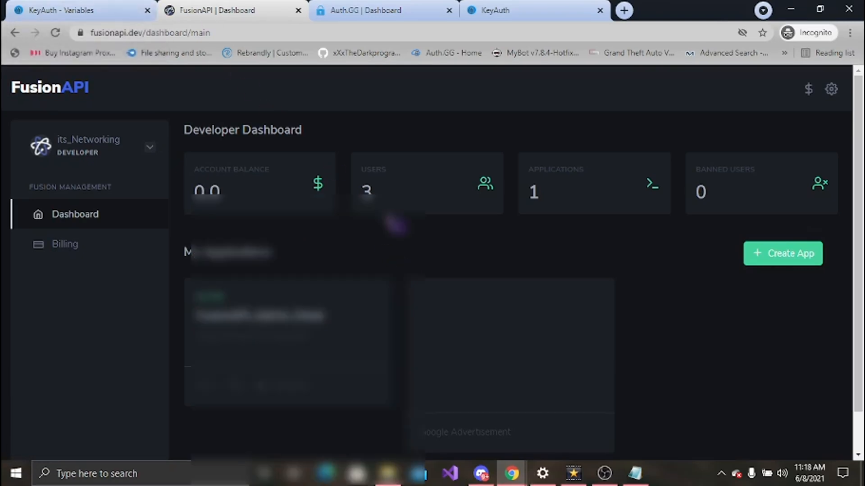
pyautogui.scroll(3)
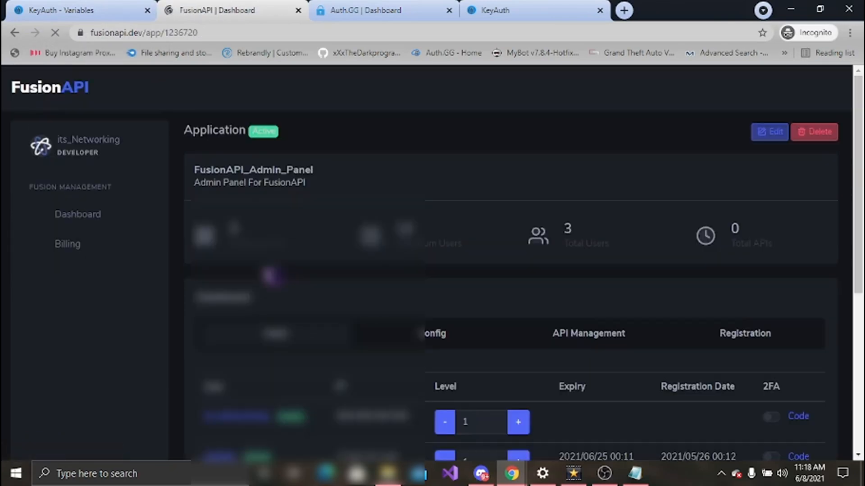
pyautogui.scroll(3)
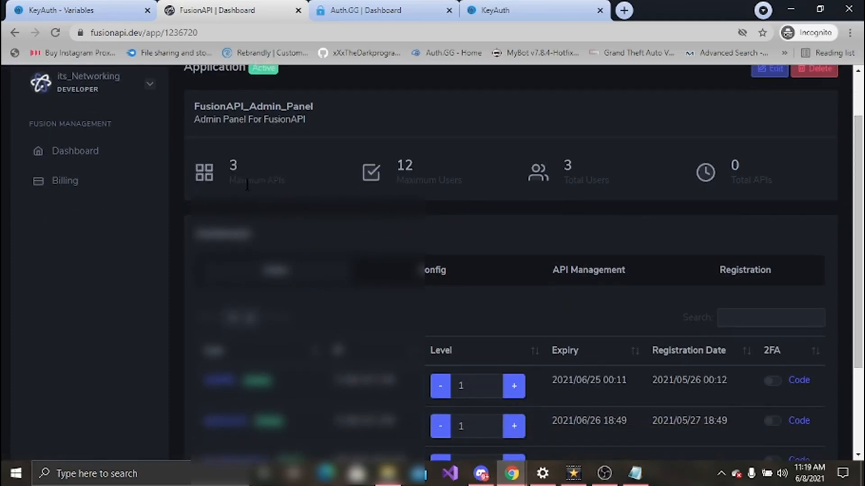
pyautogui.moveTo(431, 177)
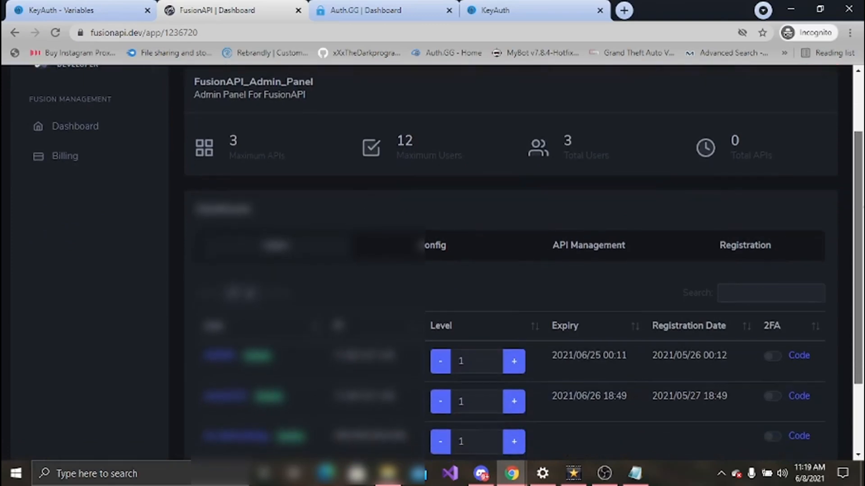
pyautogui.scroll(3)
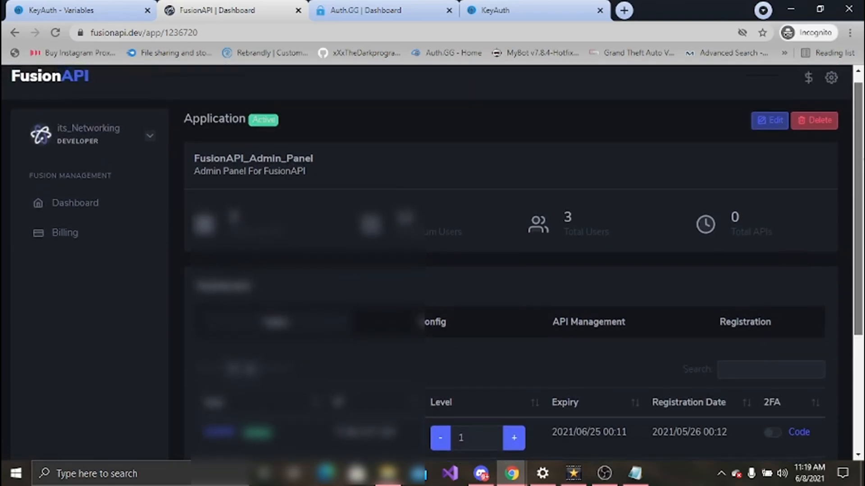
pyautogui.scroll(-3)
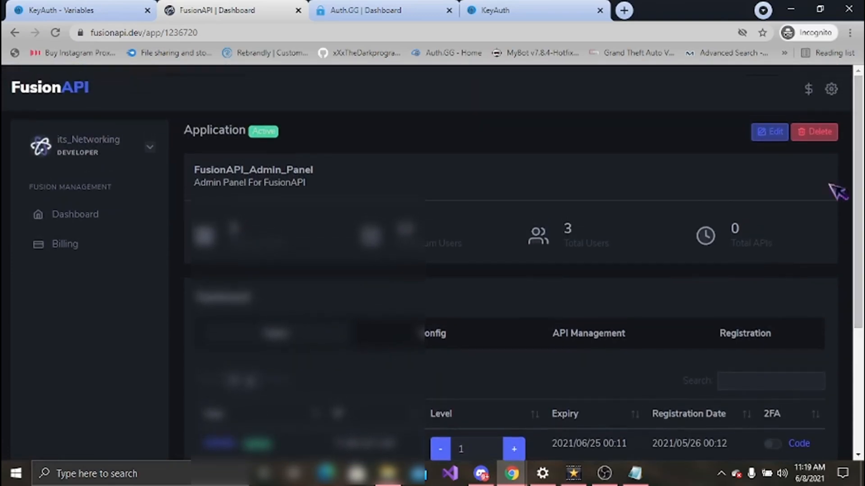
pyautogui.moveTo(64, 244)
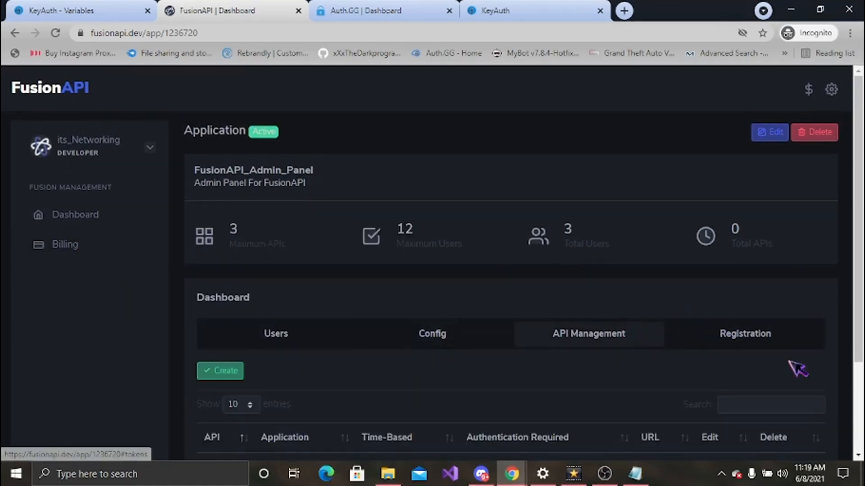
pyautogui.click(744, 333)
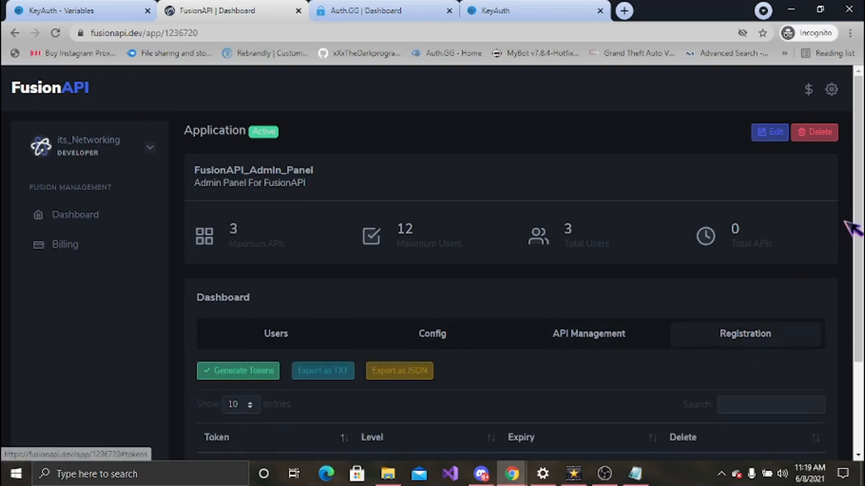
pyautogui.scroll(-3)
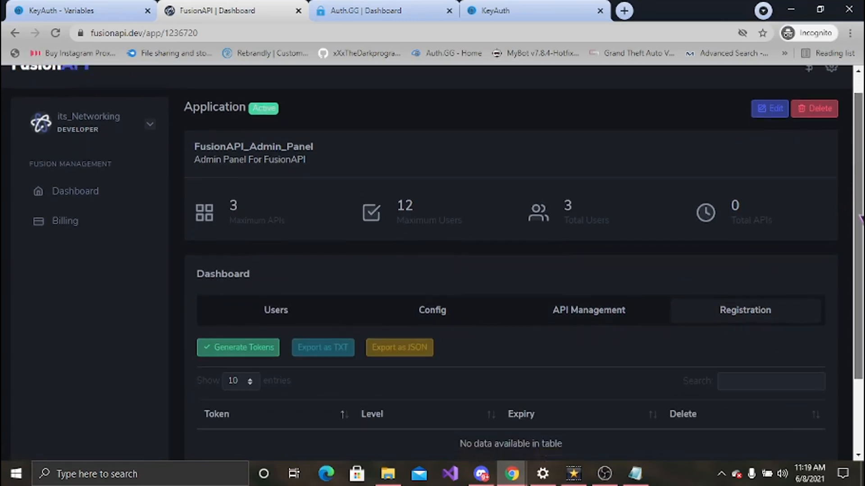
pyautogui.scroll(-3)
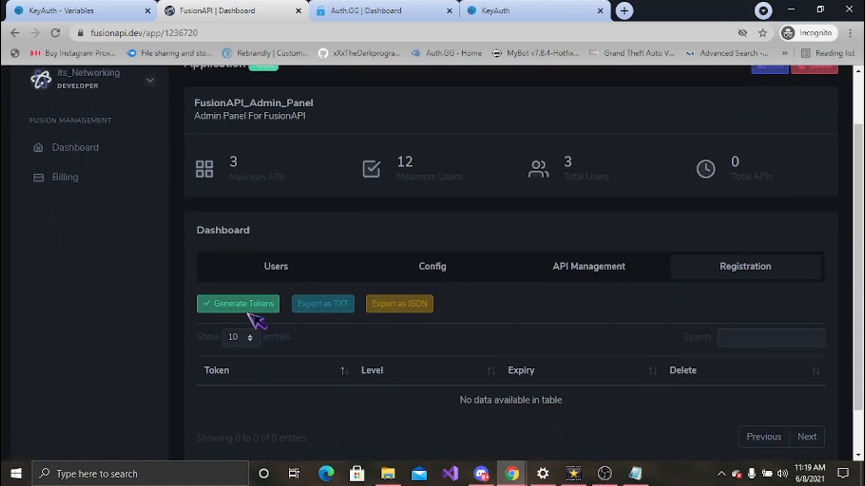
pyautogui.moveTo(485, 303)
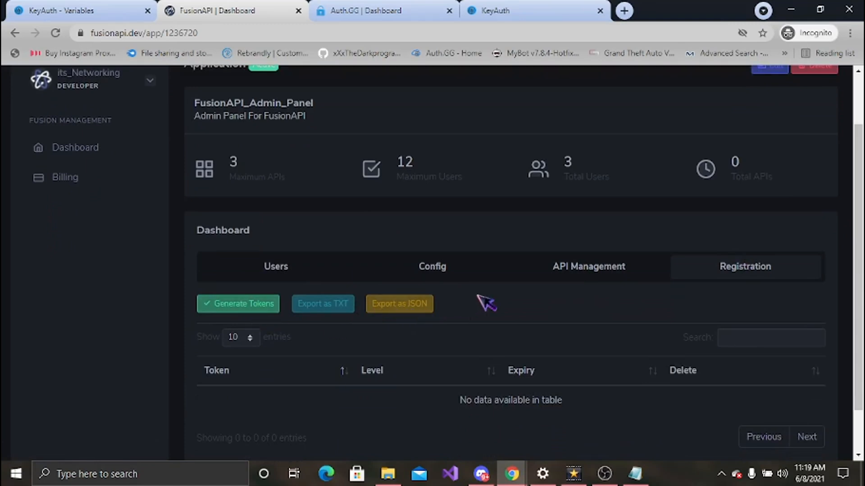
pyautogui.click(588, 266)
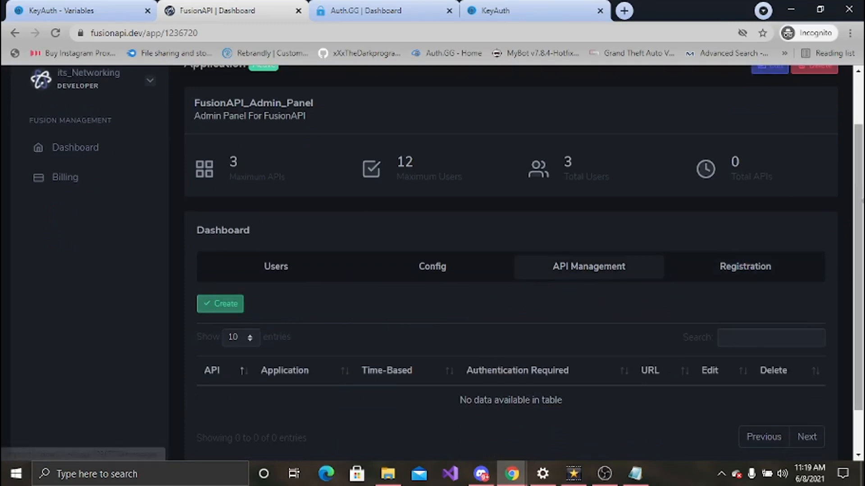
pyautogui.click(533, 10)
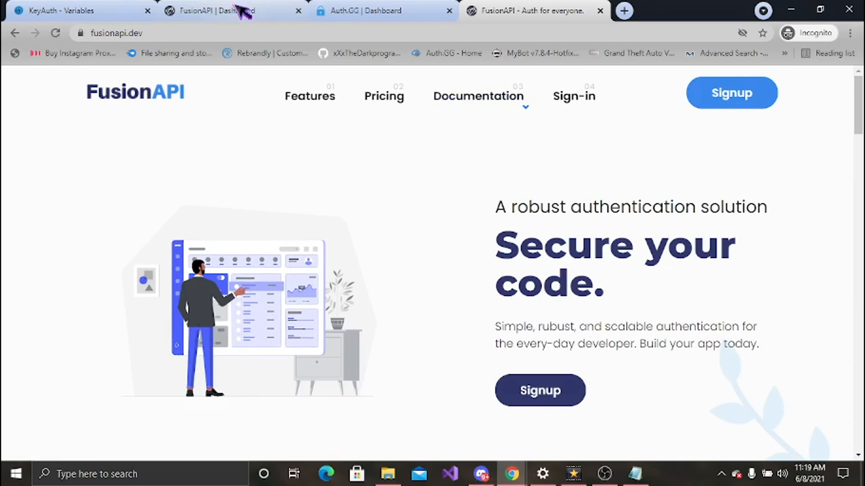
pyautogui.moveTo(492, 236)
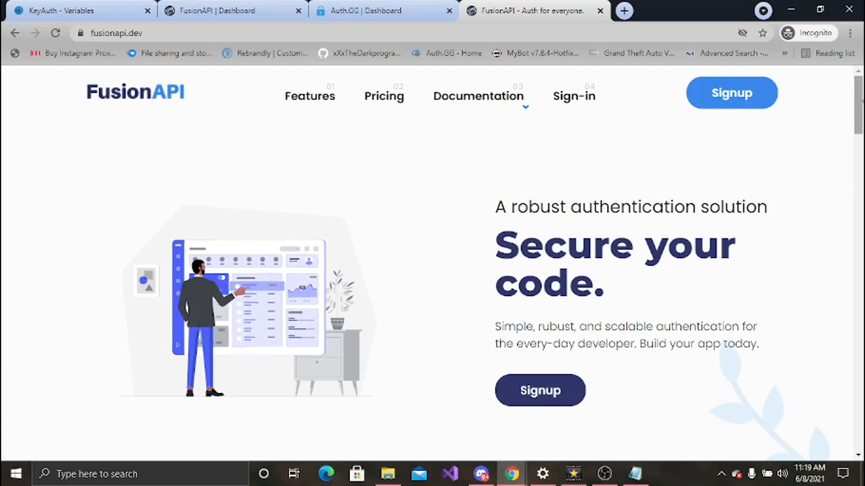
# Scroll FusionAPI's homepage, expanding the Chat Rooms and Universal Authentication feature descriptions
pyautogui.scroll(-3)
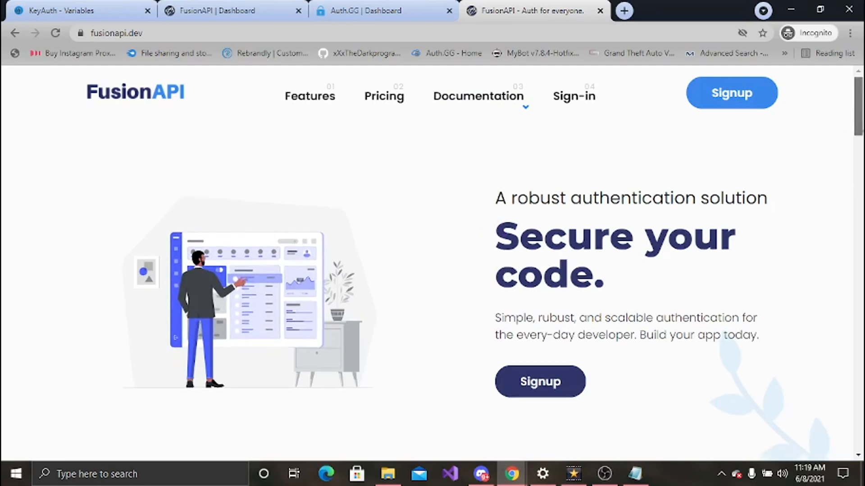
pyautogui.scroll(-3)
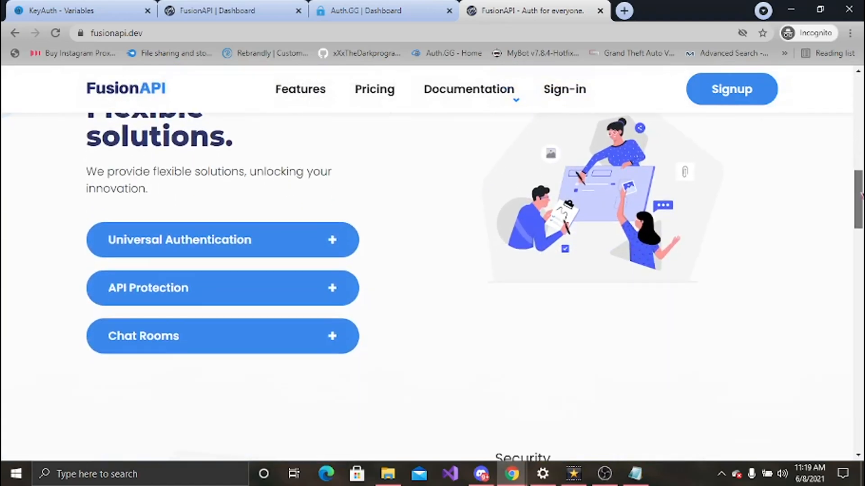
pyautogui.scroll(-3)
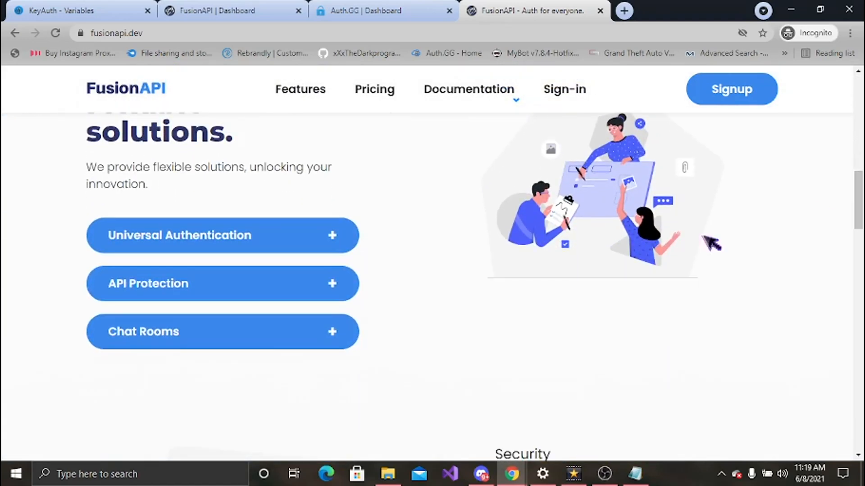
pyautogui.moveTo(412, 280)
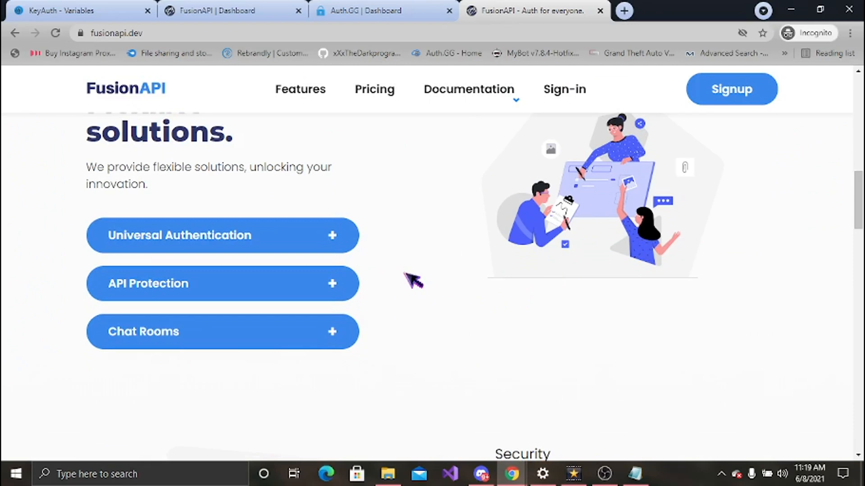
pyautogui.scroll(-3)
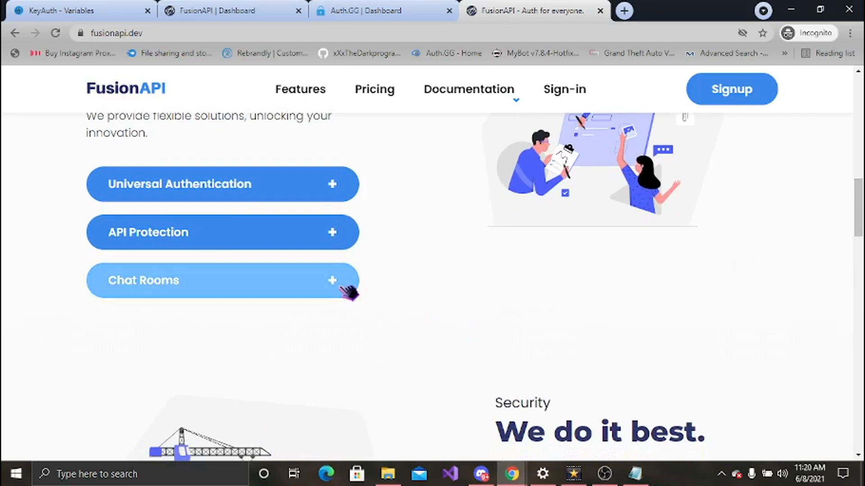
pyautogui.click(222, 280)
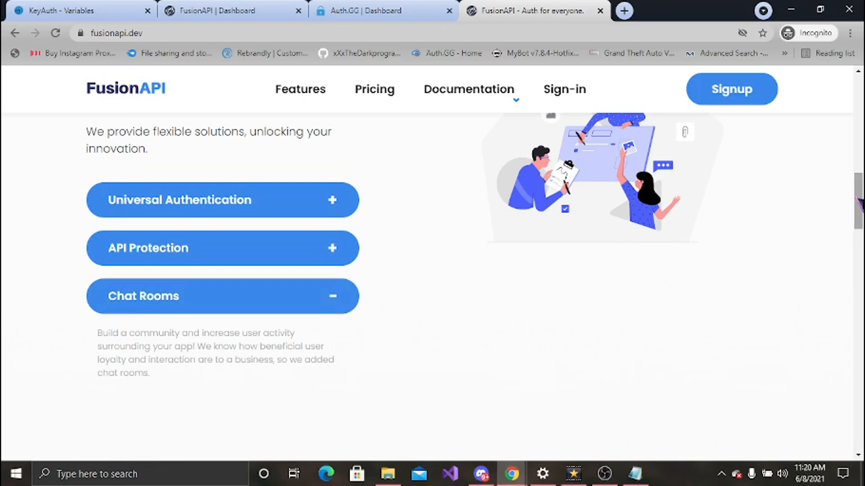
pyautogui.moveTo(707, 218)
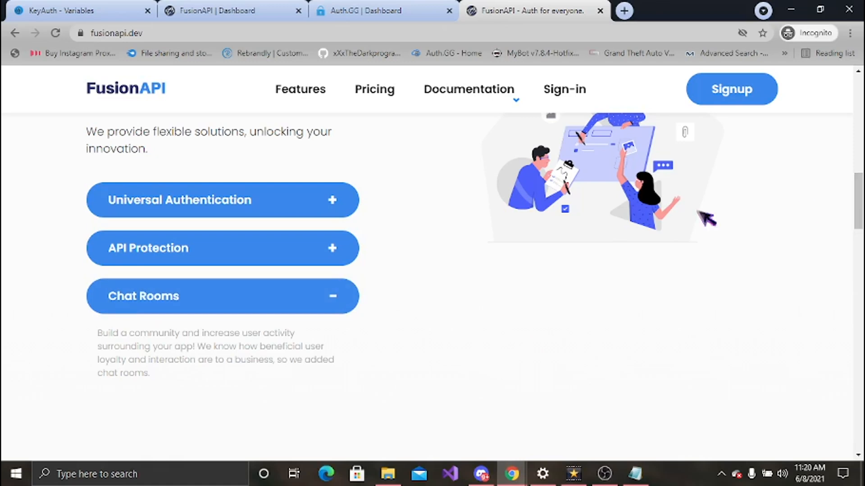
pyautogui.click(222, 200)
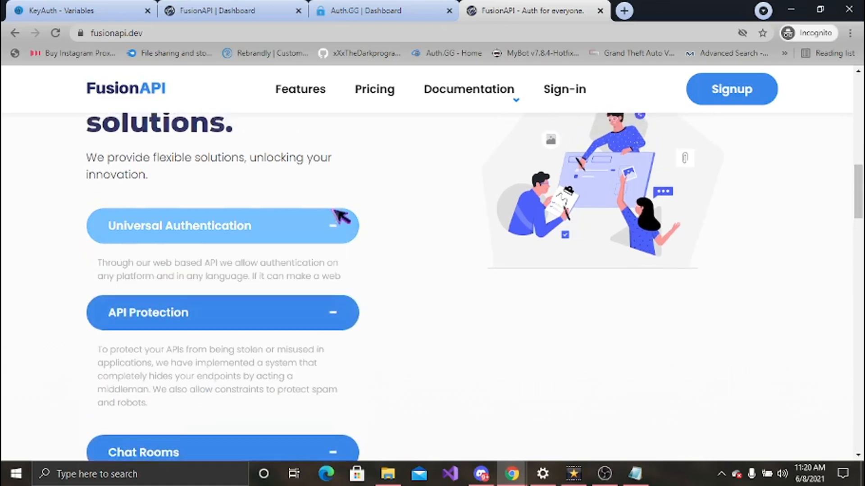
pyautogui.scroll(-3)
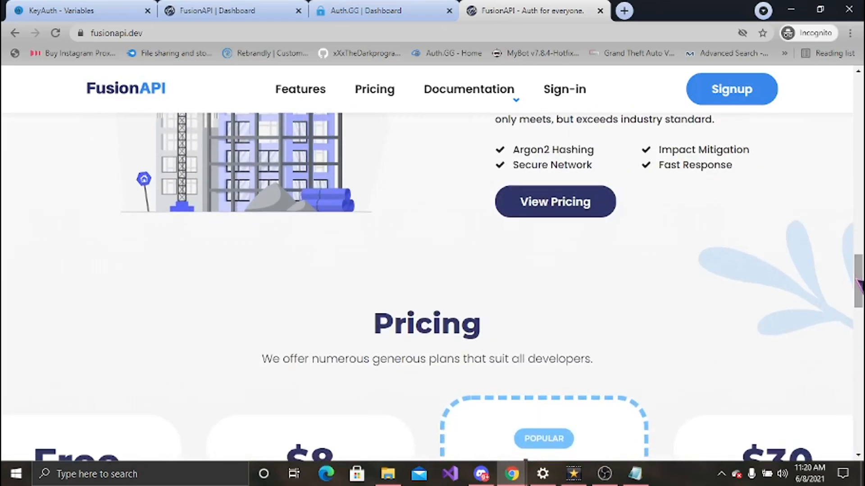
# View the Free, $8, $15 and $30 plan cards, then start a blank tab
pyautogui.scroll(-3)
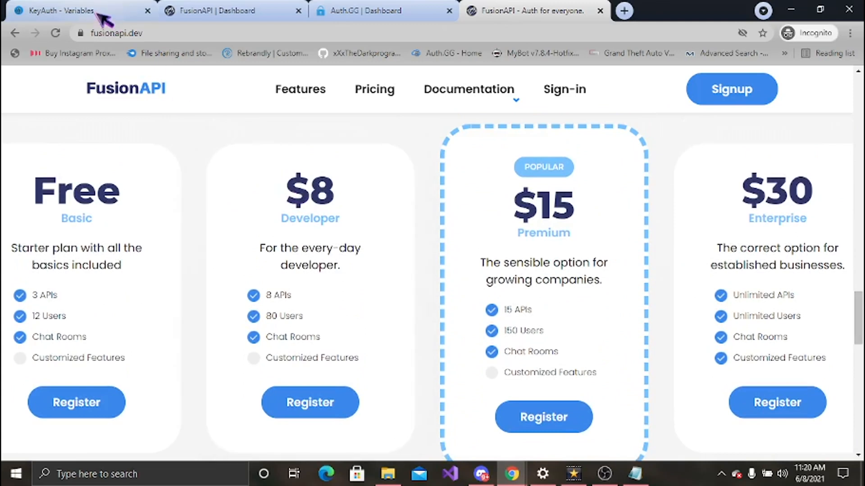
pyautogui.moveTo(629, 17)
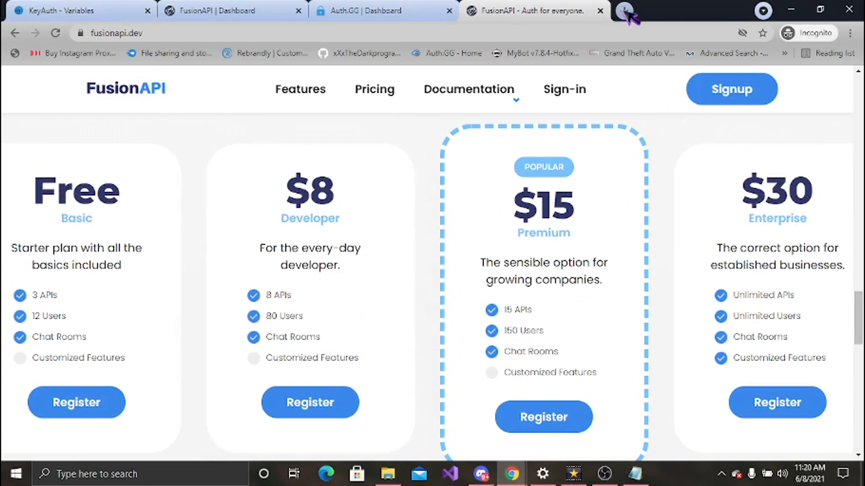
pyautogui.moveTo(420, 132)
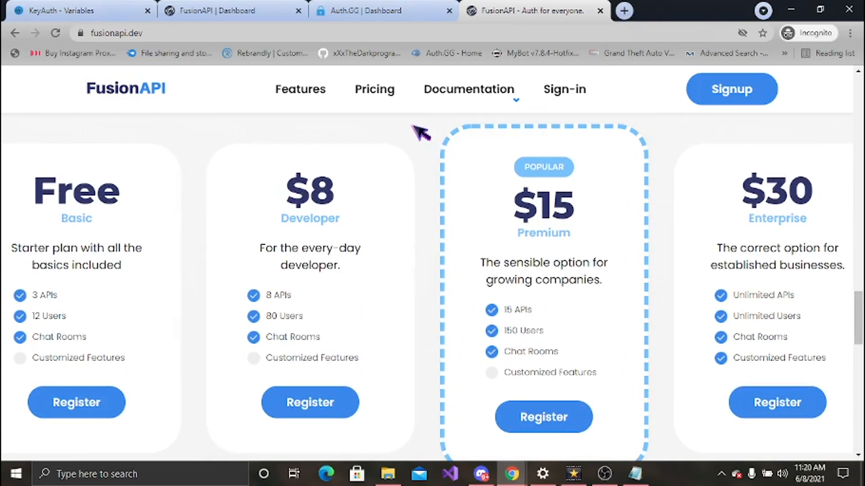
pyautogui.click(624, 10)
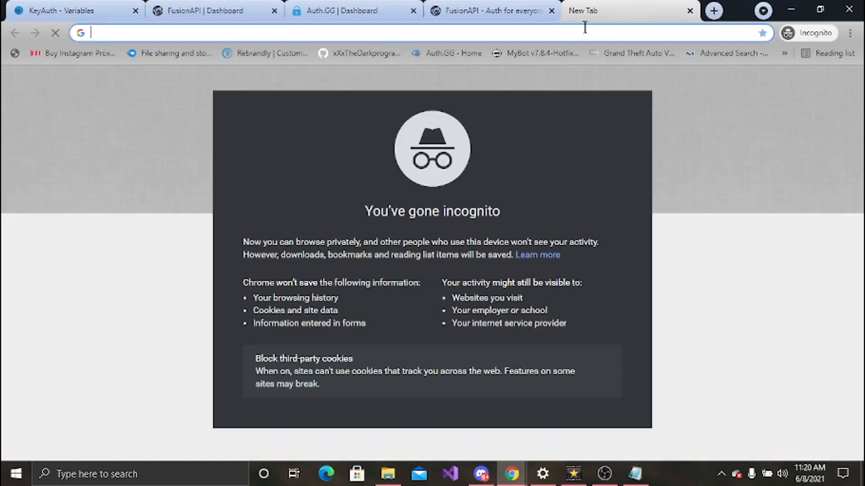
# Load keyauth.com to compare pricing, then return to FusionAPI's pricing tab
pyautogui.write('keyauth.com')
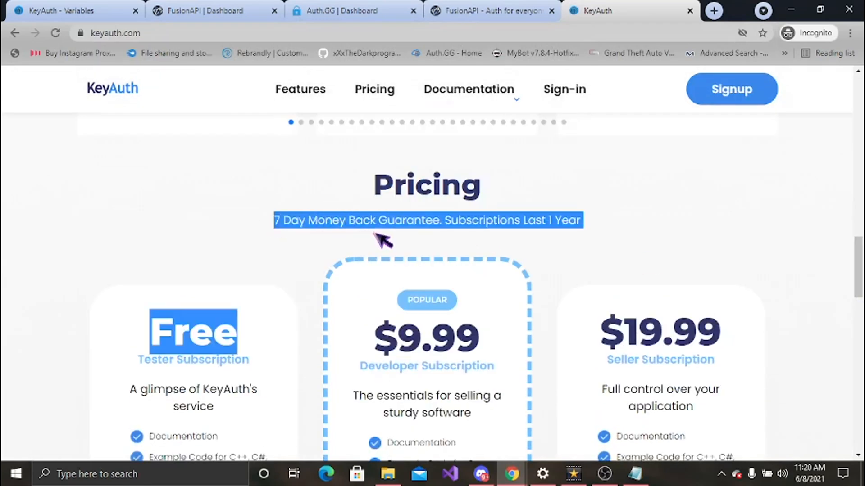
pyautogui.click(491, 11)
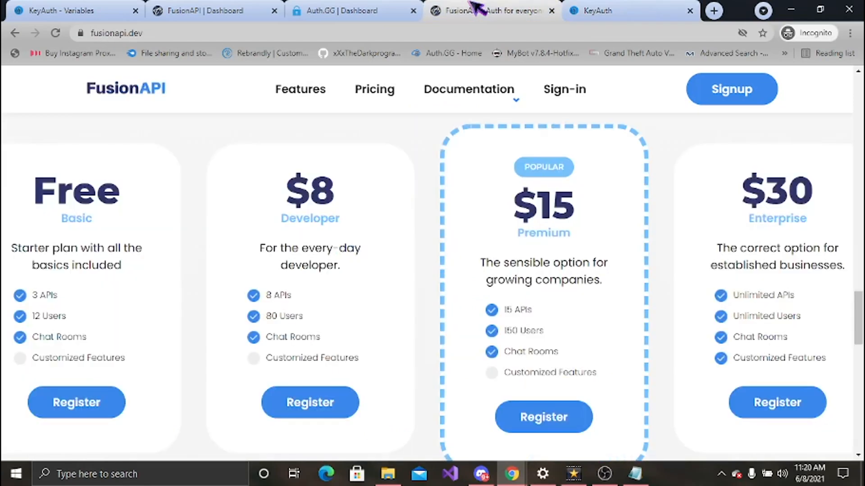
pyautogui.scroll(3)
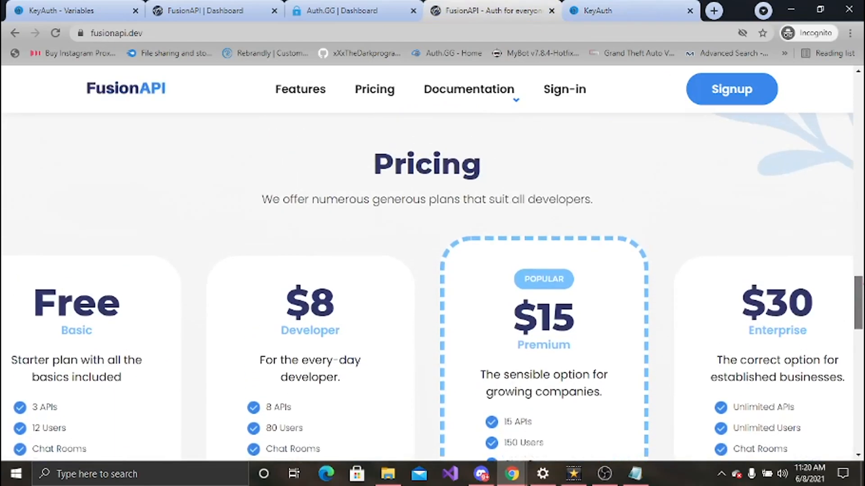
pyautogui.scroll(-3)
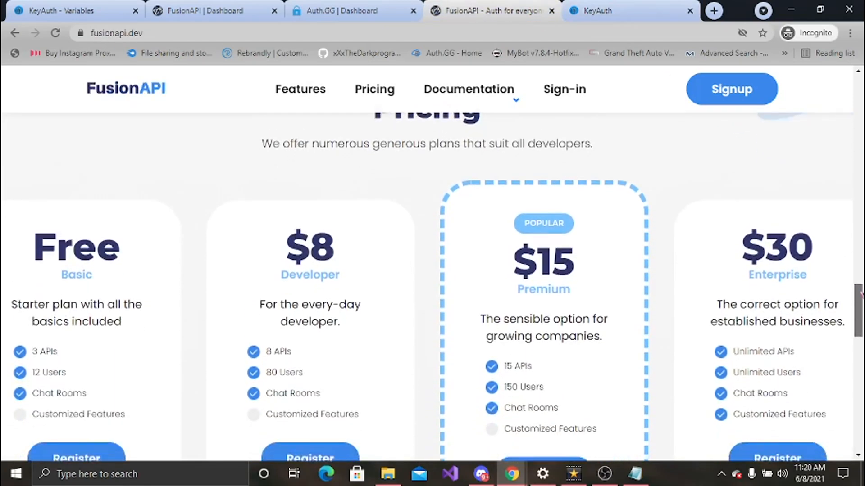
pyautogui.scroll(-3)
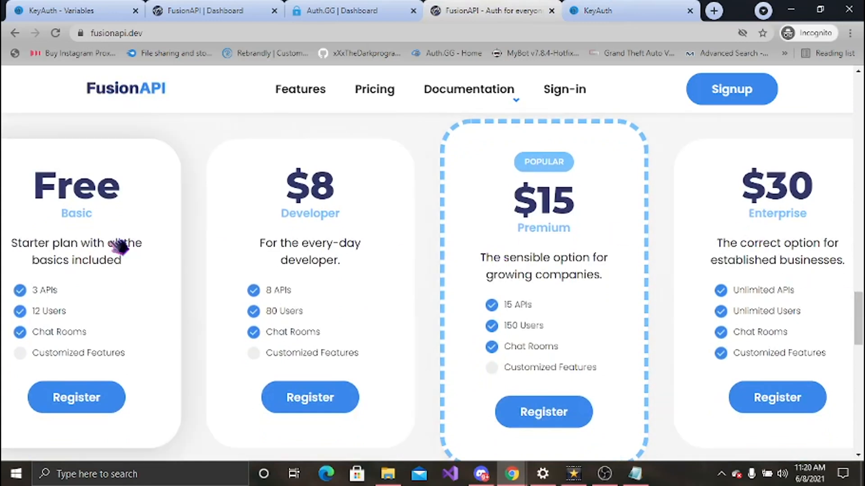
pyautogui.moveTo(99, 315)
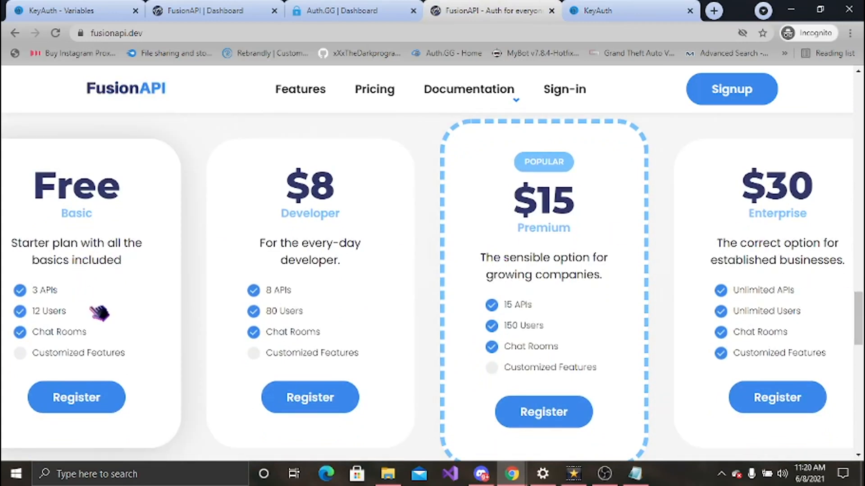
pyautogui.moveTo(317, 300)
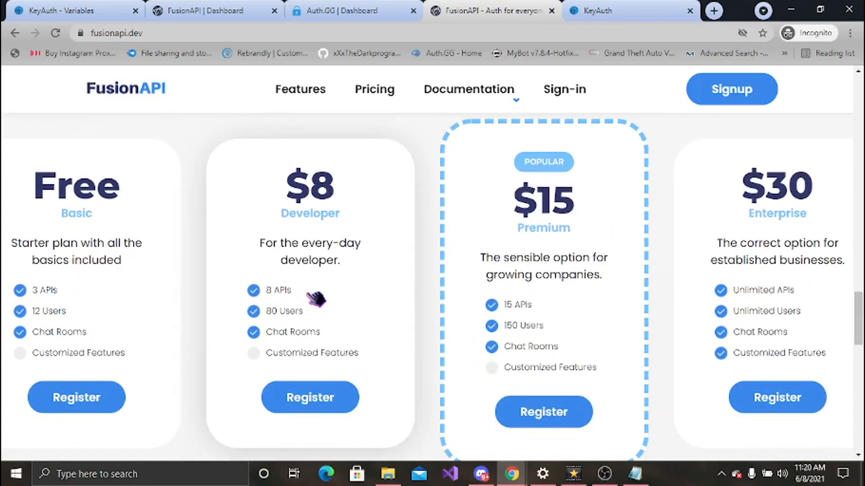
pyautogui.moveTo(325, 358)
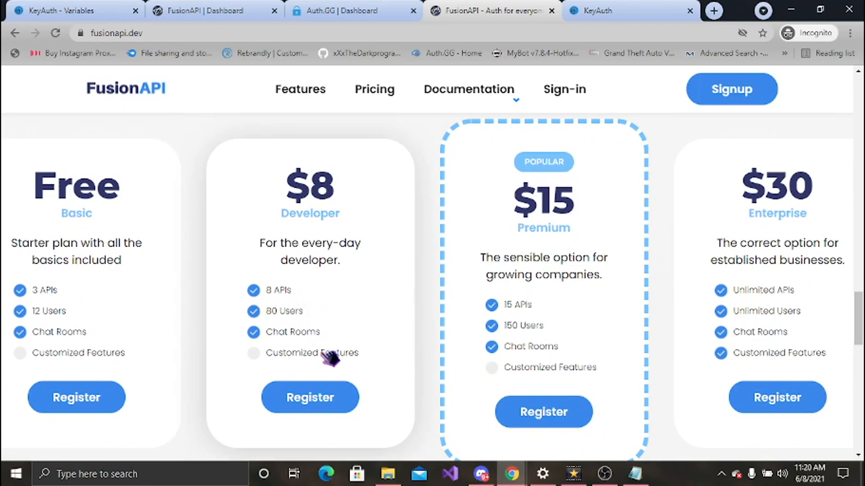
pyautogui.moveTo(229, 329)
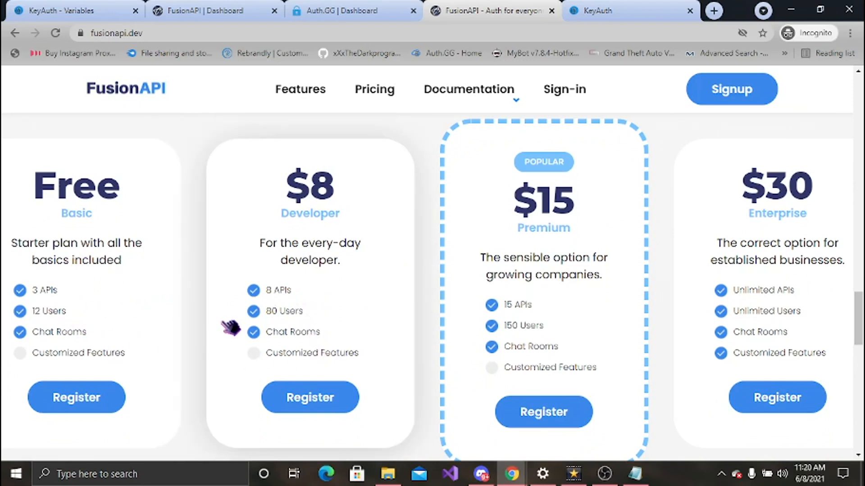
pyautogui.moveTo(413, 324)
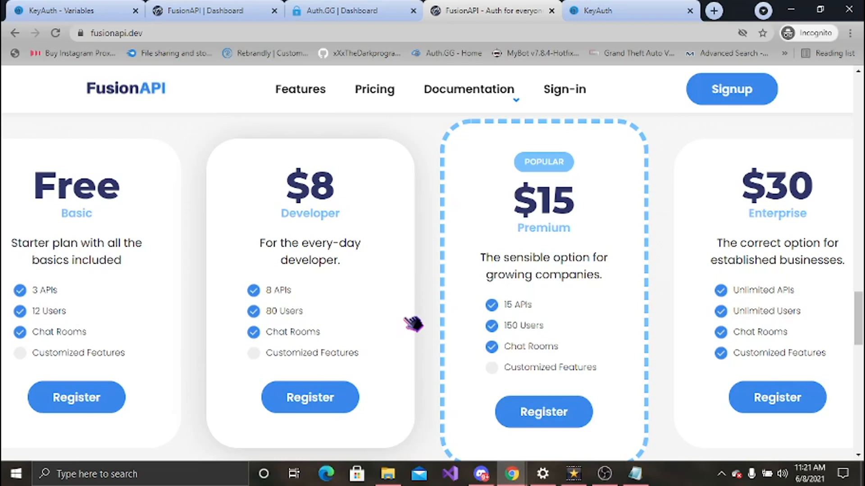
pyautogui.moveTo(601, 235)
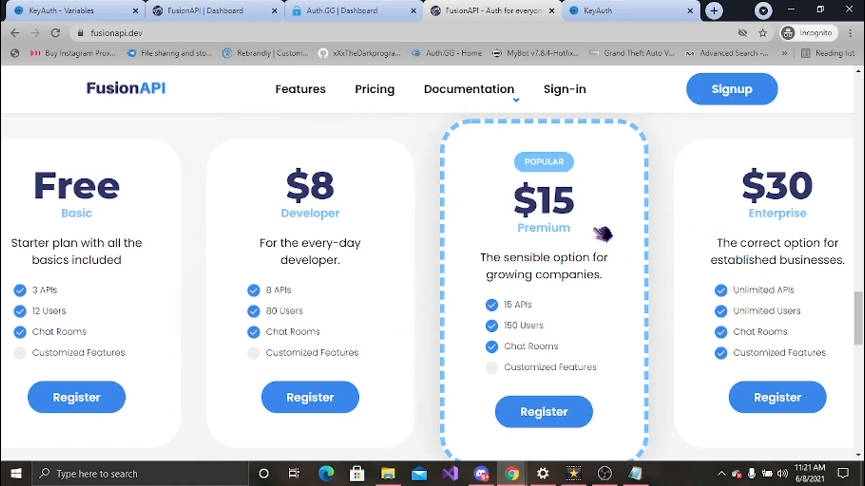
pyautogui.moveTo(730, 251)
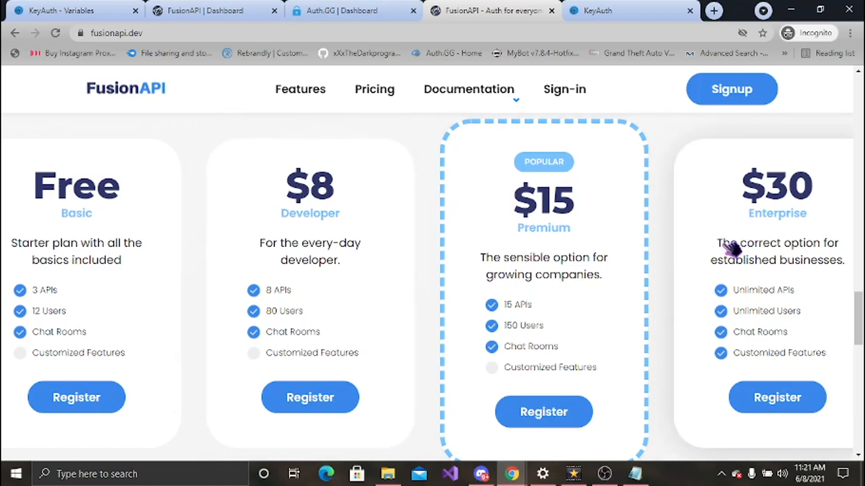
pyautogui.moveTo(681, 295)
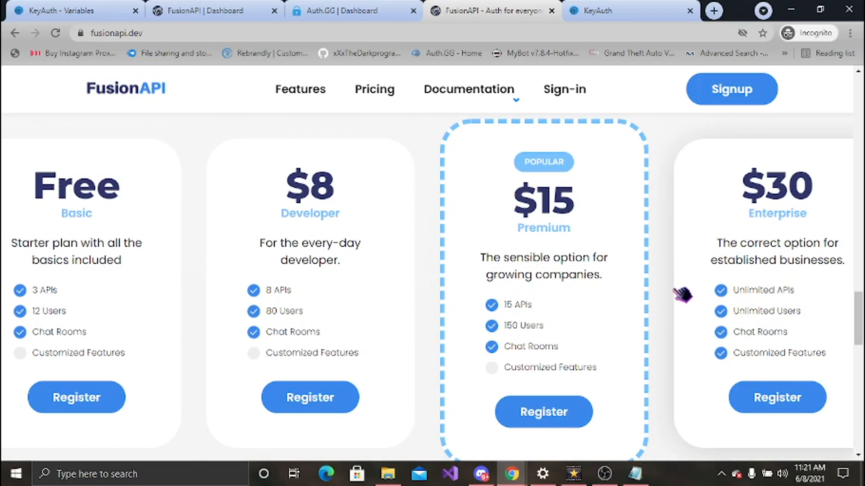
pyautogui.moveTo(657, 334)
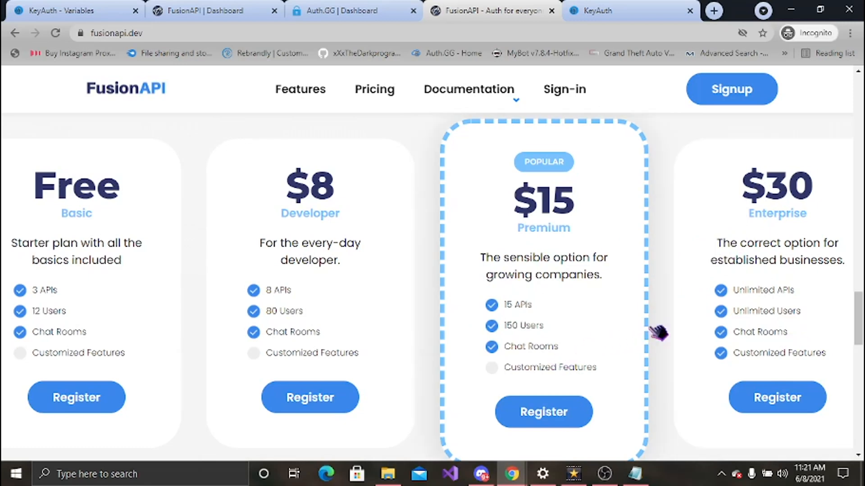
pyautogui.moveTo(714, 357)
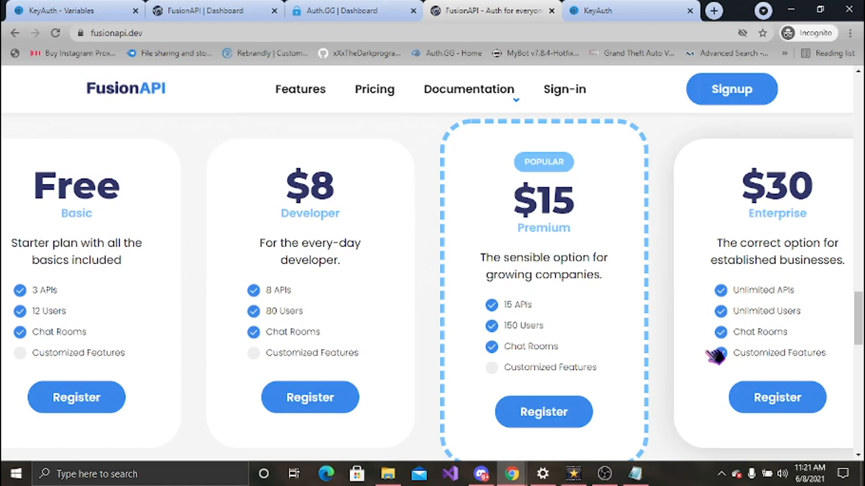
pyautogui.moveTo(672, 295)
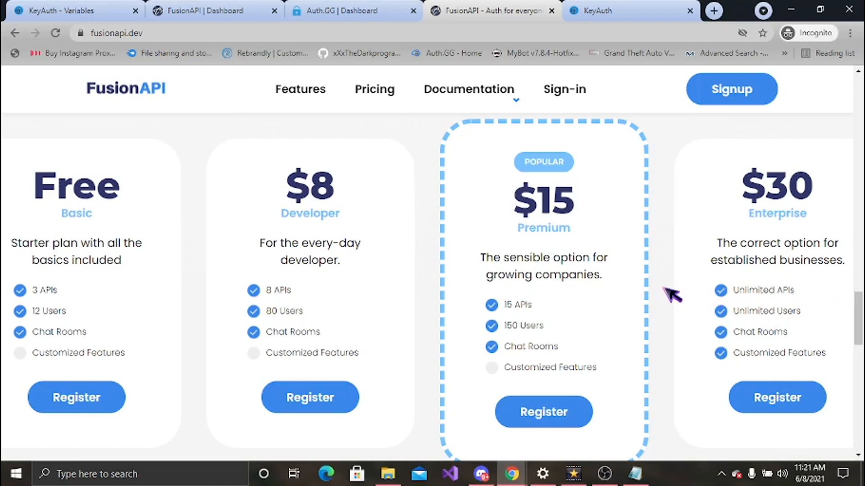
pyautogui.scroll(-3)
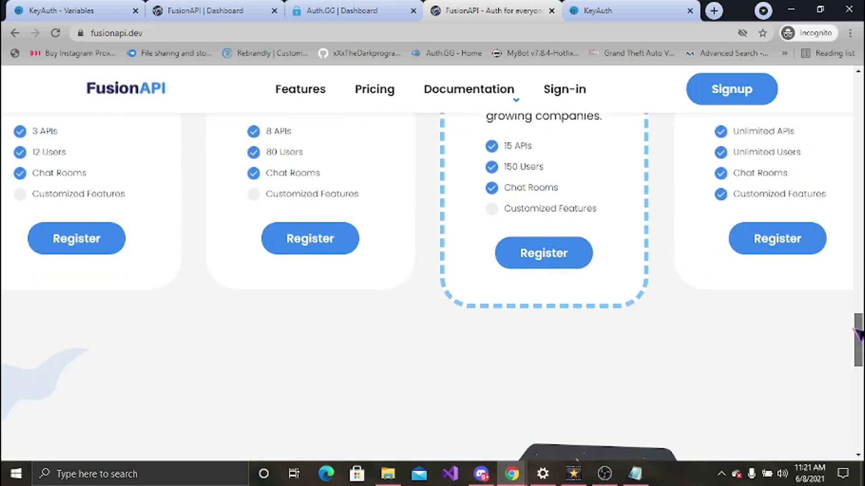
pyautogui.scroll(-3)
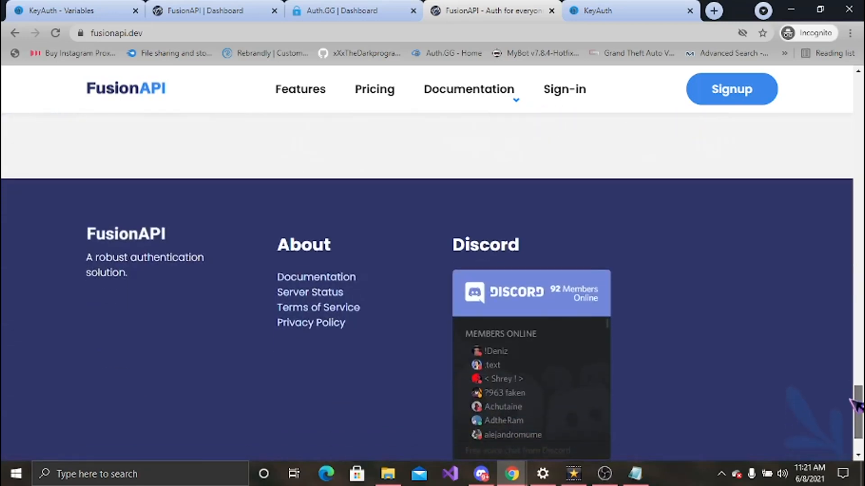
pyautogui.scroll(-3)
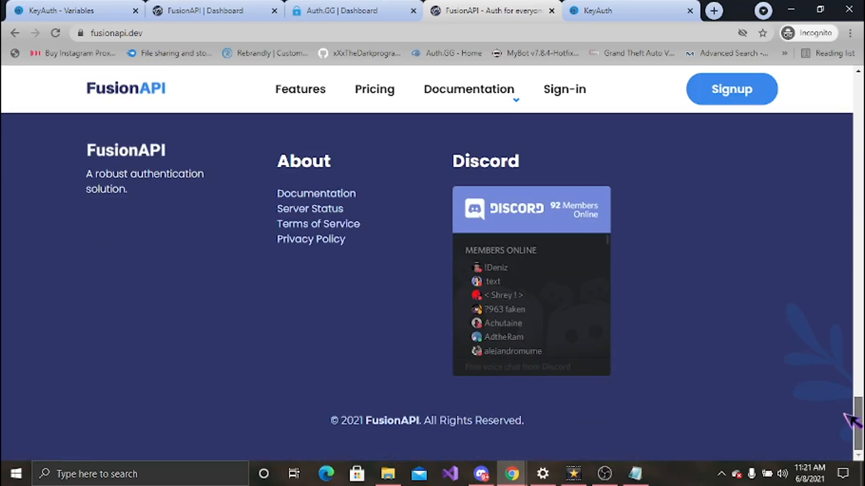
pyautogui.scroll(3)
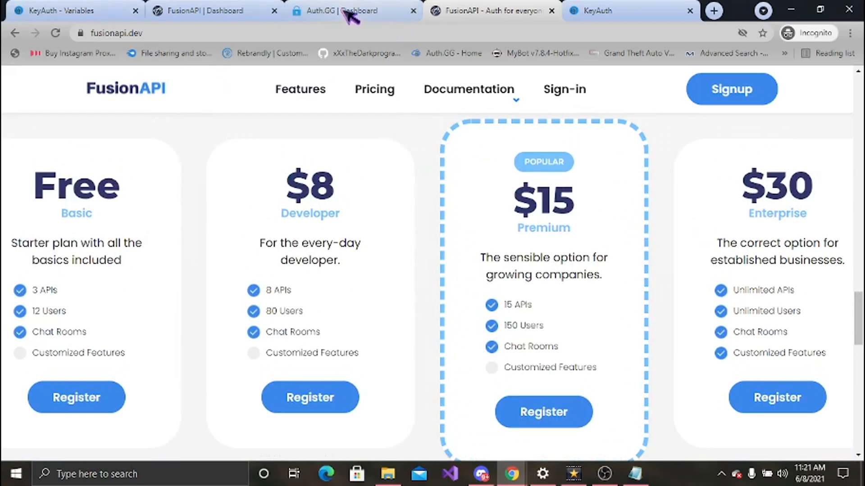
# Scroll the Auth.GG dashboard through its eight applications to Create Application
pyautogui.click(350, 11)
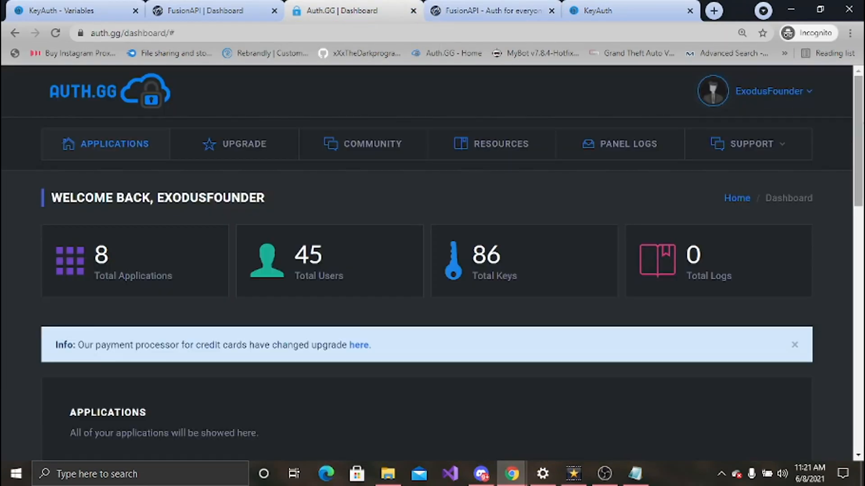
pyautogui.scroll(-3)
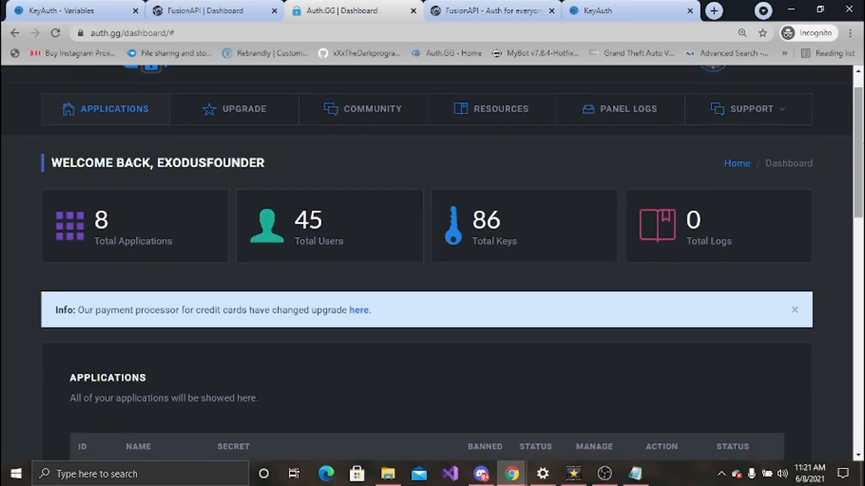
pyautogui.scroll(-3)
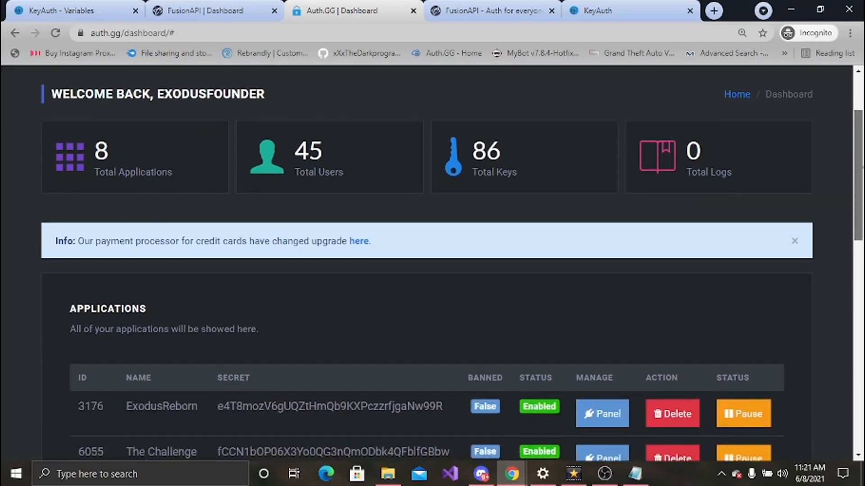
pyautogui.scroll(-3)
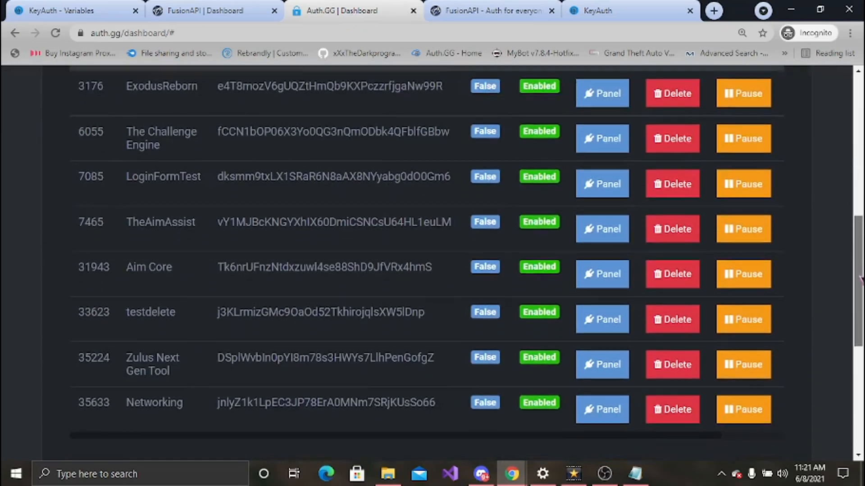
pyautogui.scroll(-3)
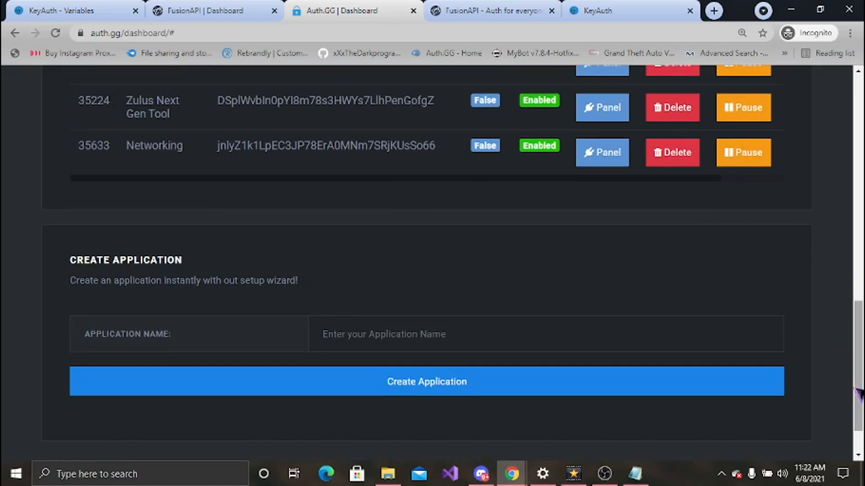
pyautogui.scroll(3)
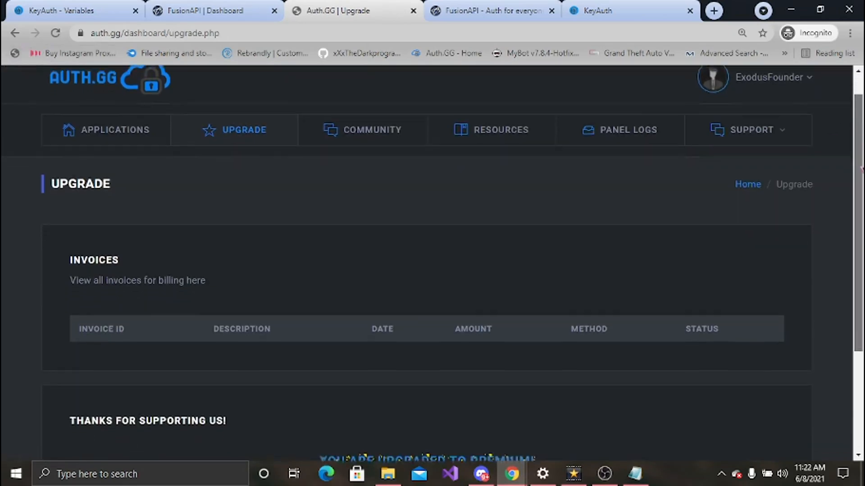
# Scroll through Auth.GG's Community leaderboard and chatbox, ending back at the top
pyautogui.scroll(-3)
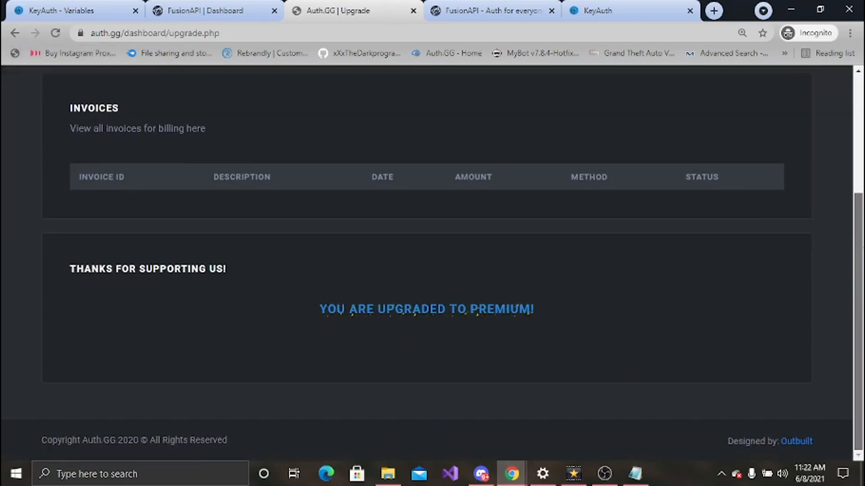
pyautogui.scroll(3)
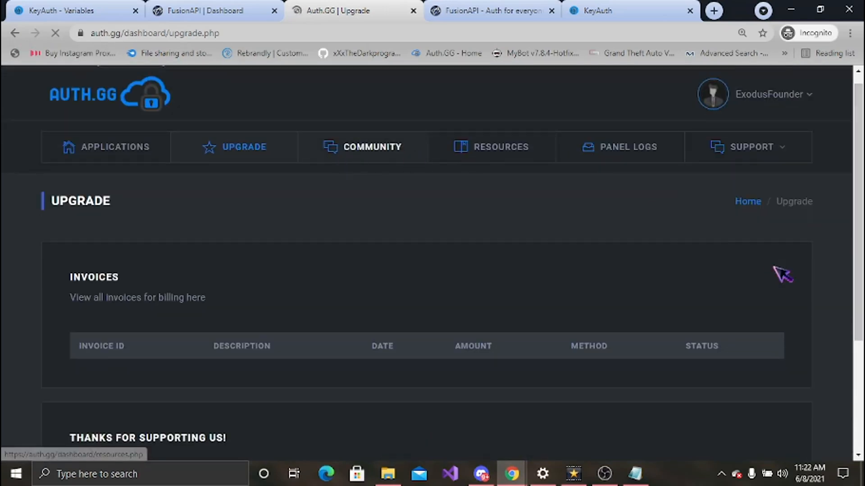
pyautogui.click(363, 146)
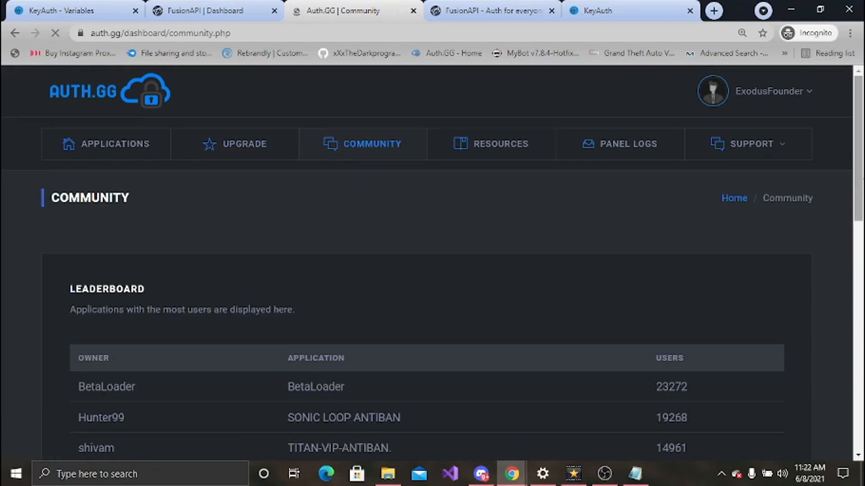
pyautogui.scroll(-3)
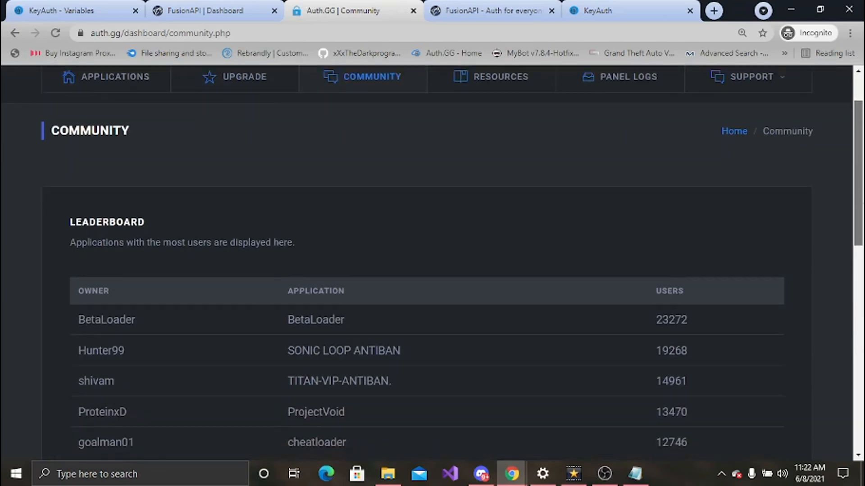
pyautogui.scroll(-3)
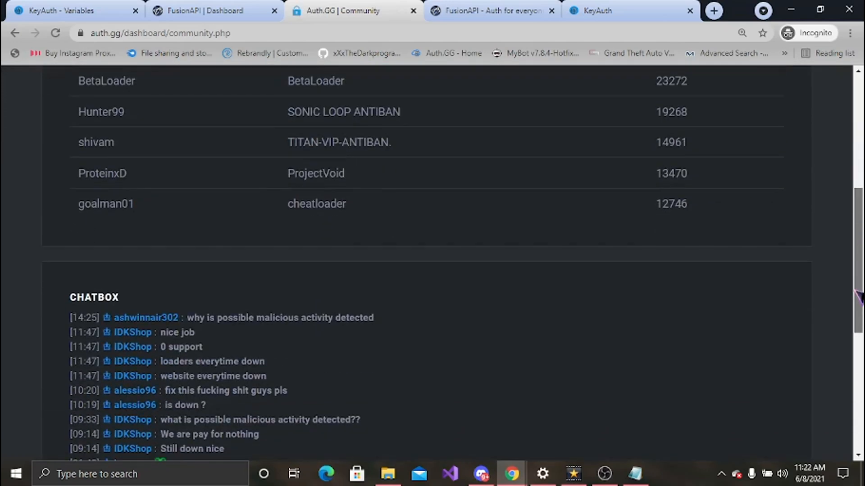
pyautogui.scroll(-3)
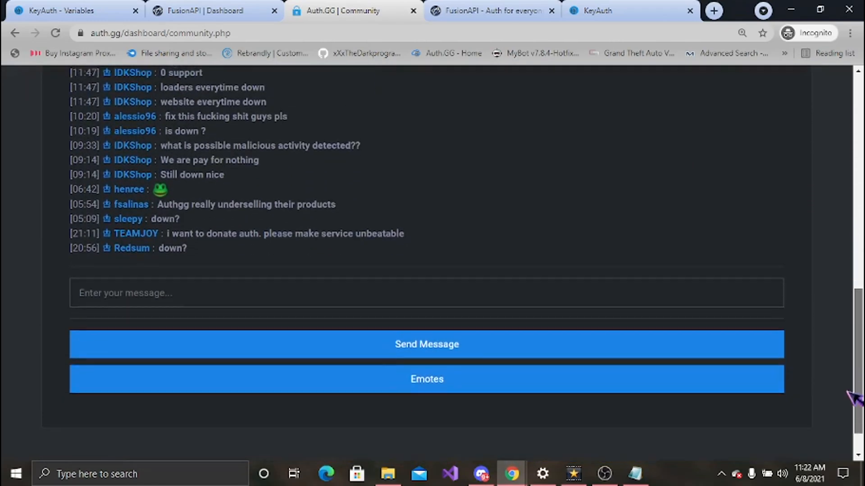
pyautogui.scroll(-3)
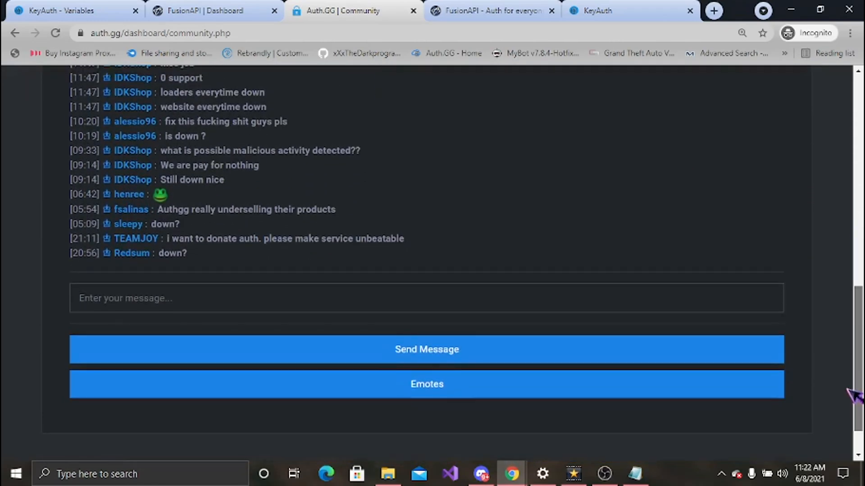
pyautogui.scroll(3)
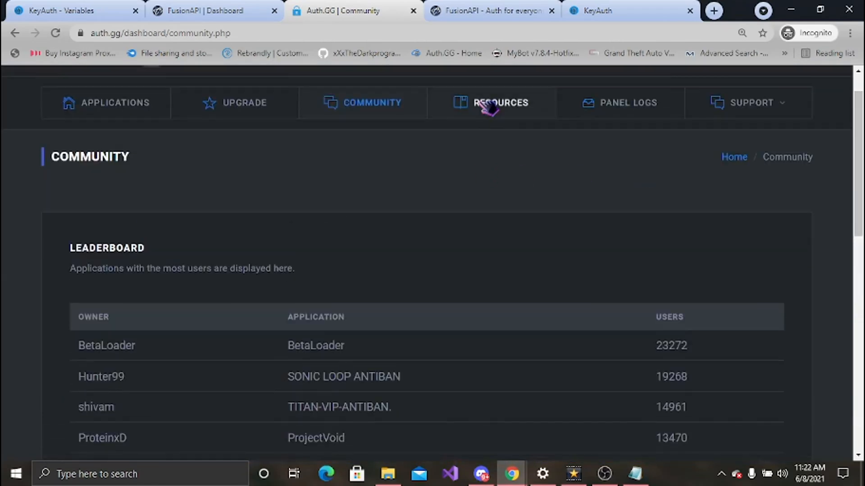
# Browse the Resources code examples and Panel Logs, then return to the Applications dashboard
pyautogui.click(500, 103)
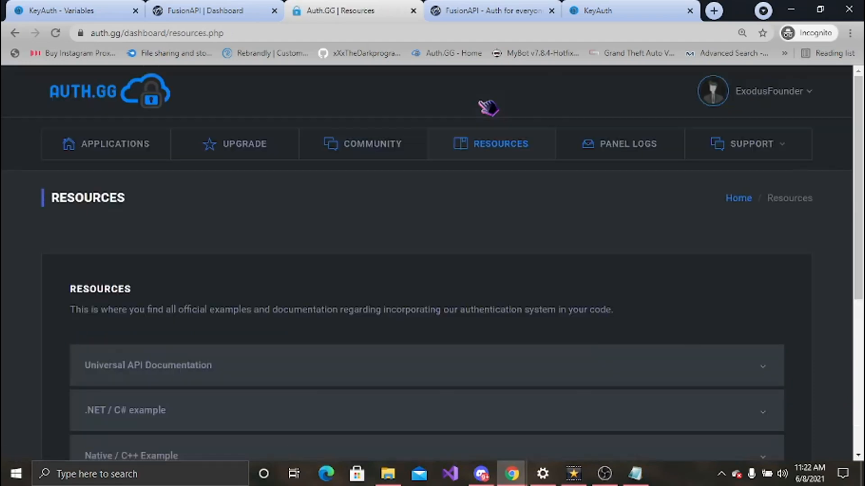
pyautogui.scroll(-3)
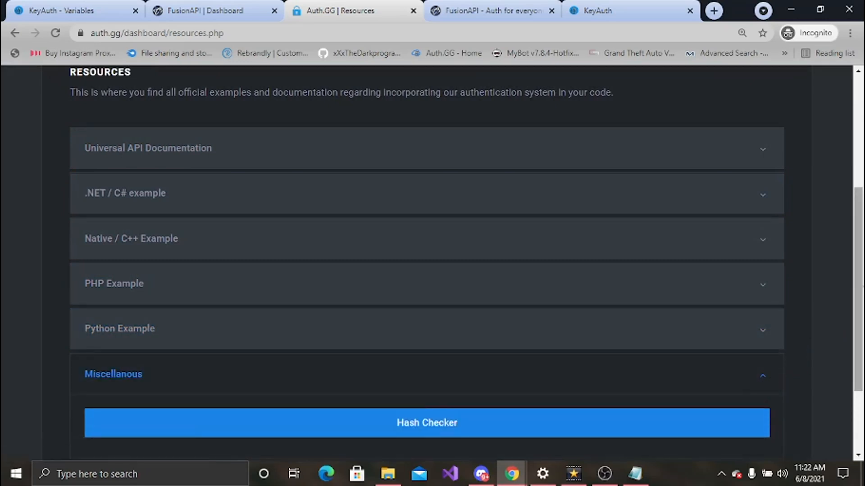
pyautogui.scroll(3)
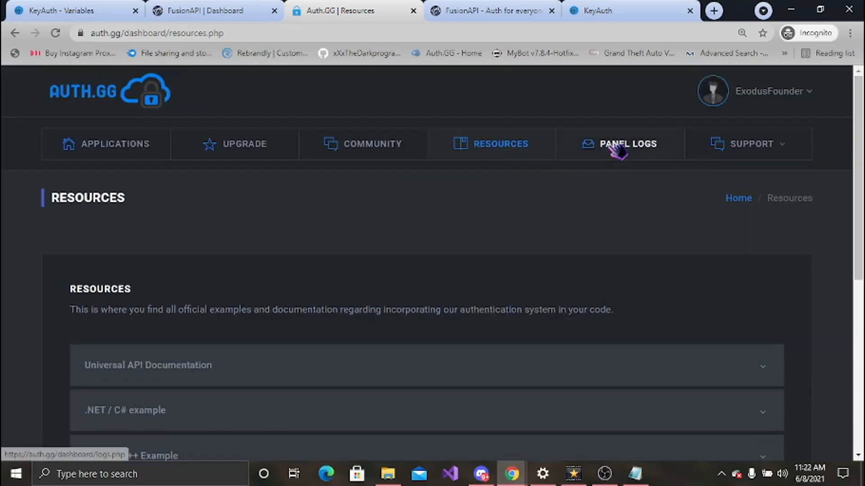
pyautogui.moveTo(657, 158)
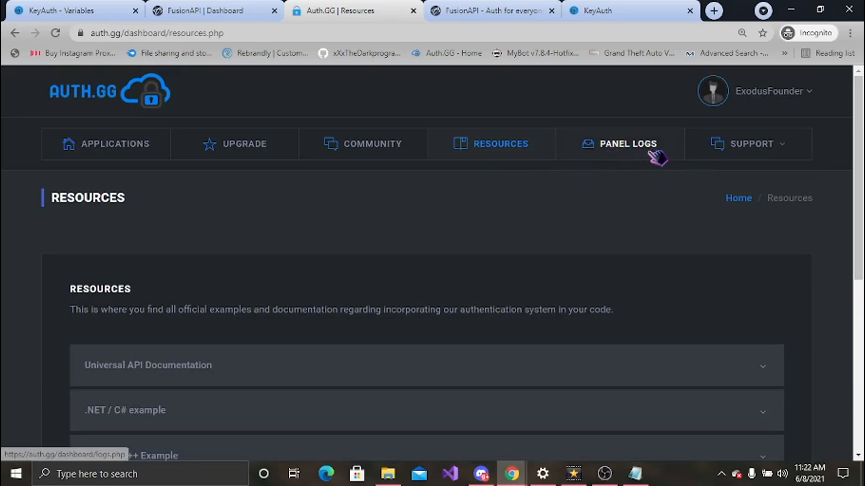
pyautogui.click(750, 144)
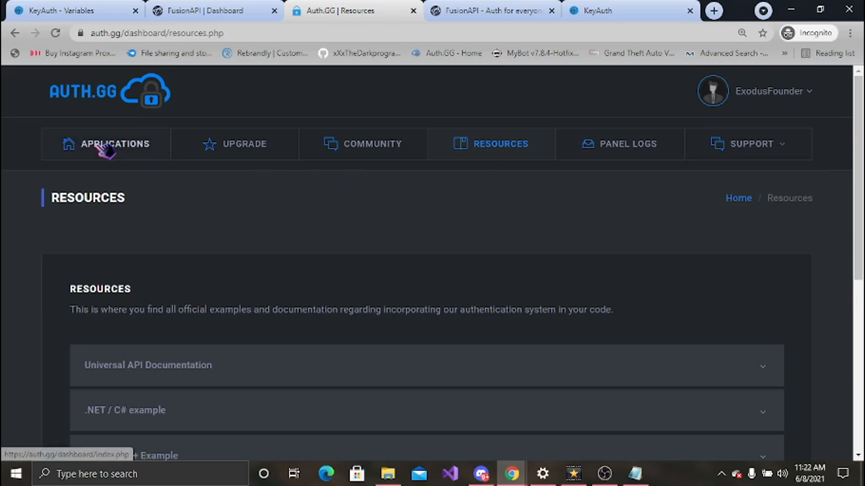
pyautogui.click(114, 144)
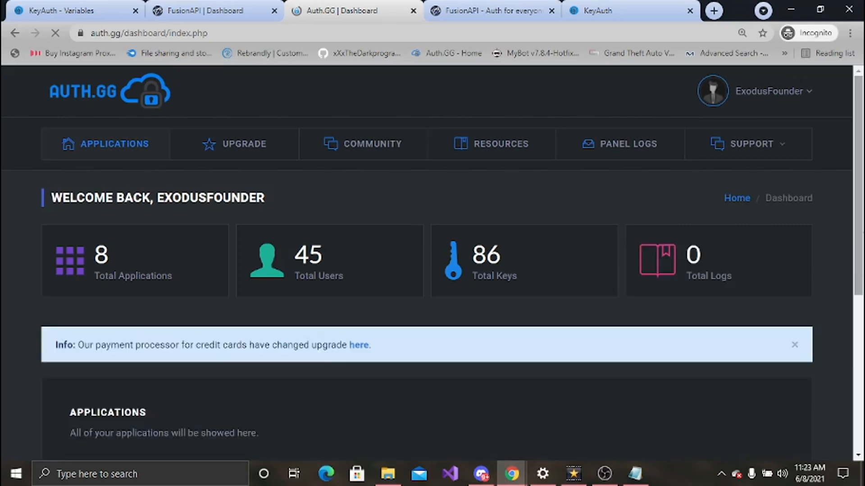
pyautogui.scroll(-3)
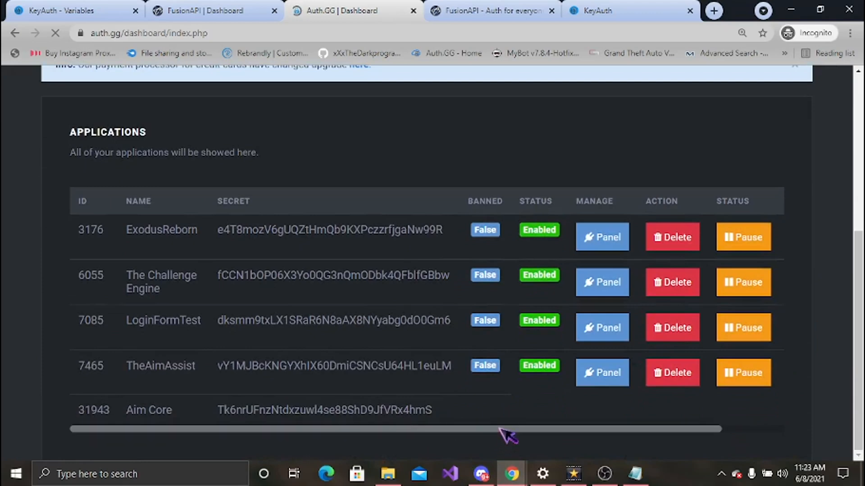
pyautogui.moveTo(530, 436)
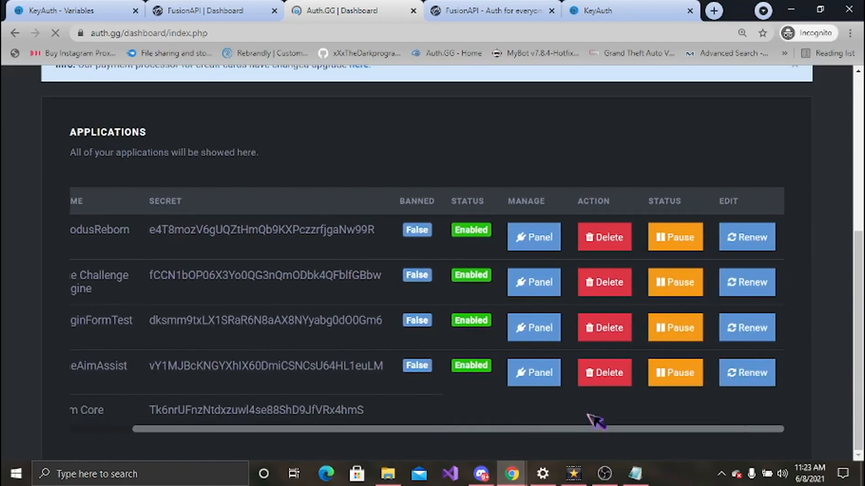
pyautogui.moveTo(472, 243)
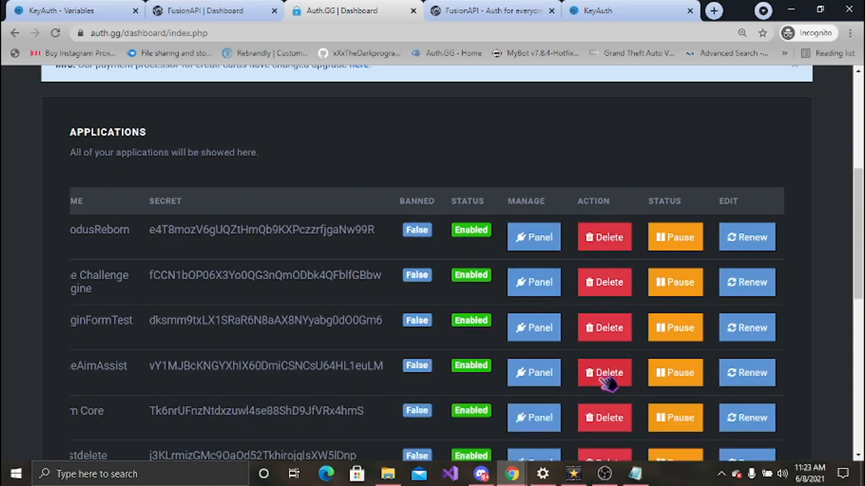
pyautogui.moveTo(766, 218)
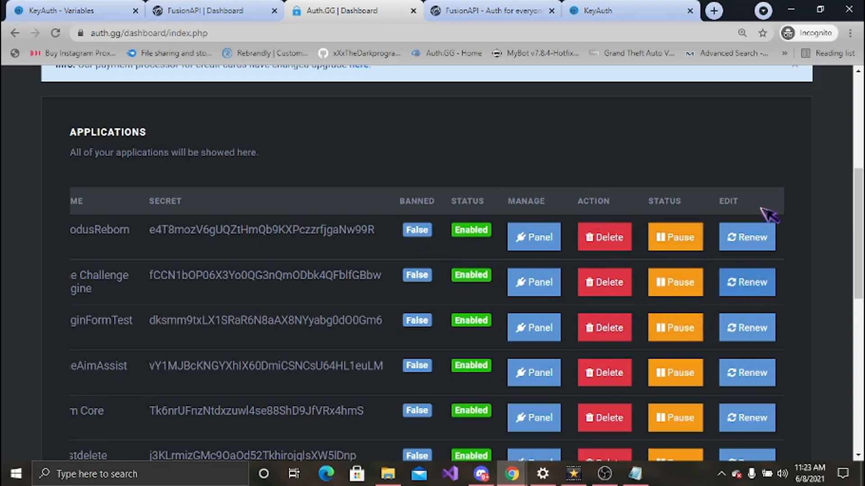
pyautogui.moveTo(435, 455)
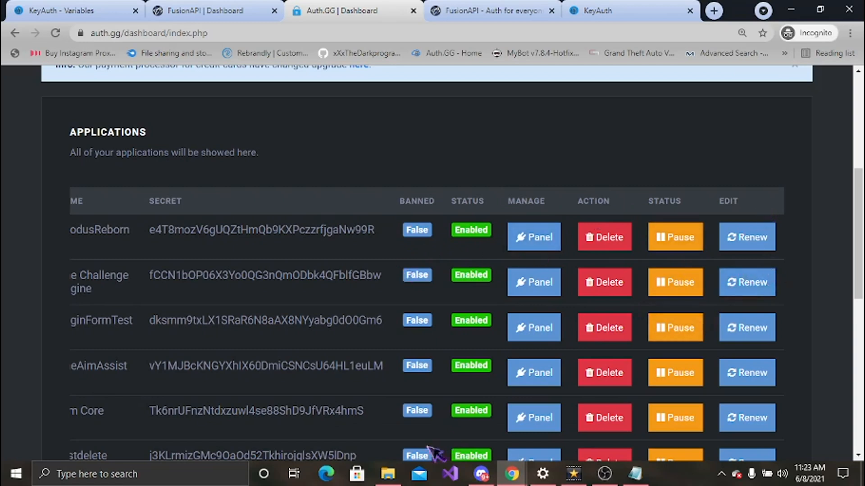
pyautogui.click(533, 418)
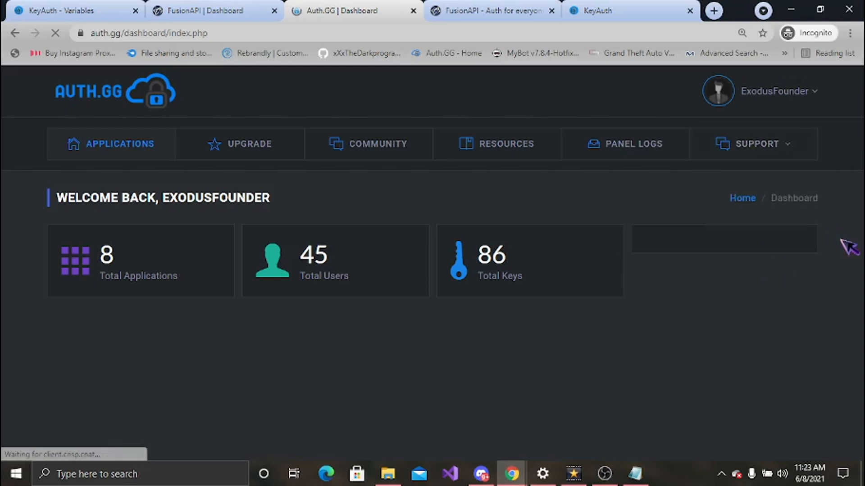
pyautogui.moveTo(852, 221)
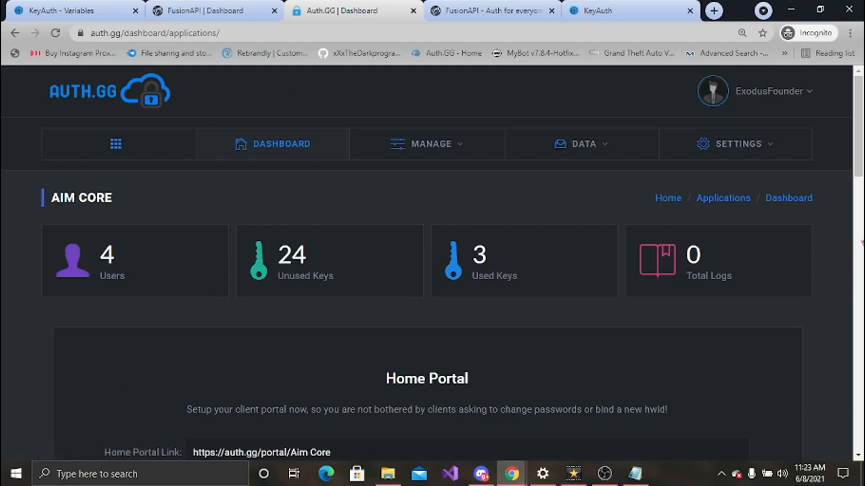
pyautogui.moveTo(852, 224)
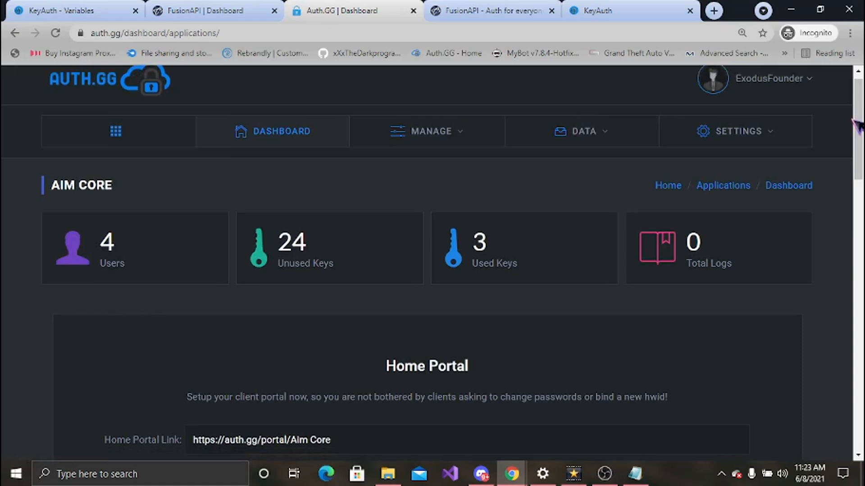
# Review Aim Core's dashboard (4 users, 24 unused, 3 used keys) and select its Home Portal link
pyautogui.scroll(-3)
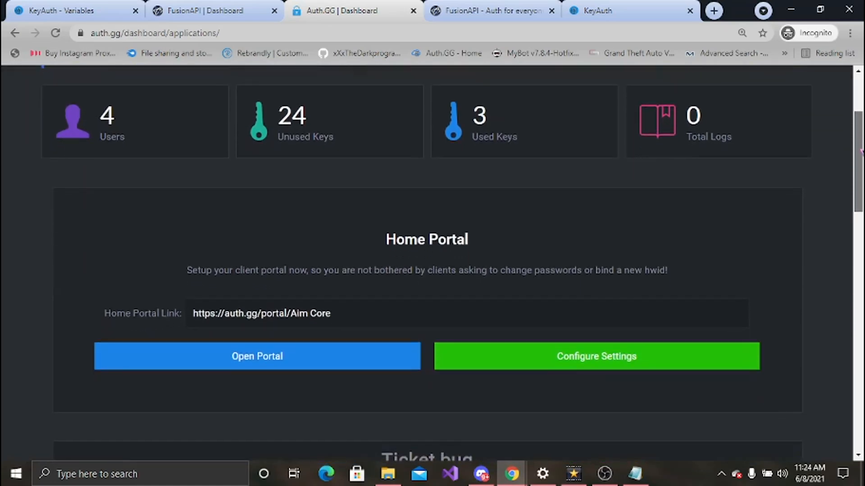
pyautogui.scroll(-3)
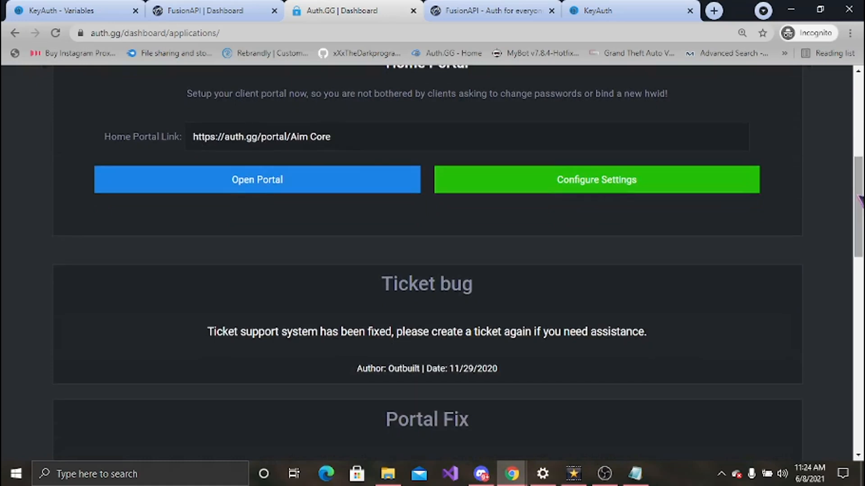
pyautogui.doubleClick(260, 137)
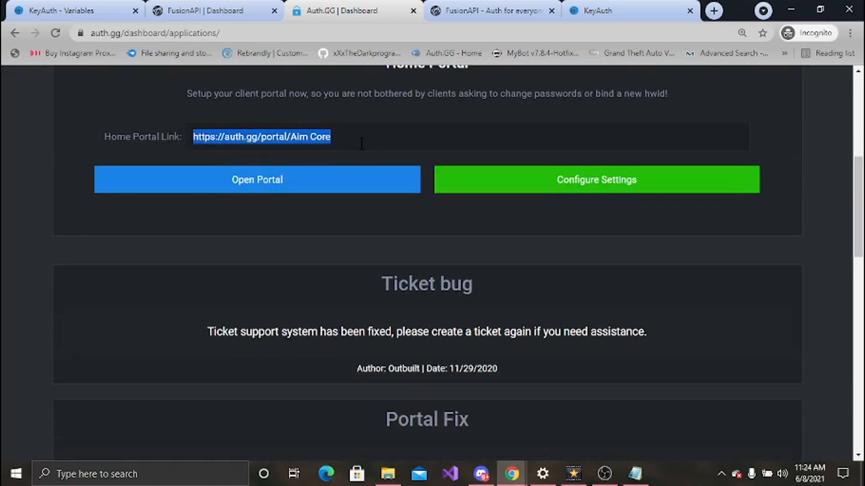
pyautogui.scroll(-3)
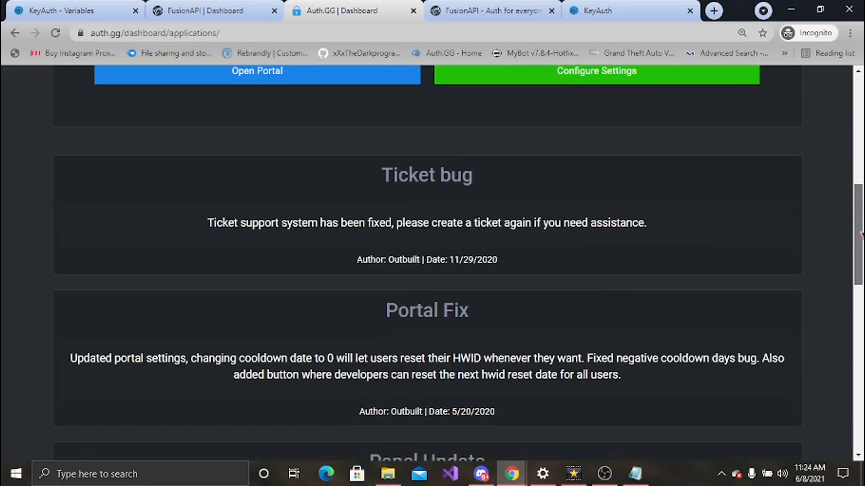
pyautogui.scroll(-3)
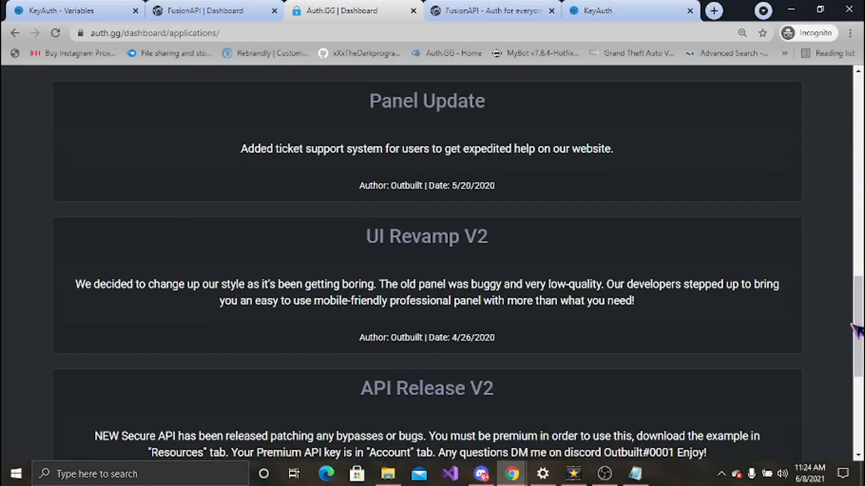
pyautogui.scroll(3)
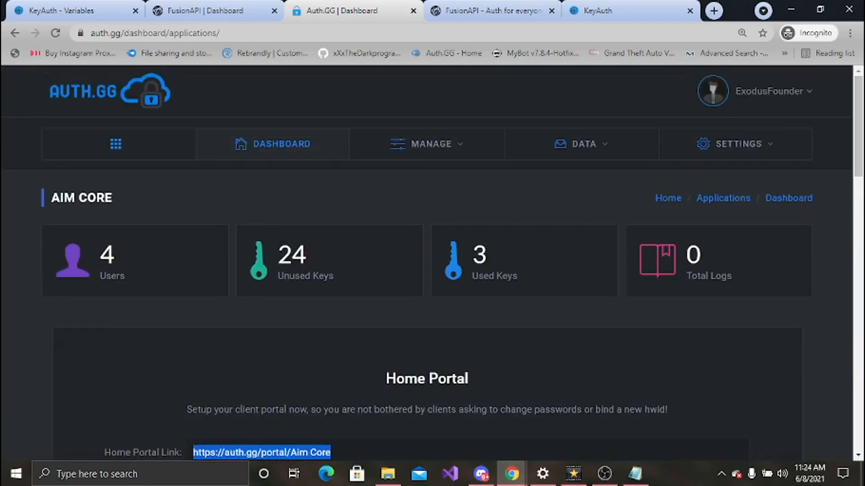
pyautogui.click(432, 144)
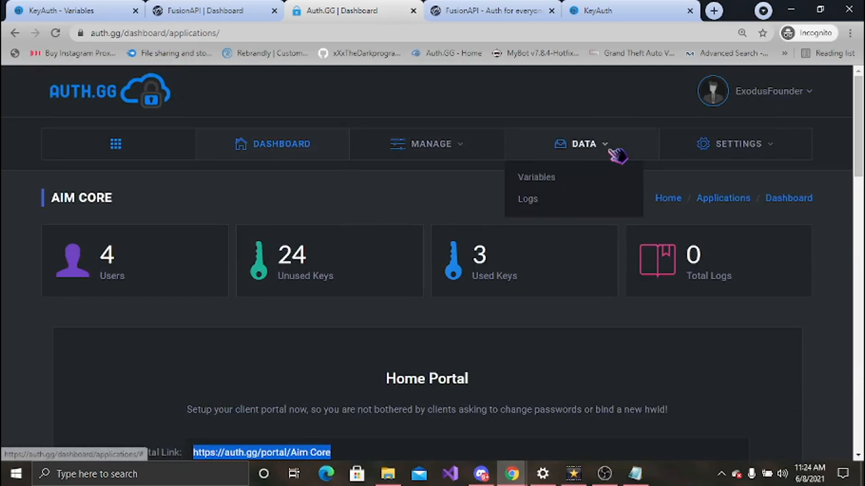
pyautogui.moveTo(545, 201)
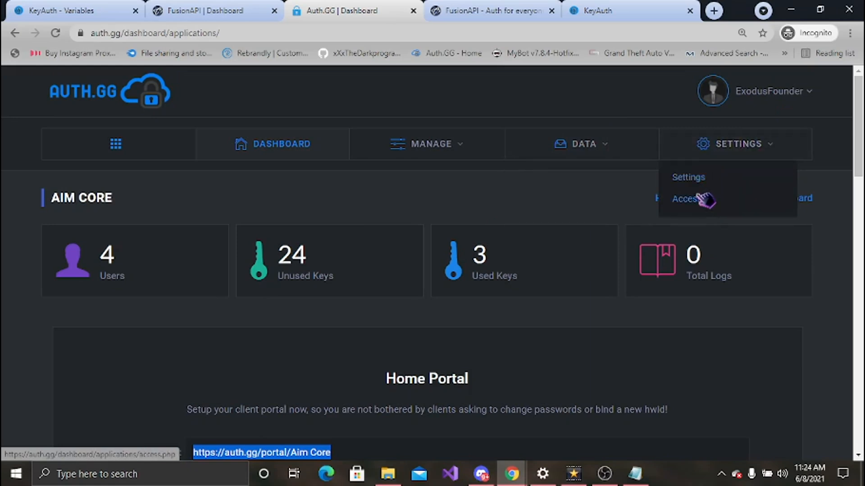
# Open Manage > Licenses and scroll through the Create License amount, length, prefix, level and format options
pyautogui.click(426, 144)
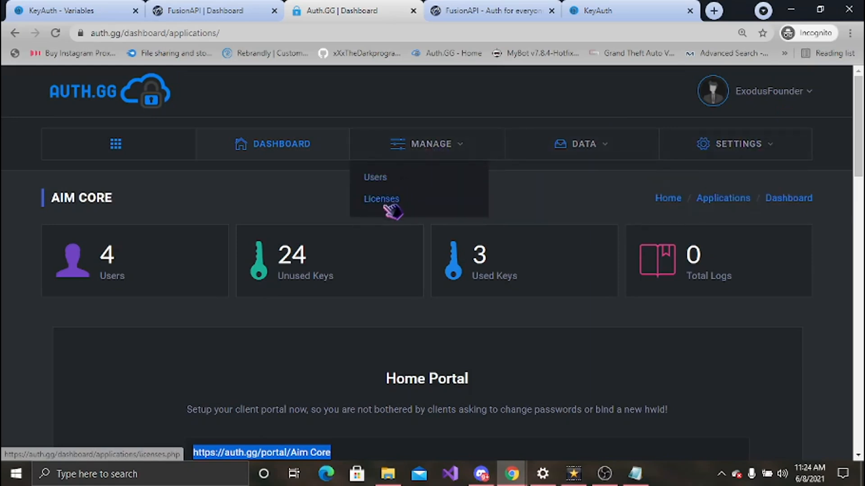
pyautogui.click(381, 198)
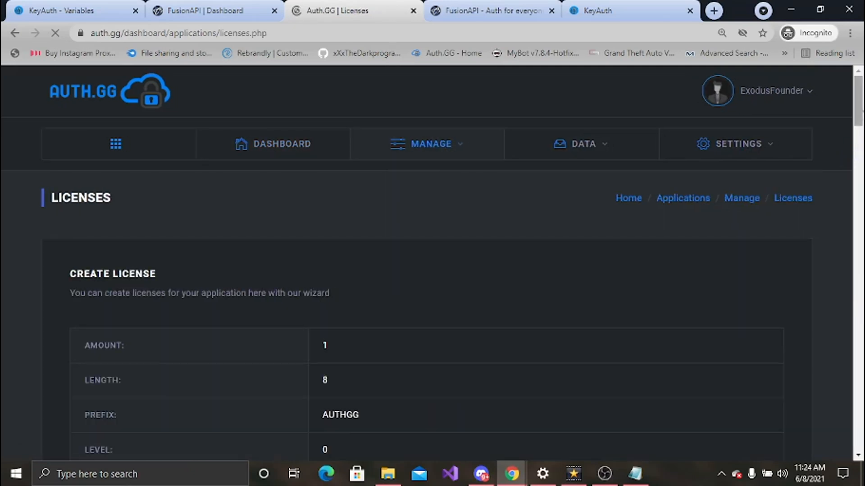
pyautogui.scroll(-3)
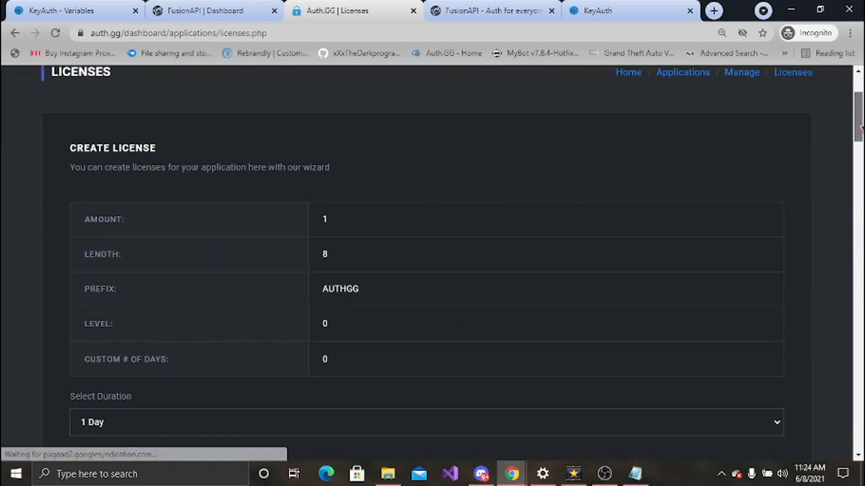
pyautogui.scroll(-3)
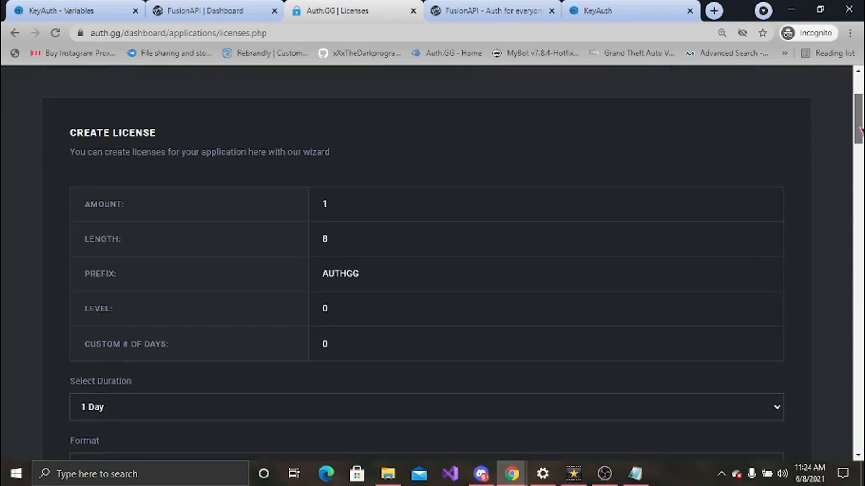
pyautogui.scroll(-3)
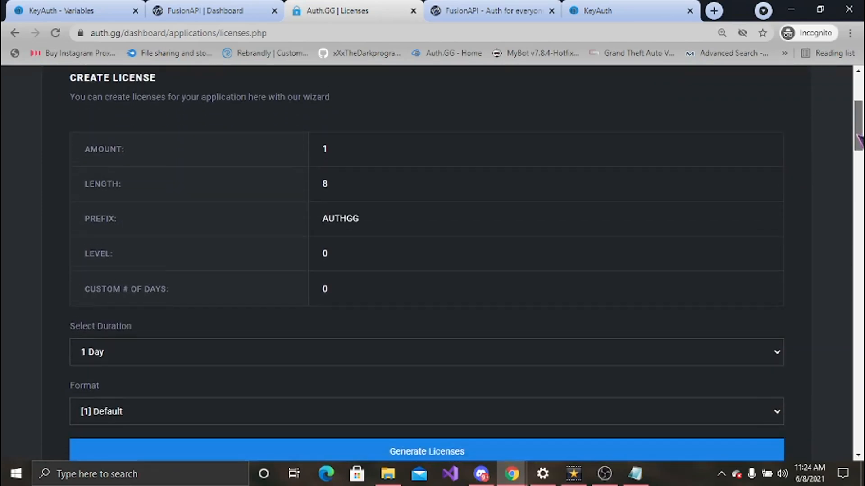
pyautogui.scroll(-3)
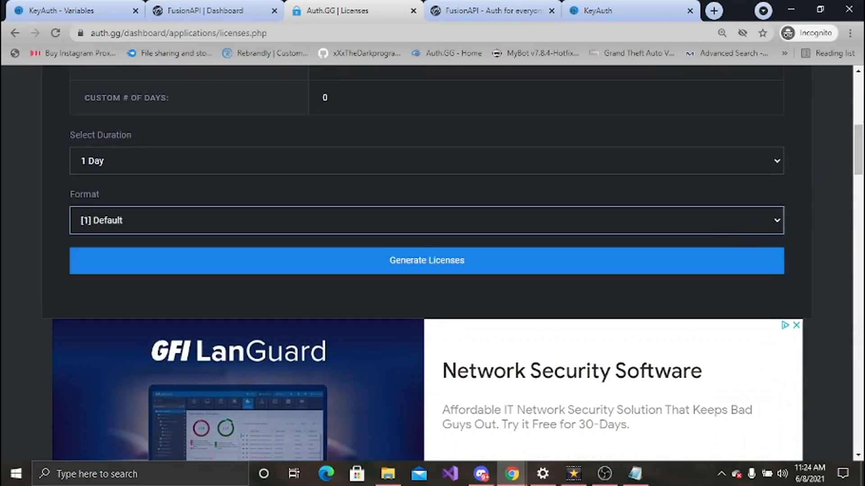
pyautogui.click(583, 103)
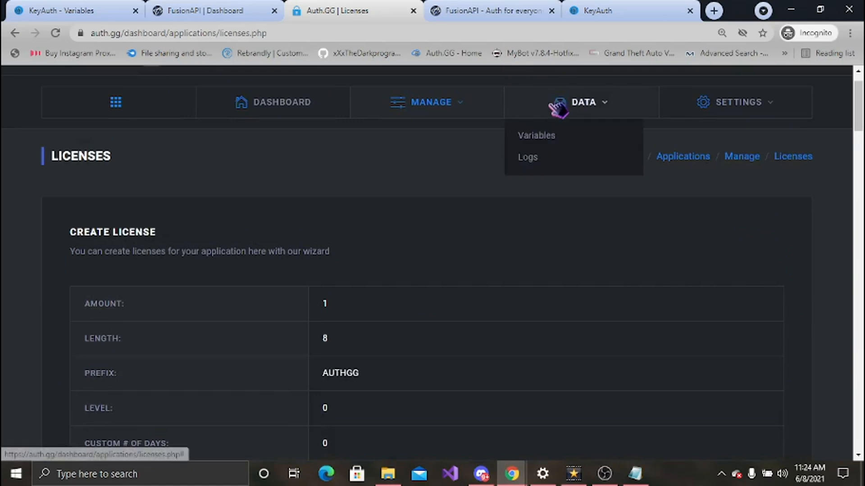
# View the Create Variable form, then the Settings page with the Authorization Key
pyautogui.click(536, 135)
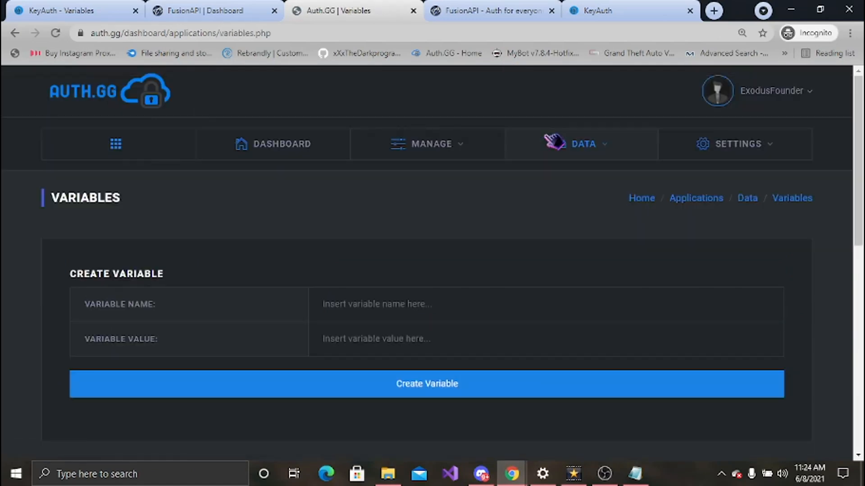
pyautogui.moveTo(223, 322)
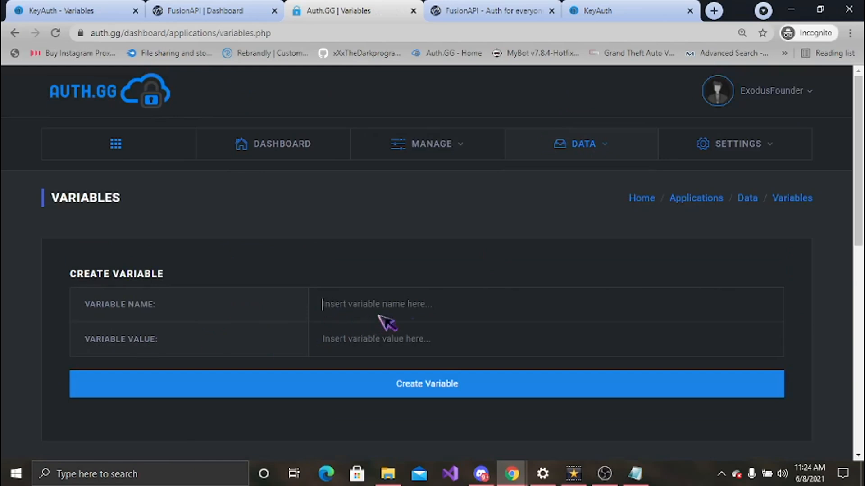
pyautogui.click(580, 144)
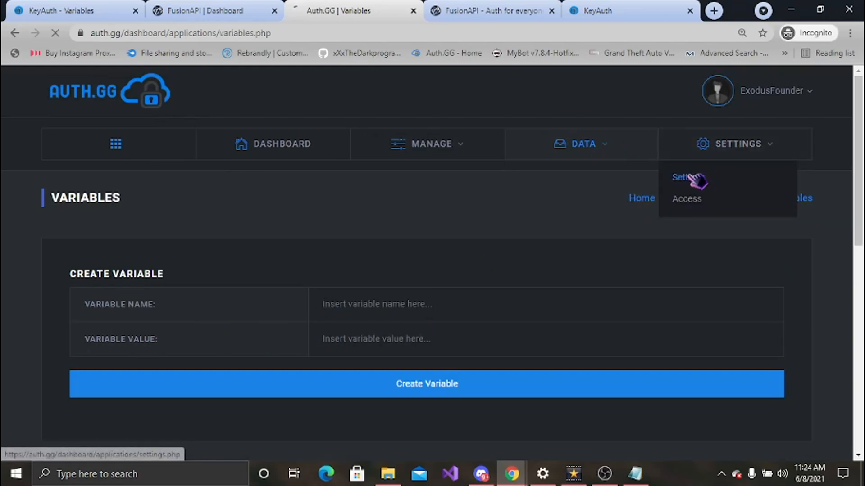
pyautogui.click(678, 177)
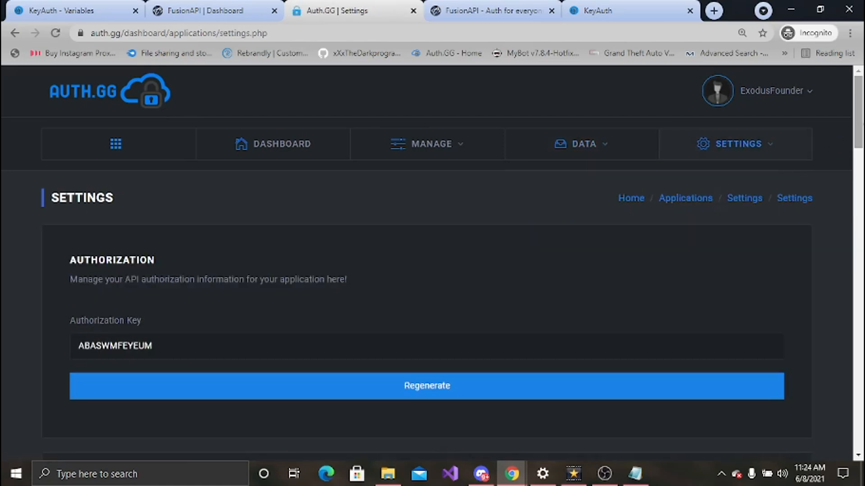
pyautogui.scroll(-3)
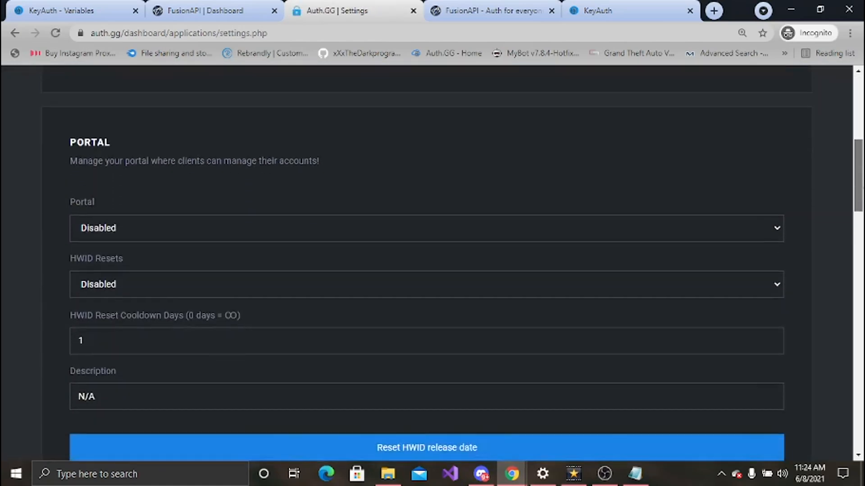
pyautogui.scroll(-3)
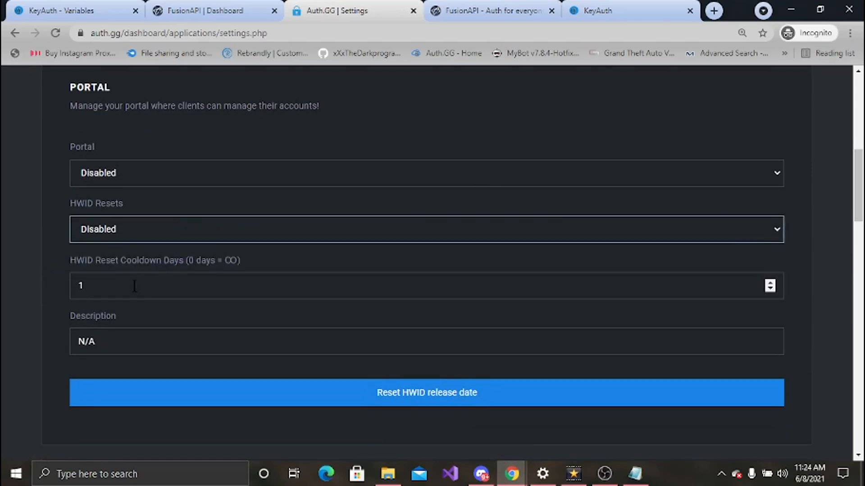
pyautogui.moveTo(152, 295)
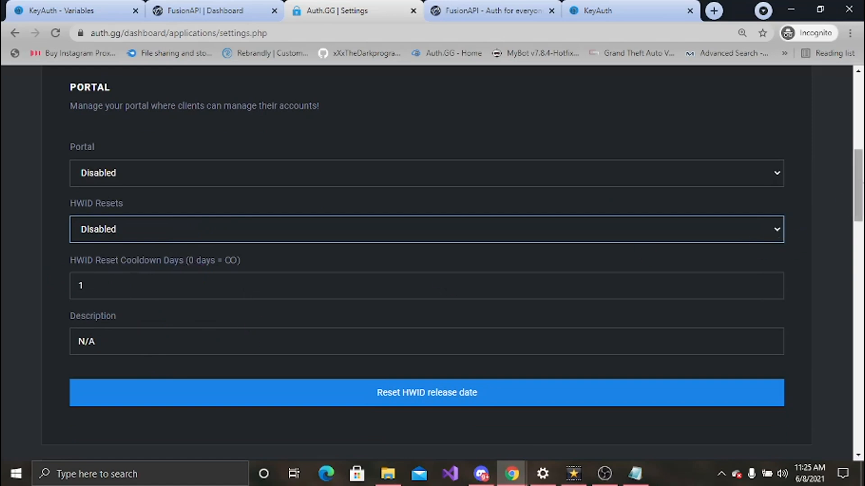
pyautogui.scroll(-3)
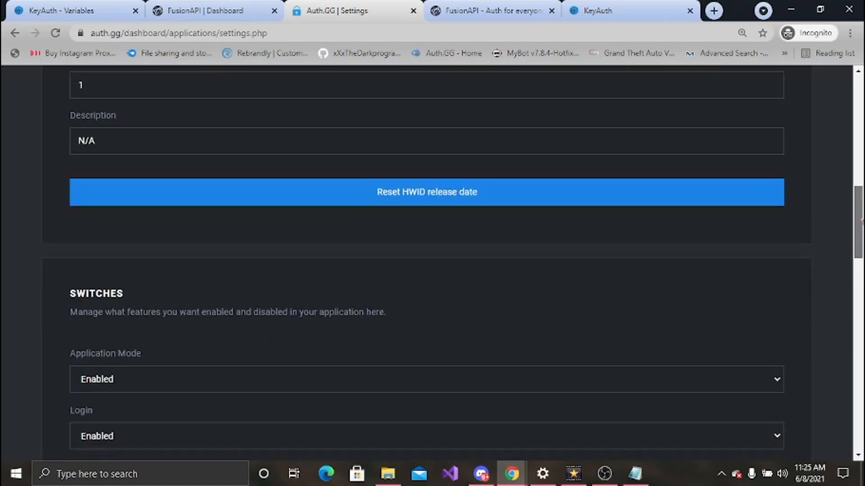
pyautogui.scroll(-3)
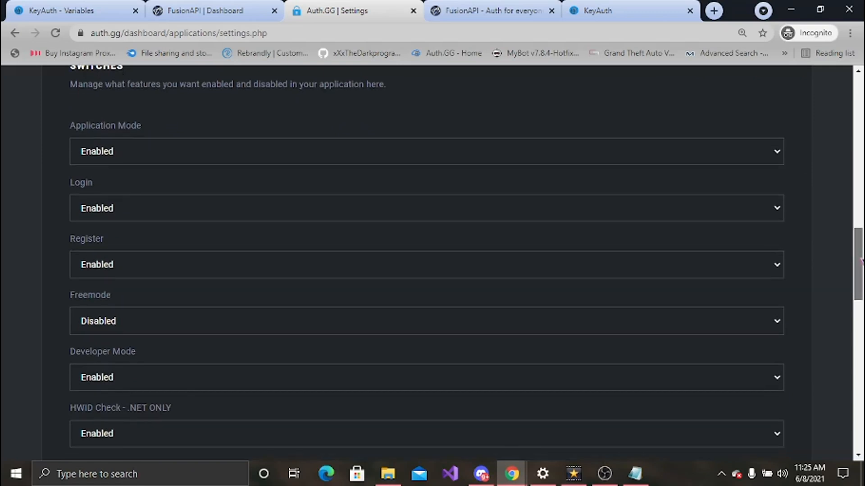
pyautogui.scroll(-3)
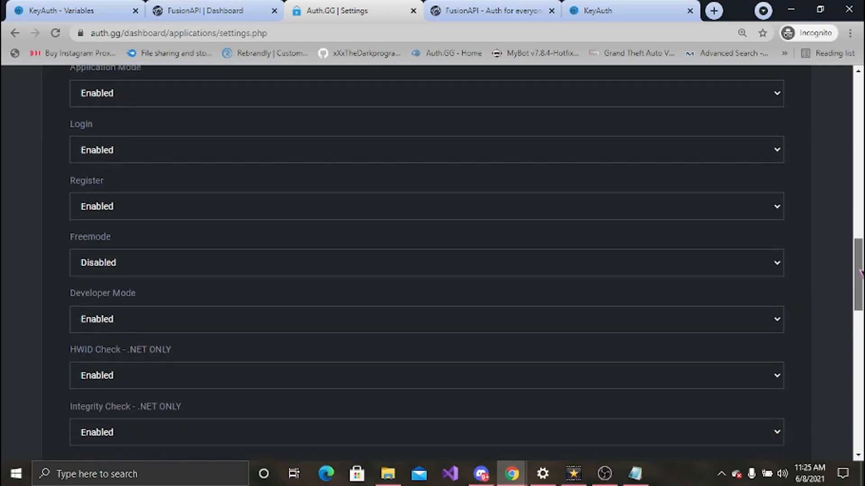
pyautogui.scroll(-3)
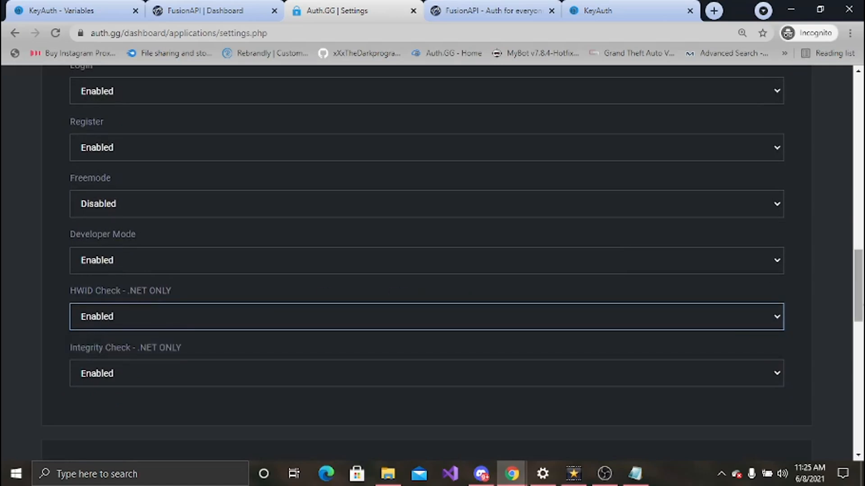
pyautogui.scroll(-3)
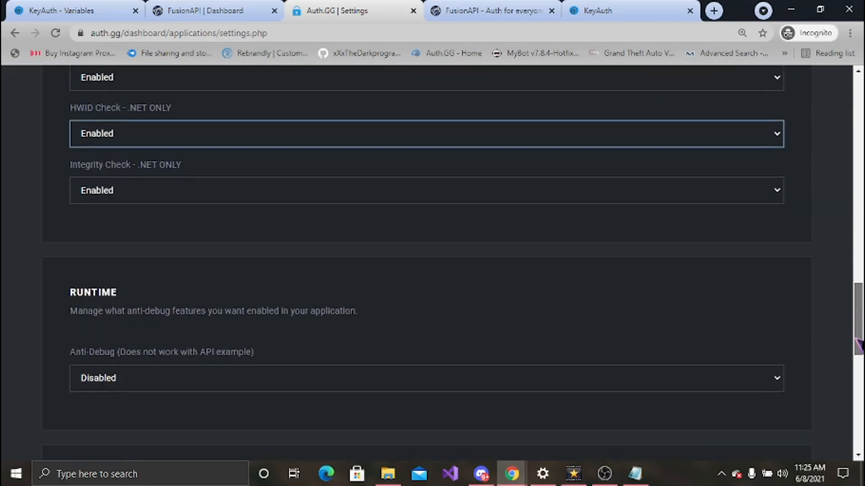
pyautogui.scroll(-3)
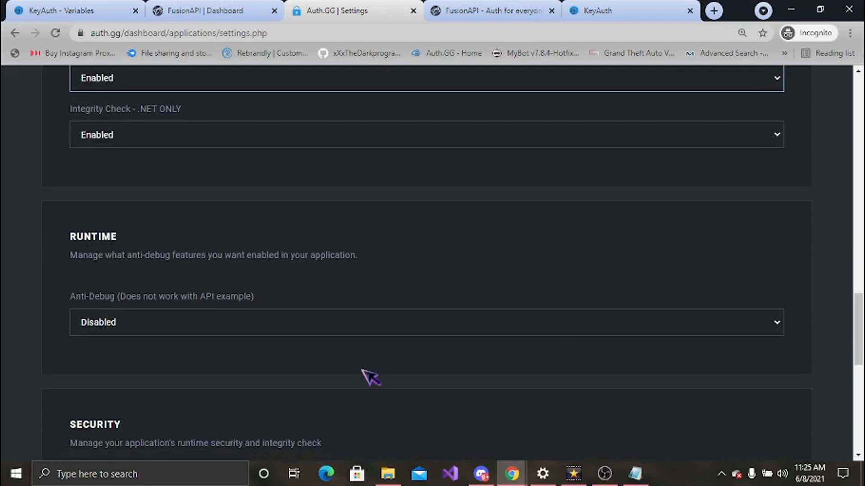
pyautogui.doubleClick(162, 296)
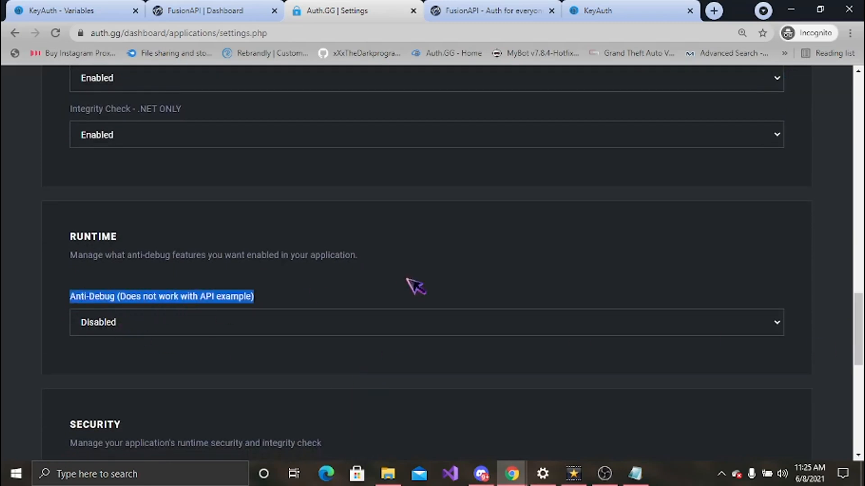
pyautogui.scroll(-3)
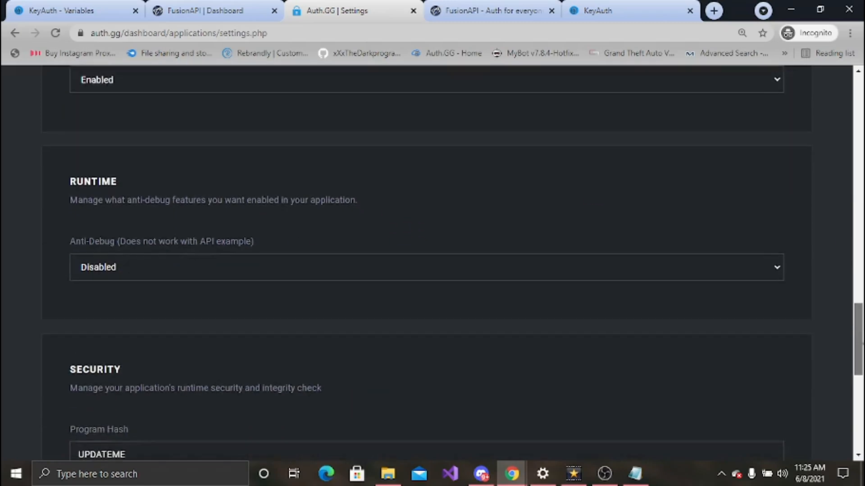
pyautogui.scroll(-3)
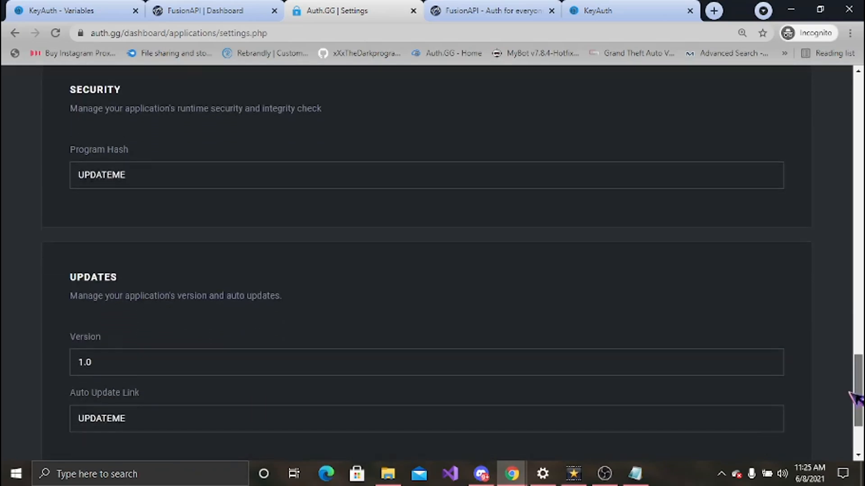
pyautogui.scroll(3)
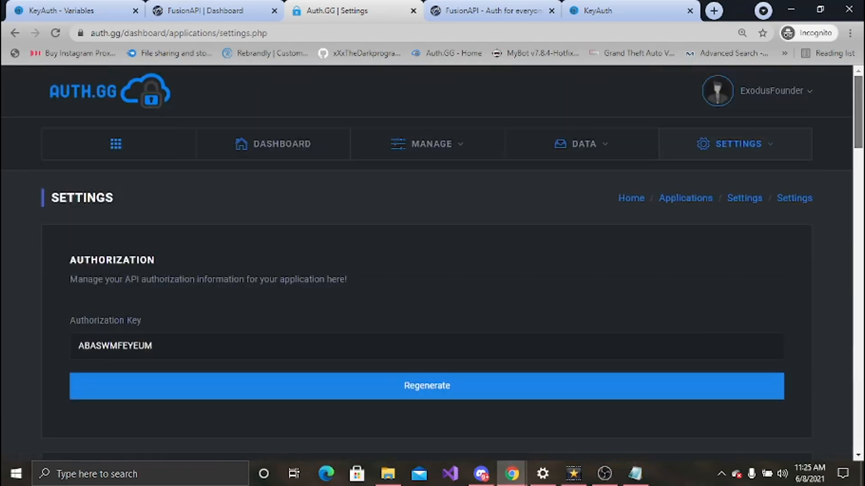
pyautogui.moveTo(816, 96)
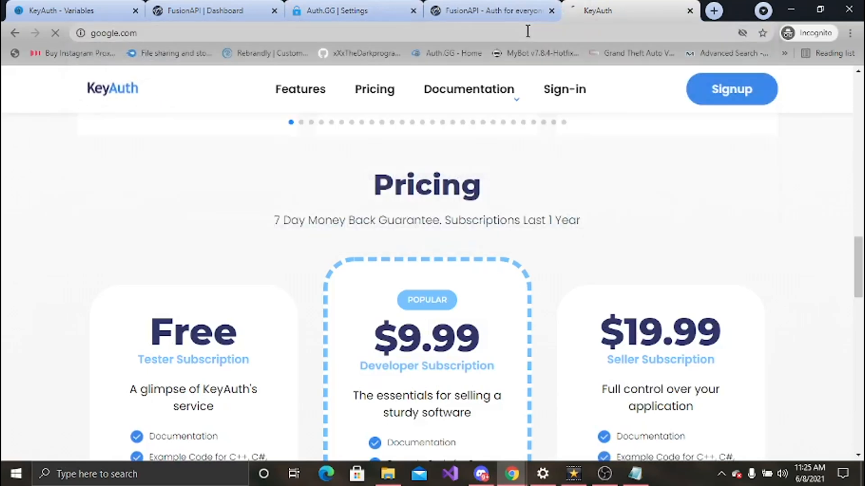
pyautogui.moveTo(707, 306)
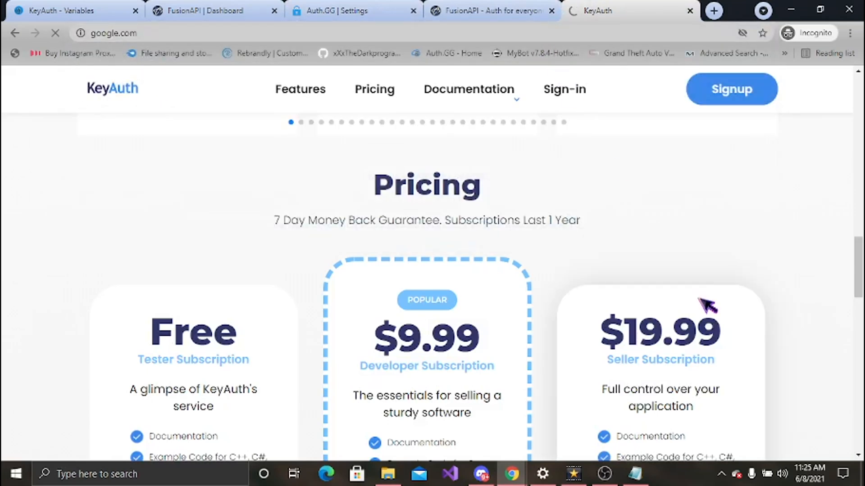
# Replace the KeyAuth pricing page with the Google home page in the same tab
pyautogui.click(629, 11)
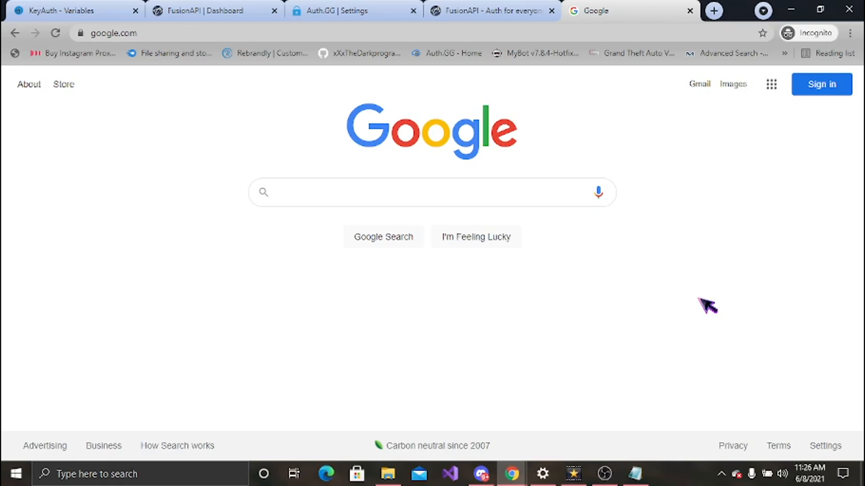
# Talk over the idle Google page, then switch to the OBS Studio window from the taskbar
pyautogui.click(386, 192)
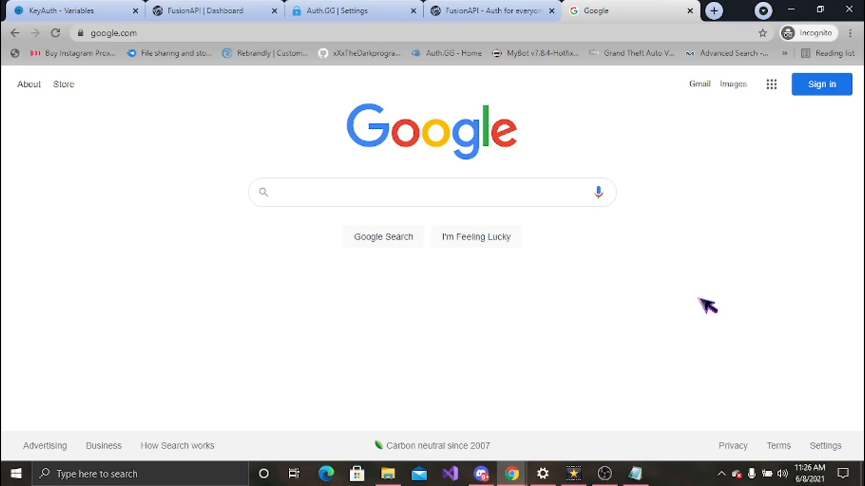
pyautogui.click(386, 192)
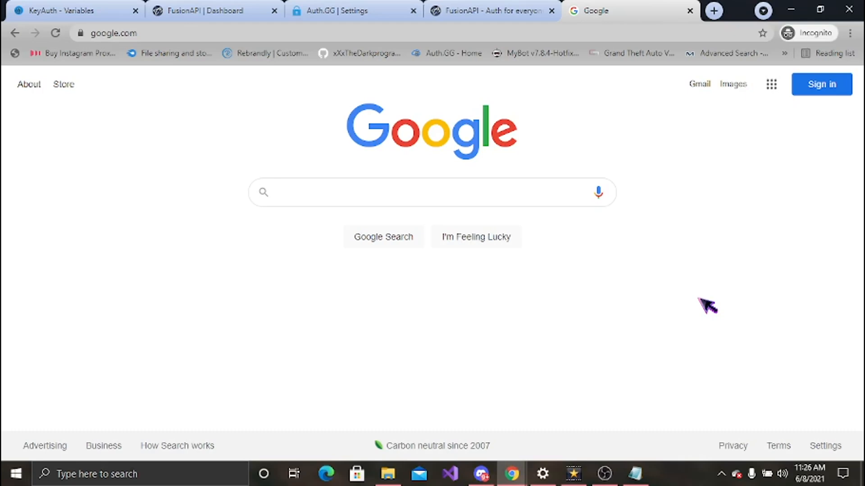
pyautogui.click(386, 193)
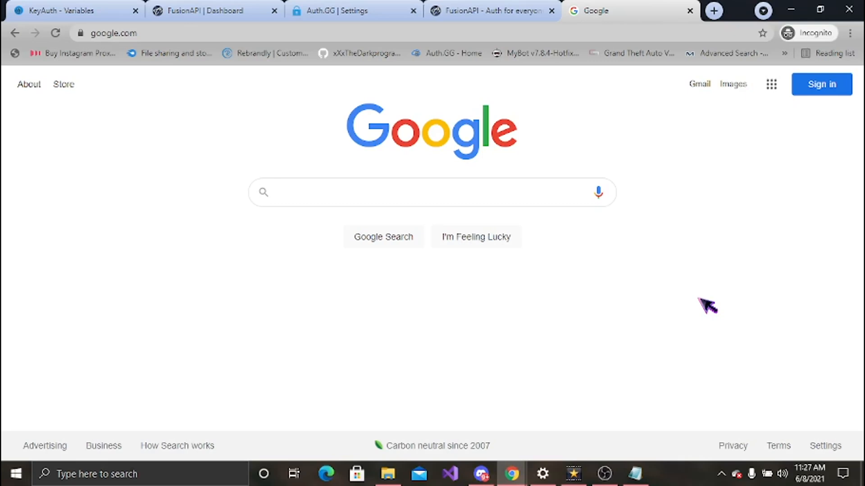
pyautogui.click(386, 193)
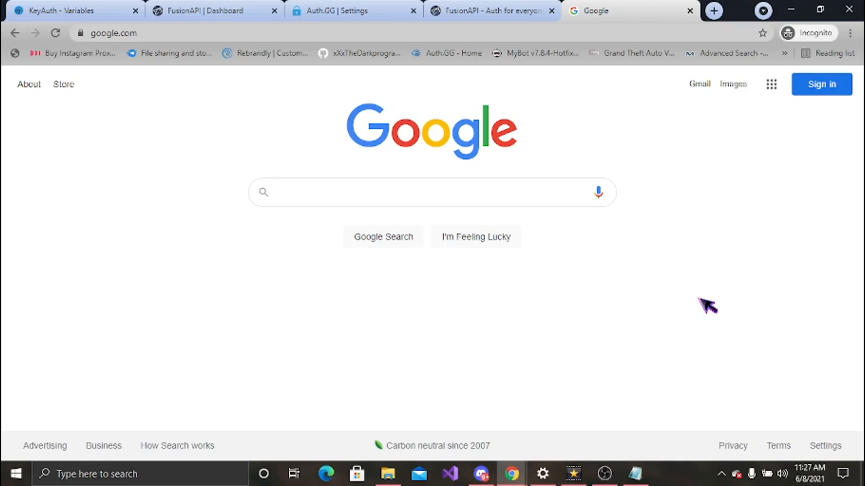
pyautogui.click(386, 193)
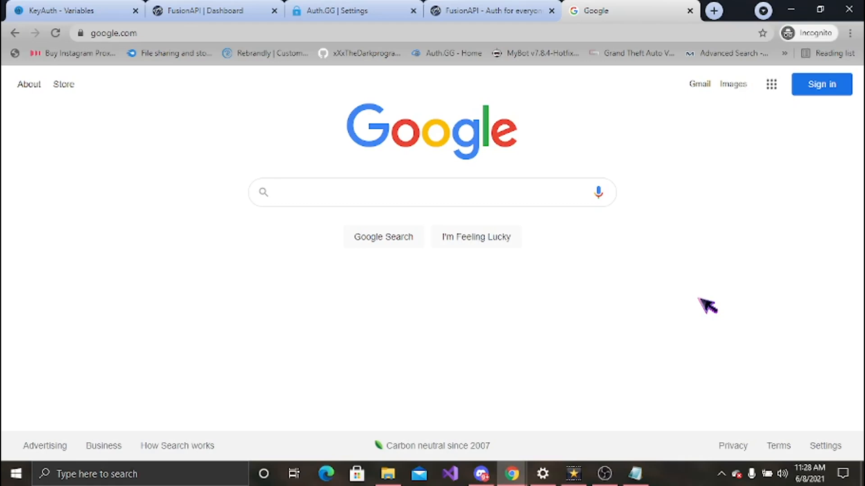
pyautogui.click(386, 193)
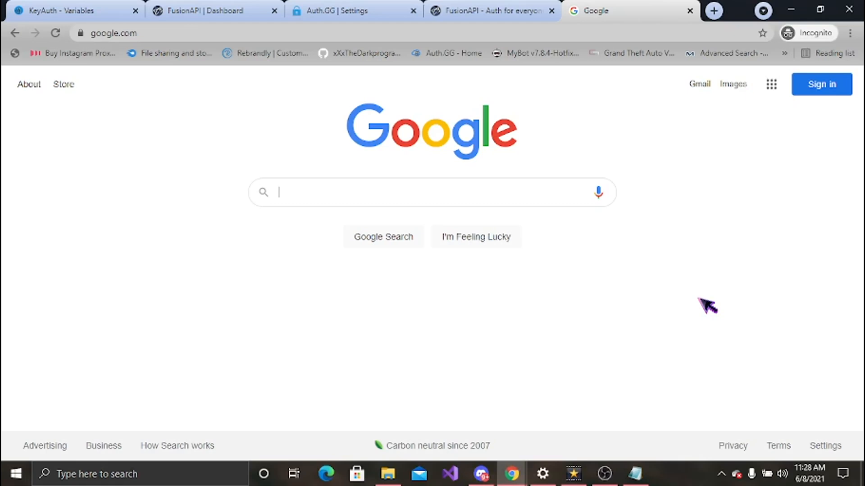
pyautogui.moveTo(634, 442)
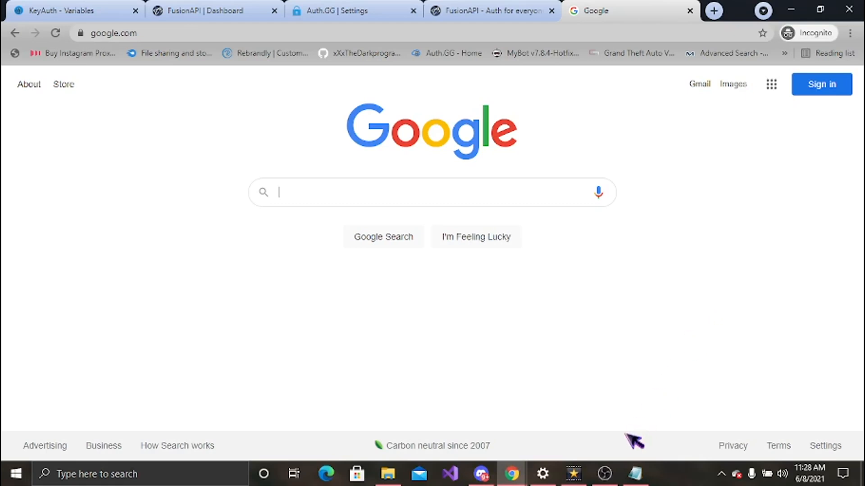
pyautogui.click(604, 474)
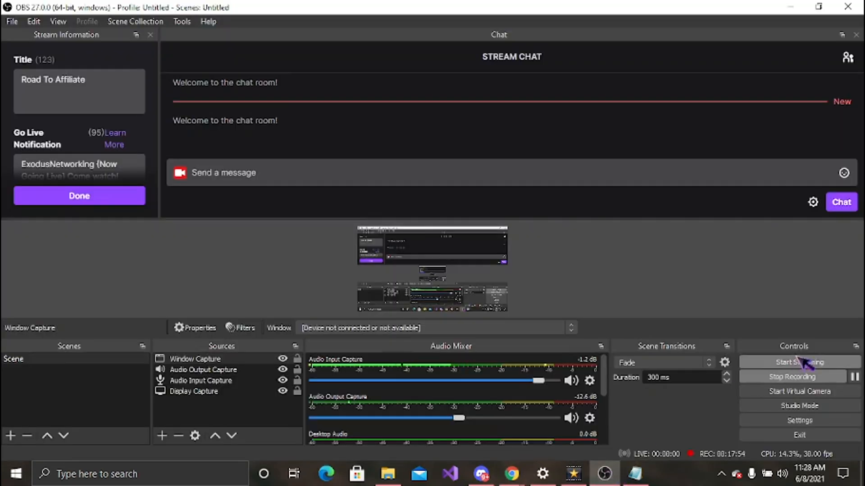